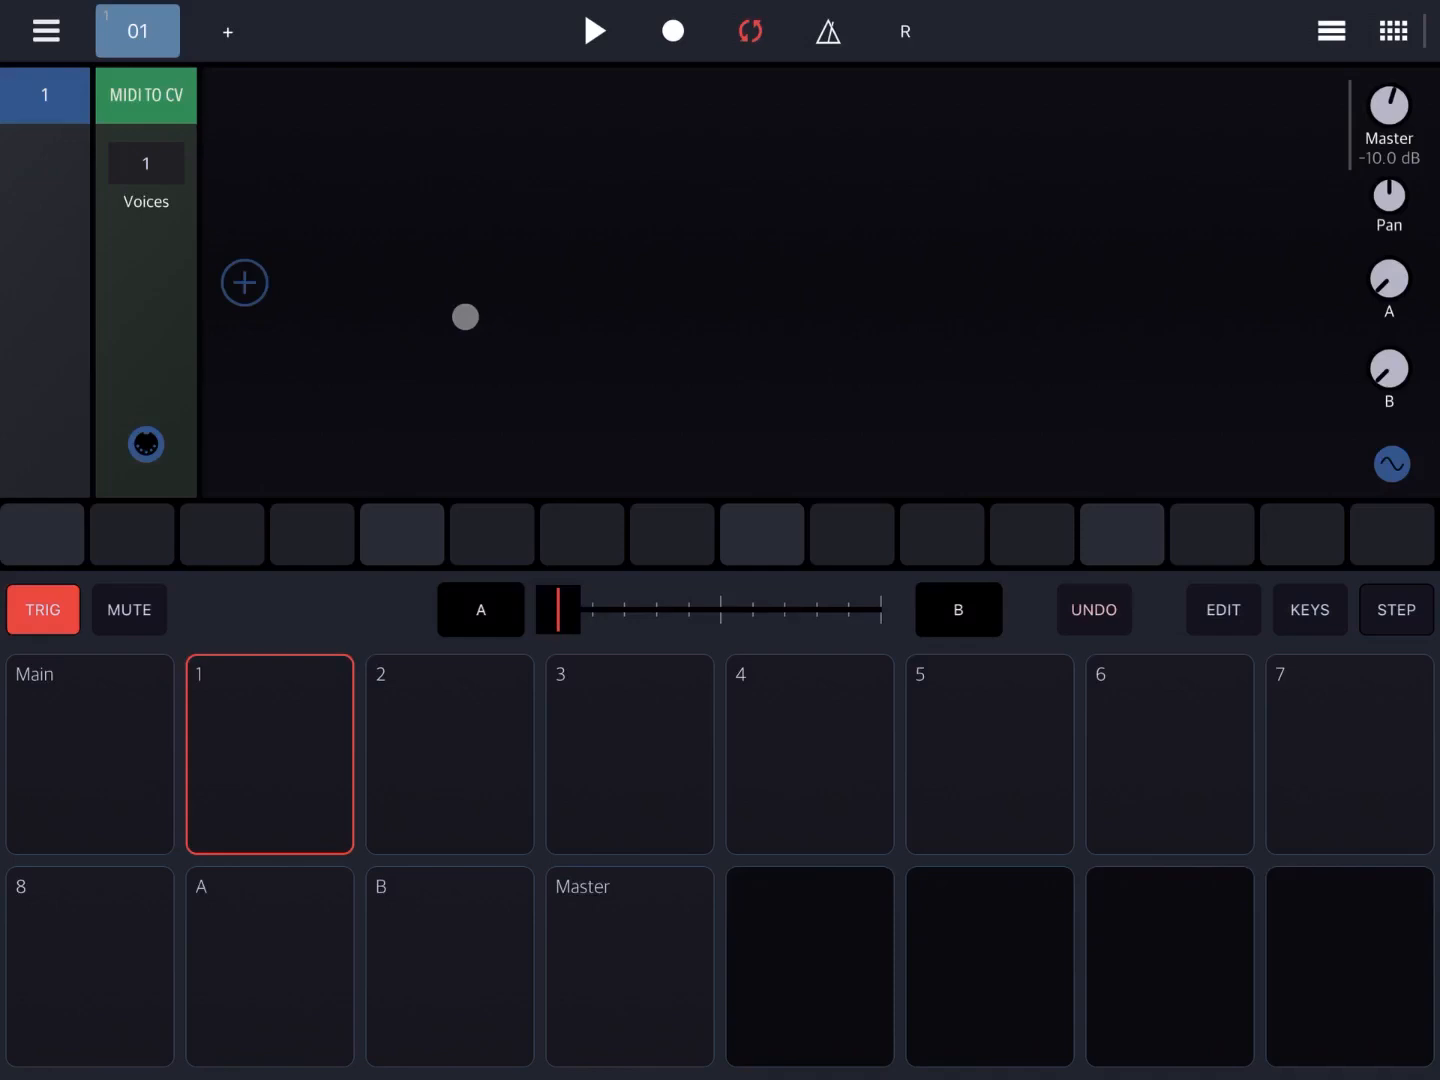
- Insert an Amp env ADSR processor directly after the MIDI to CV module
{"action": "left_click", "coordinate": [244, 282]}
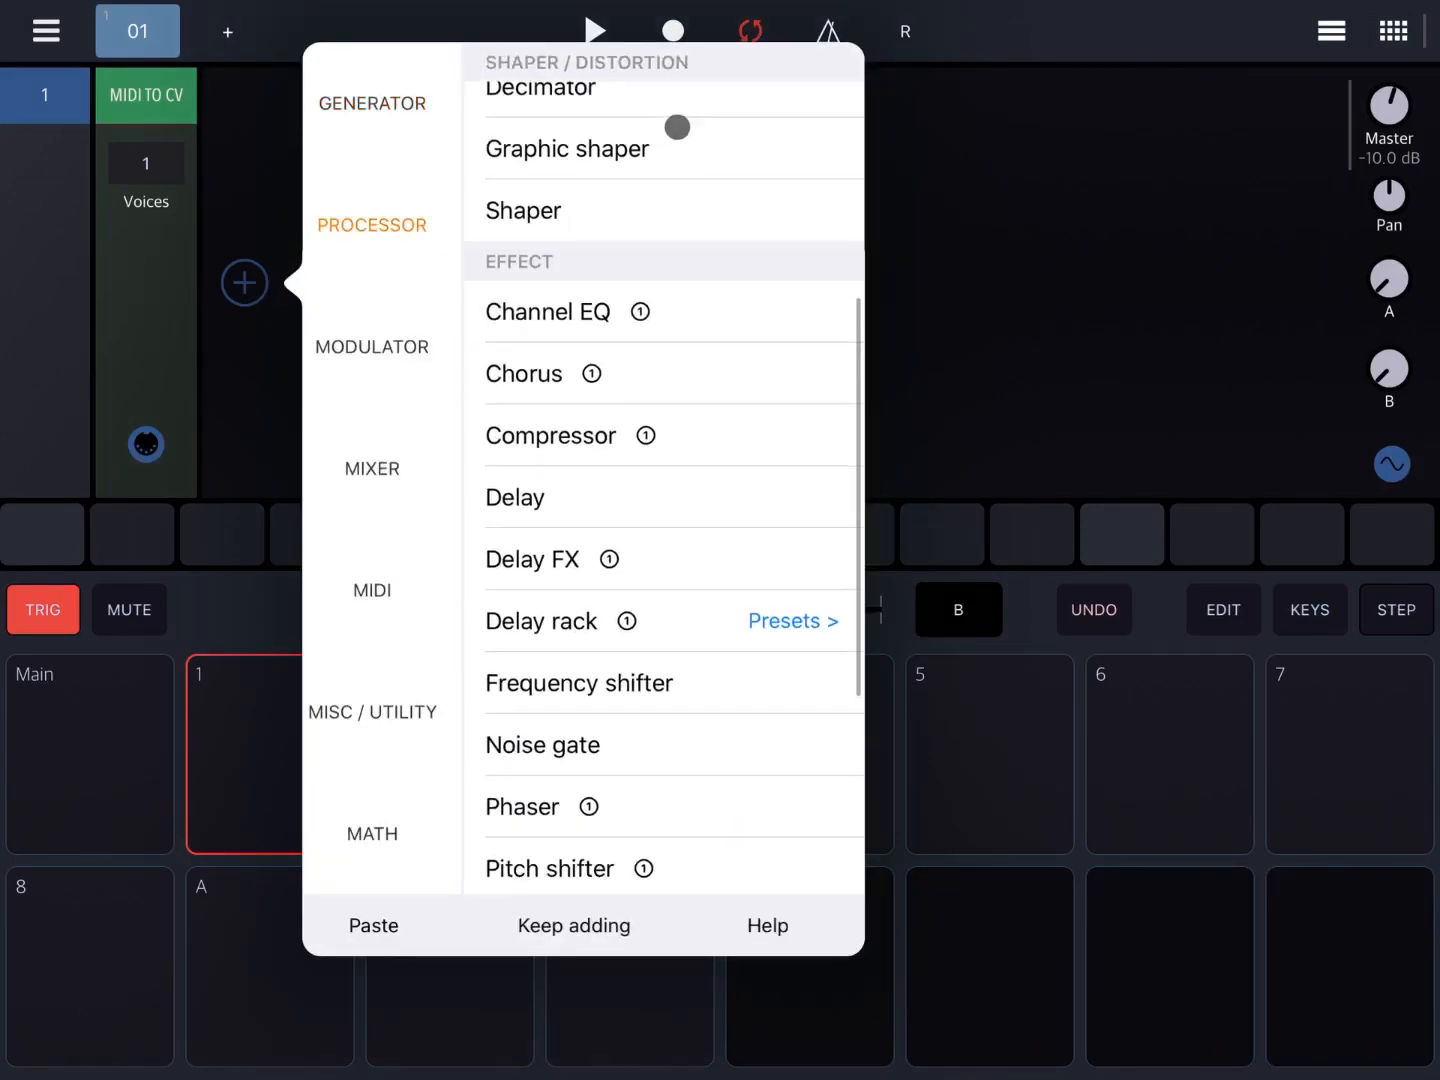
{"action": "scroll", "scroll_direction": "down", "scroll_amount": 3}
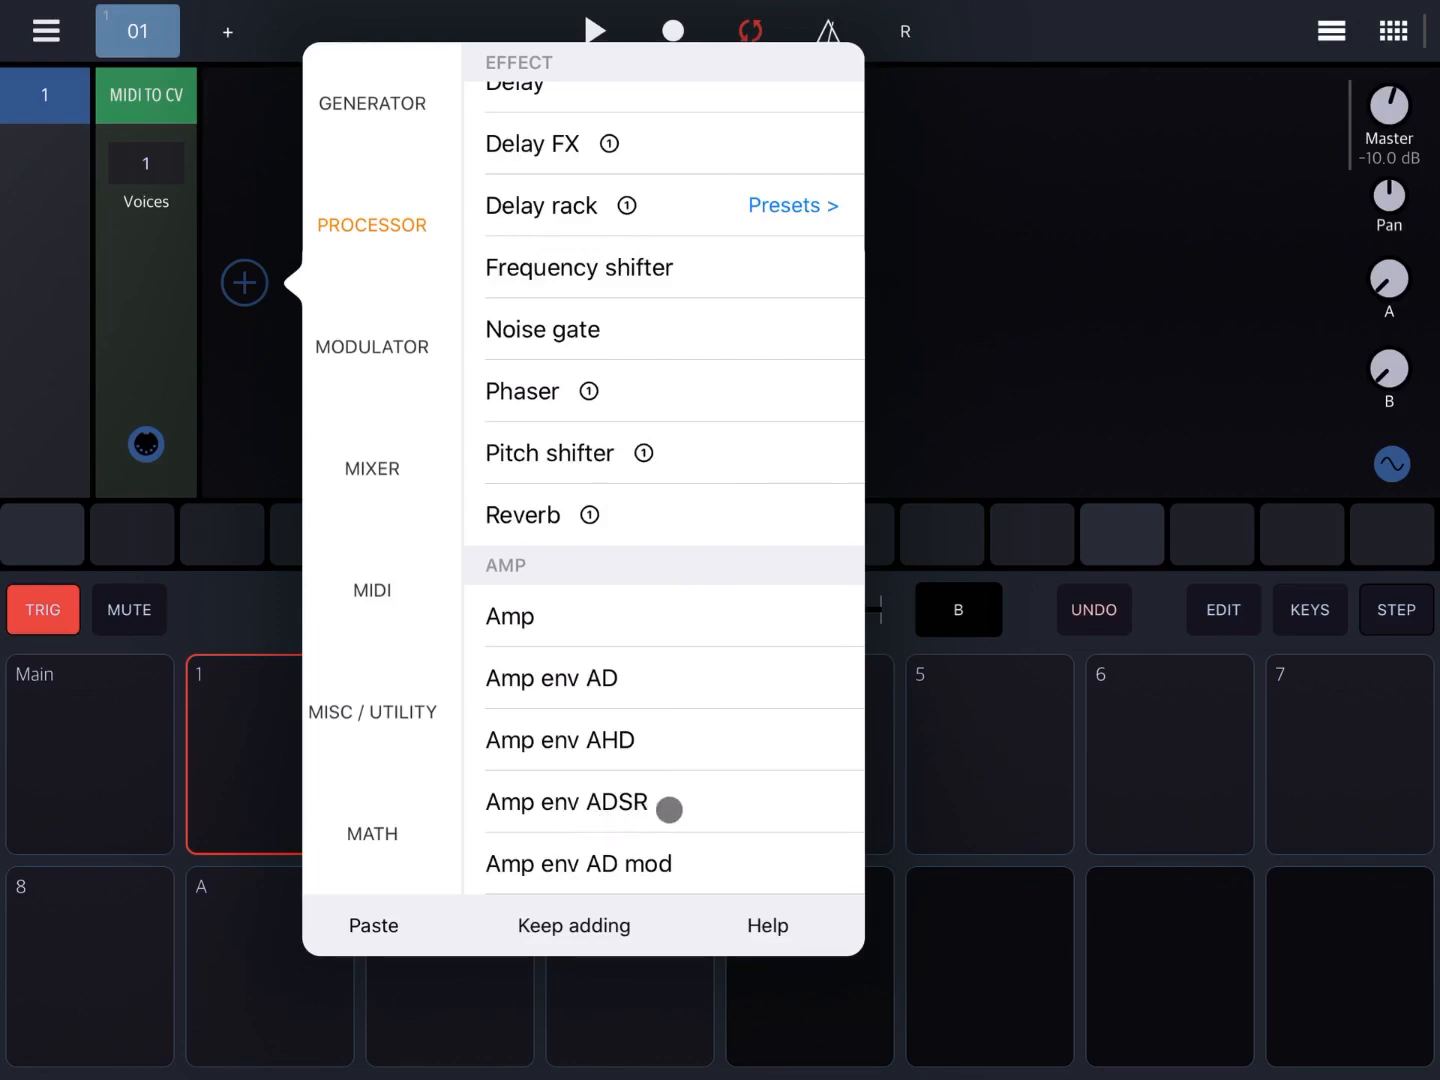
{"action": "left_click", "coordinate": [566, 800]}
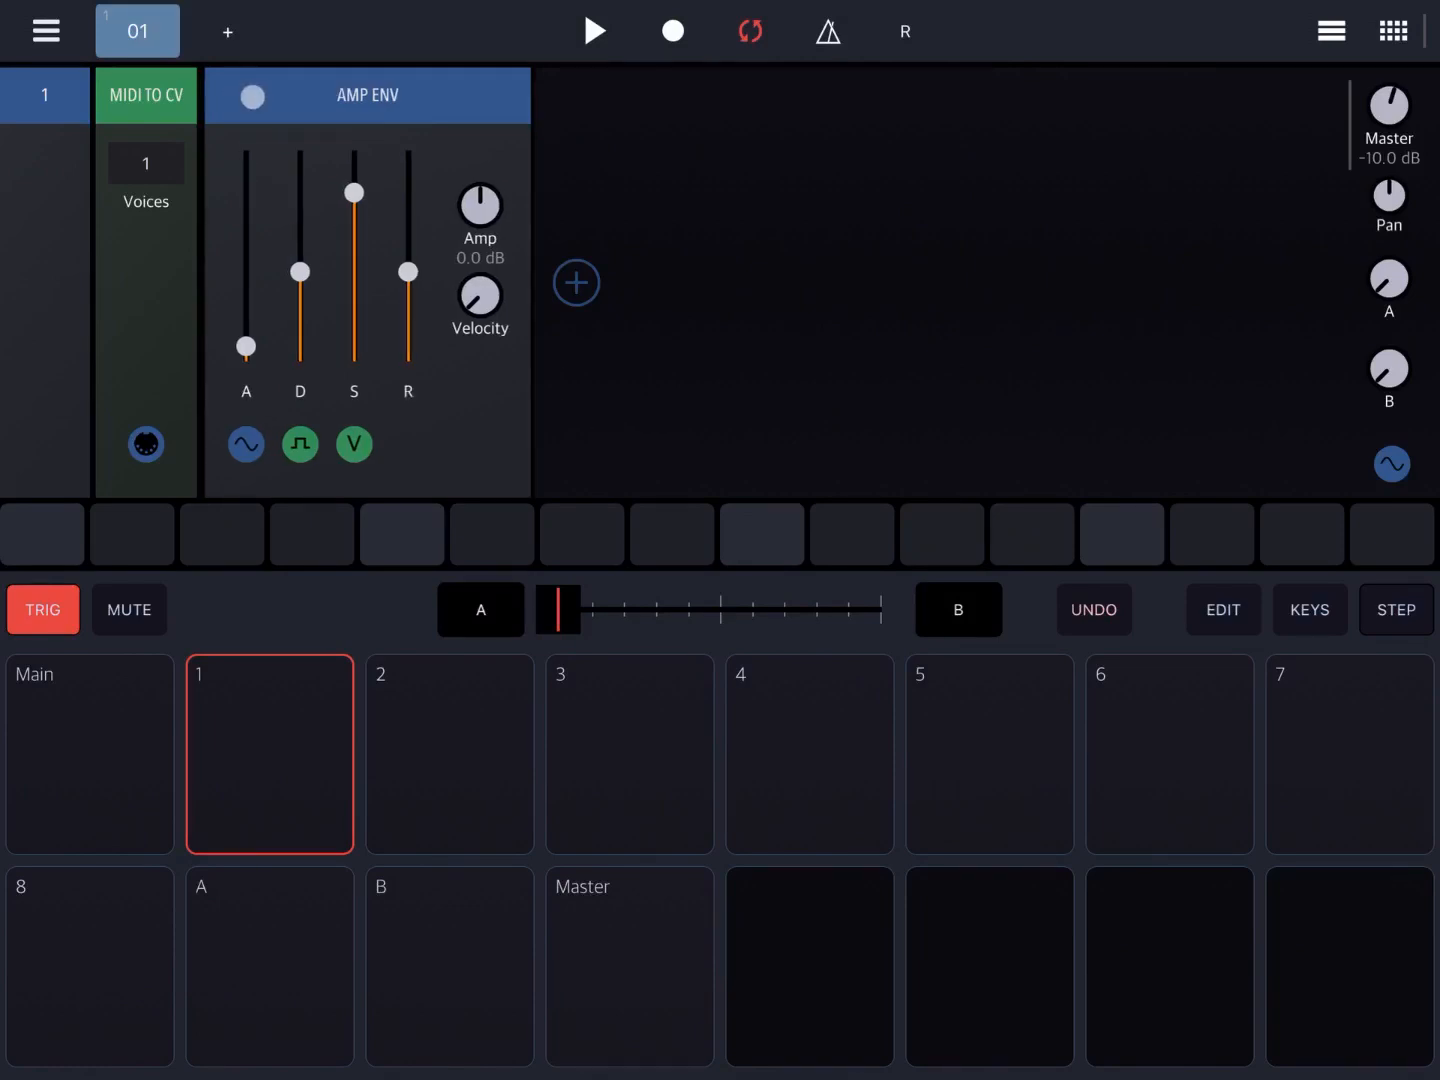
- Add two Oscillator generators in a row ahead of the amp envelope
{"action": "left_click", "coordinate": [576, 282]}
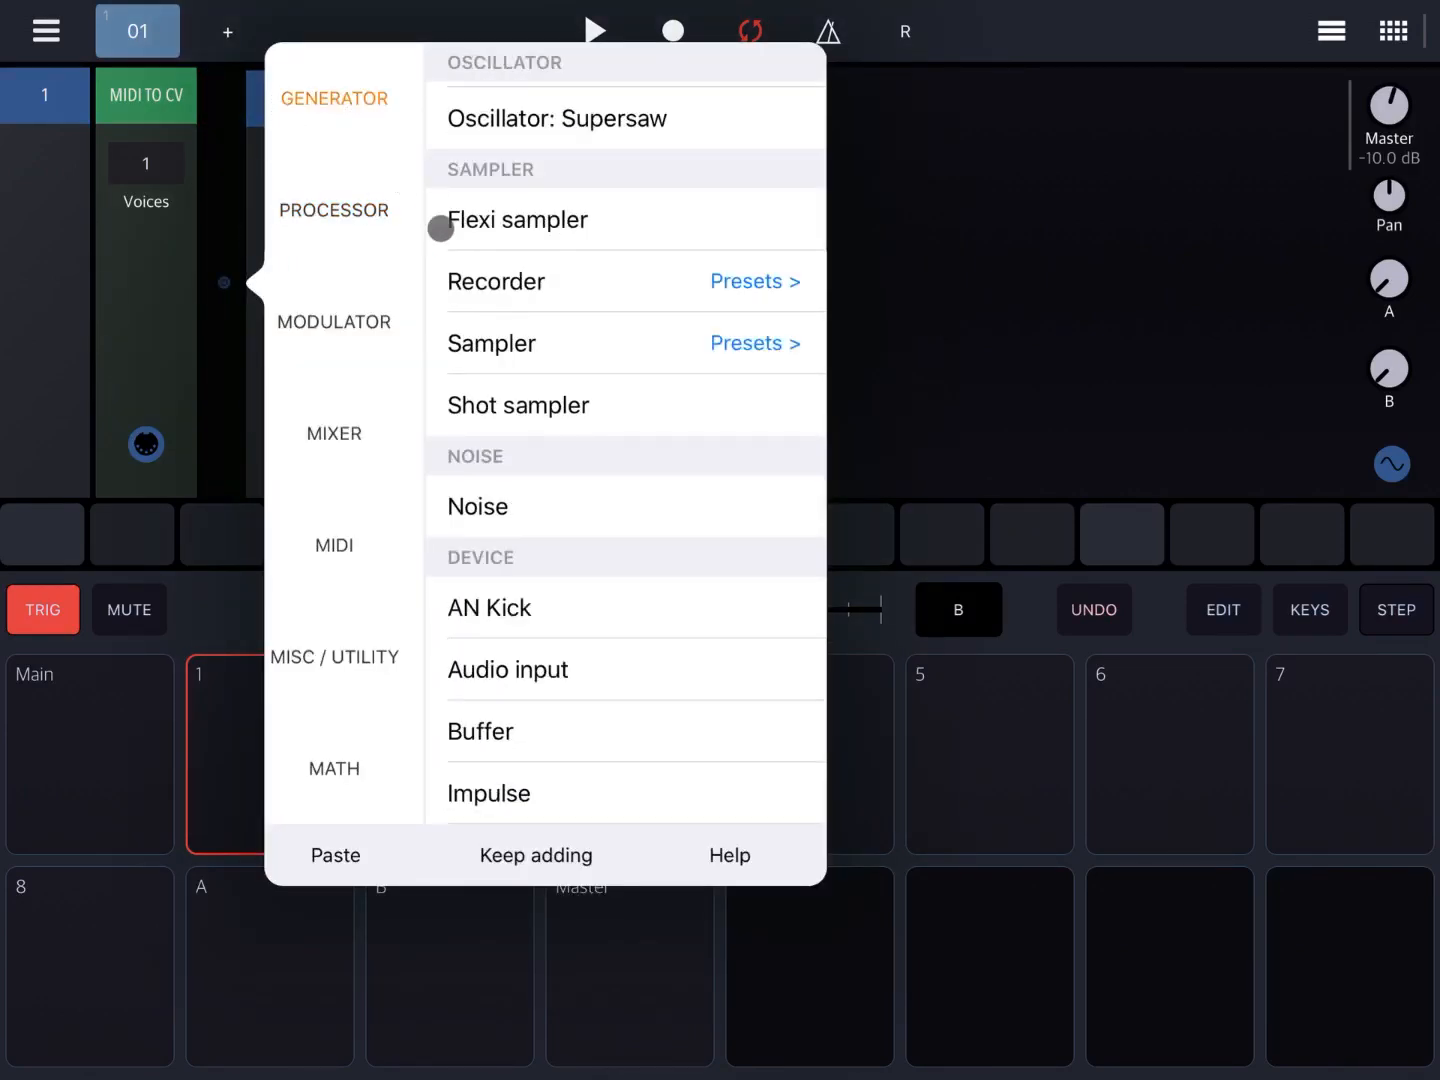
{"action": "left_click", "coordinate": [556, 118]}
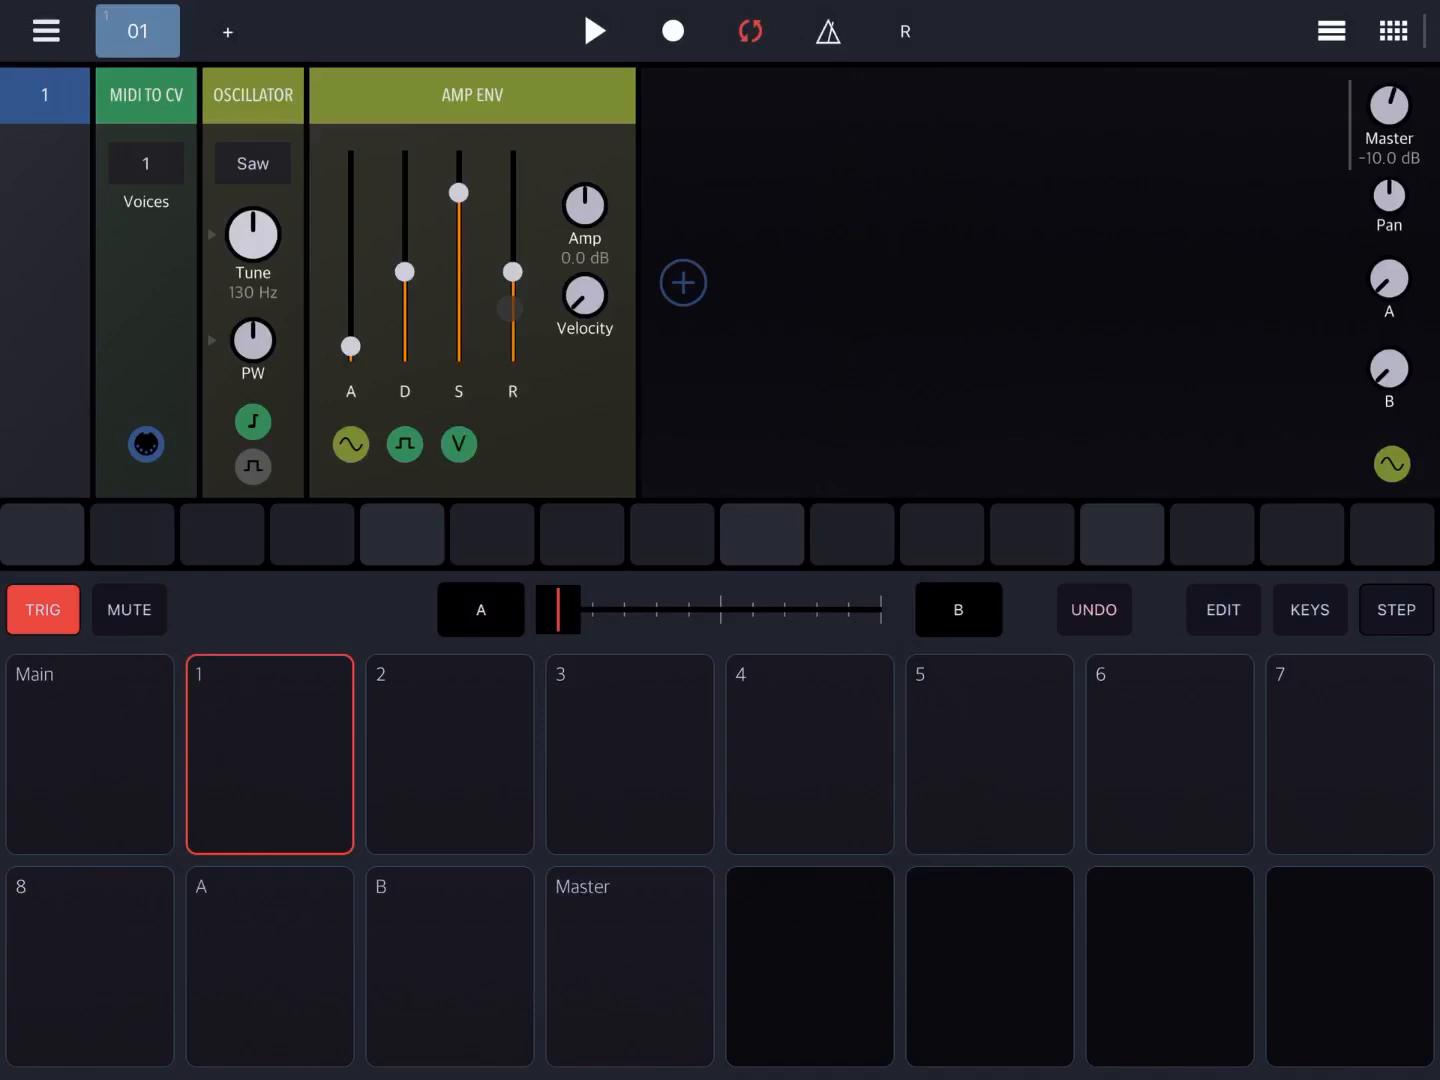
{"action": "left_click", "coordinate": [684, 282]}
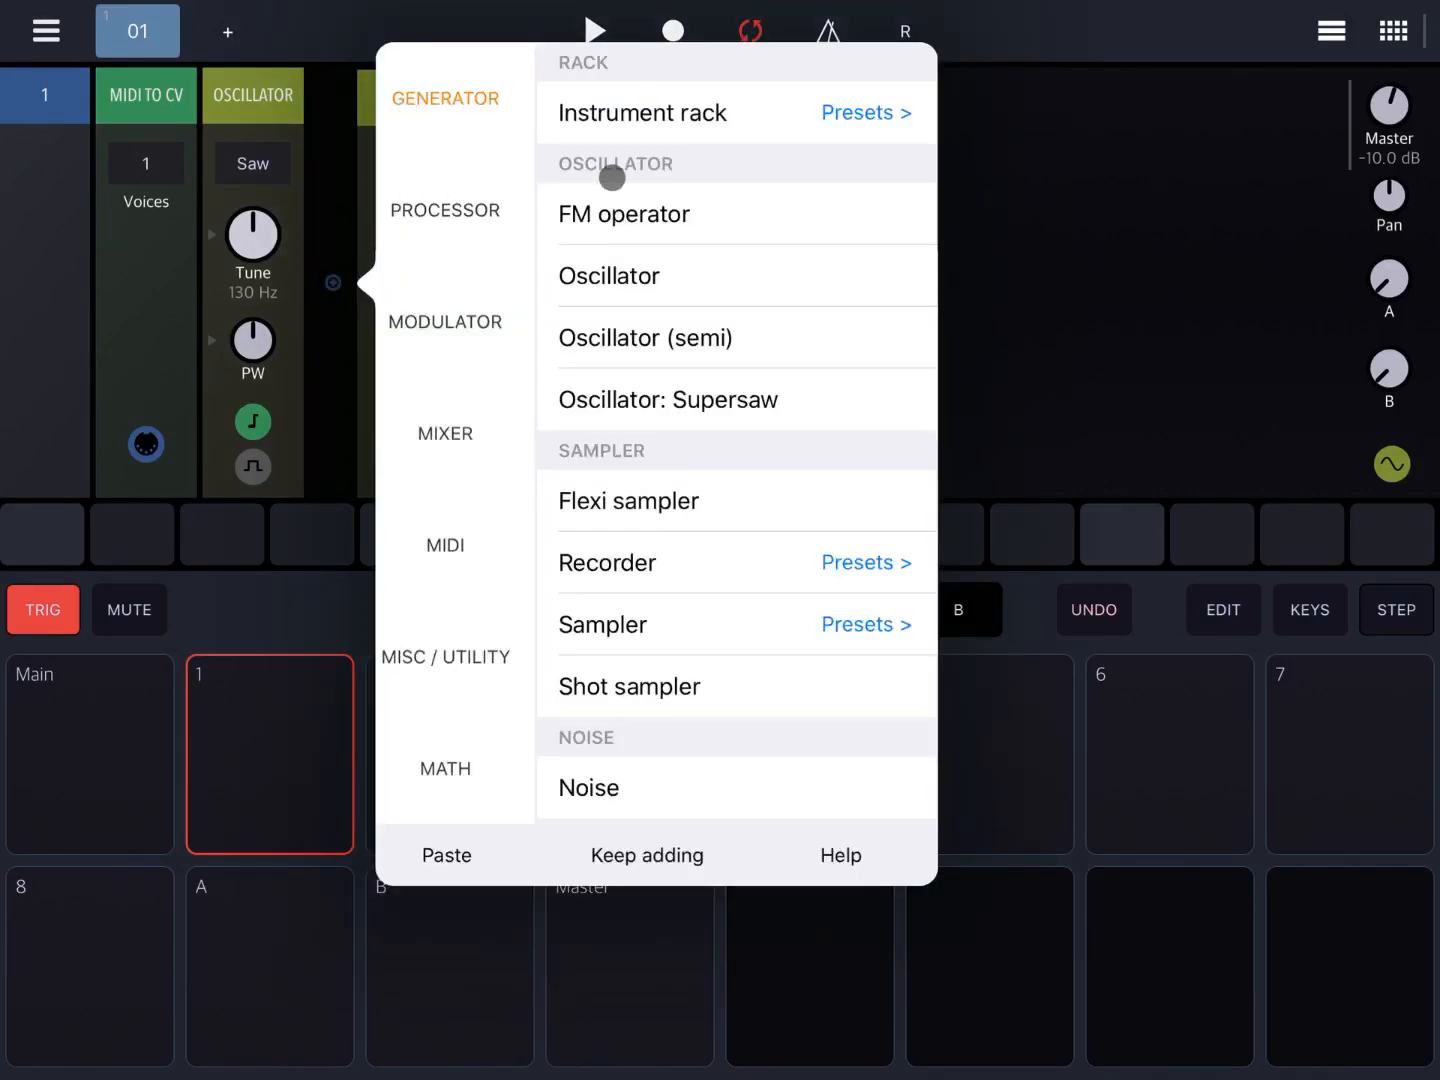
{"action": "left_click", "coordinate": [608, 276]}
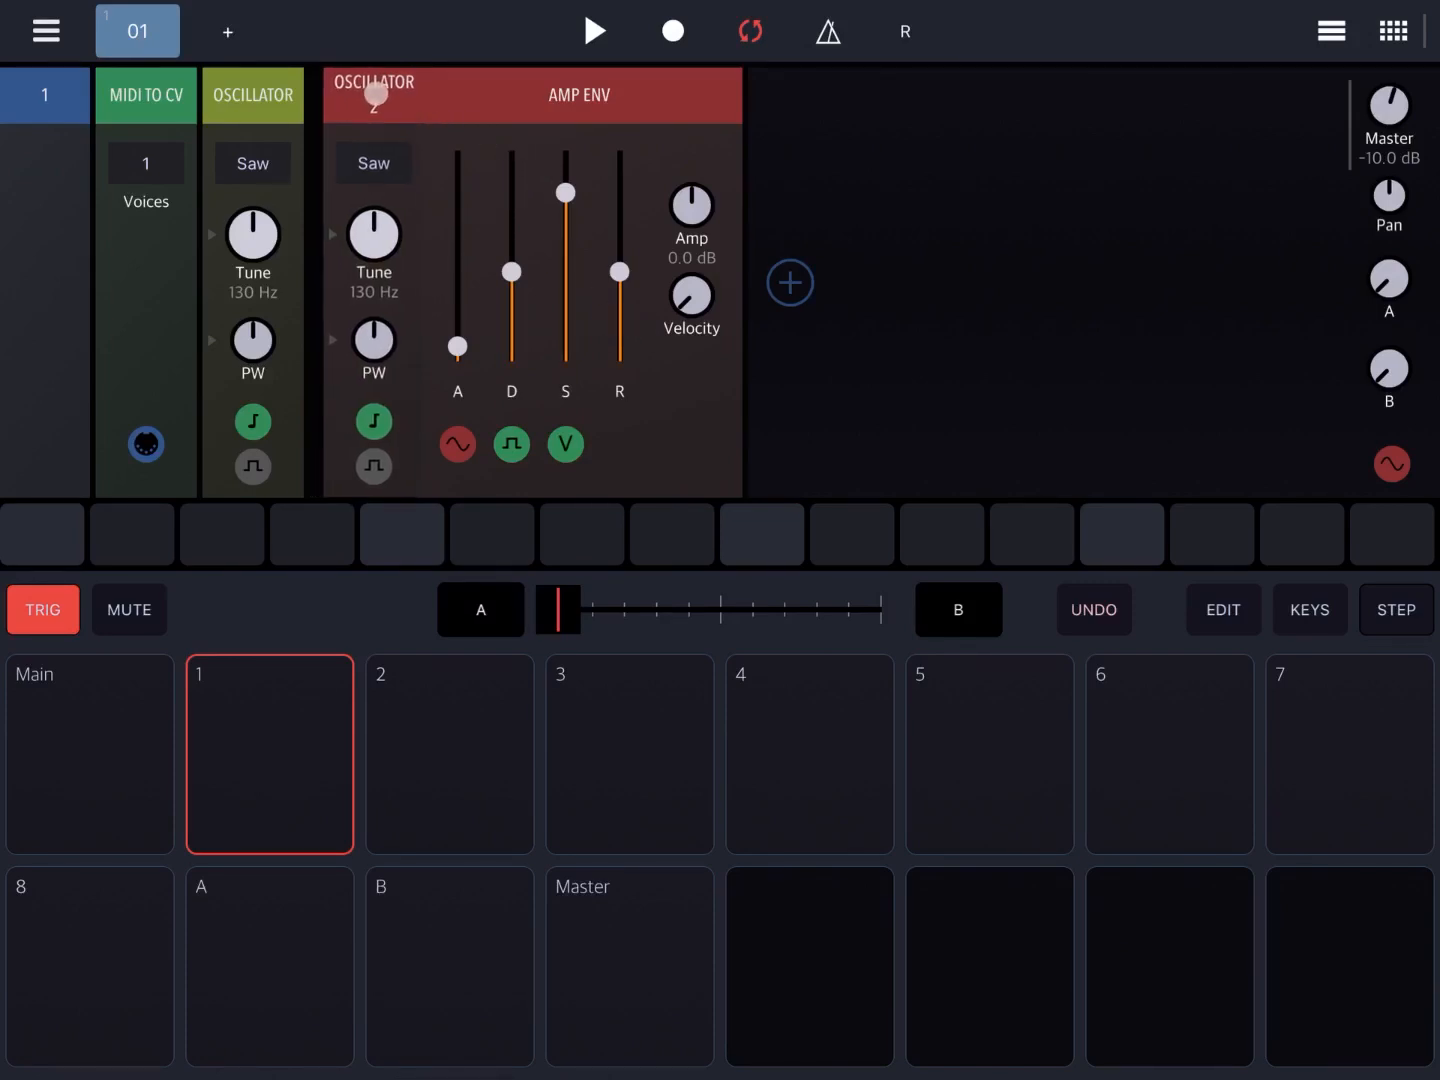
- Place an Oscilloscope after each of the two oscillators
{"action": "left_click", "coordinate": [790, 282]}
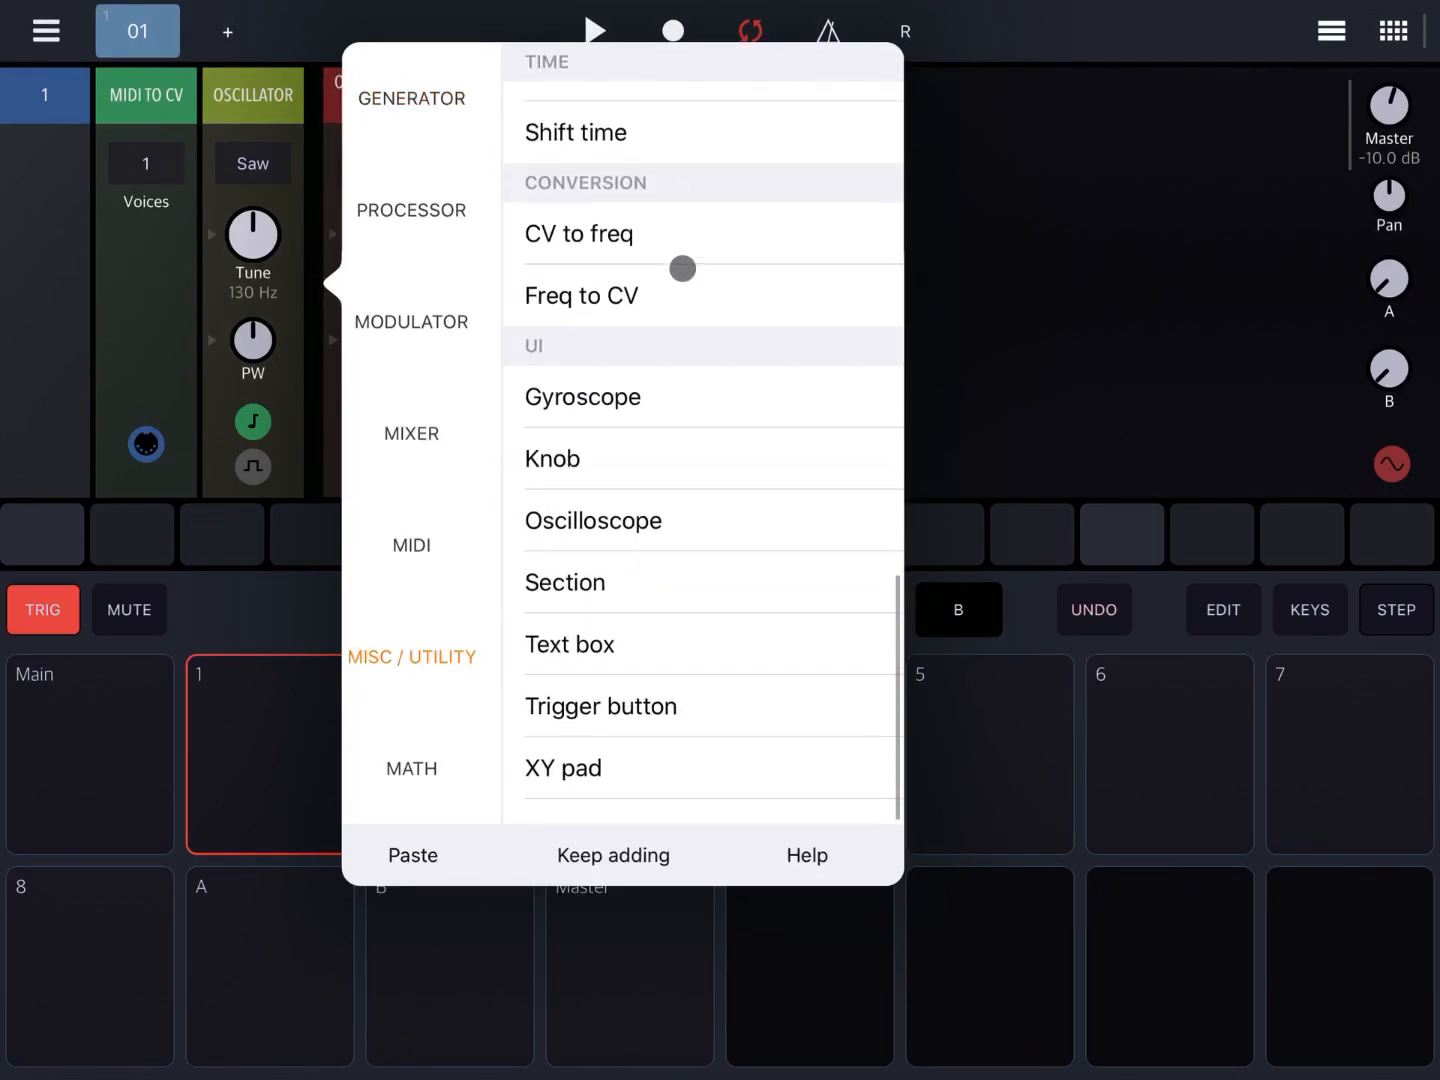
{"action": "left_click", "coordinate": [592, 520]}
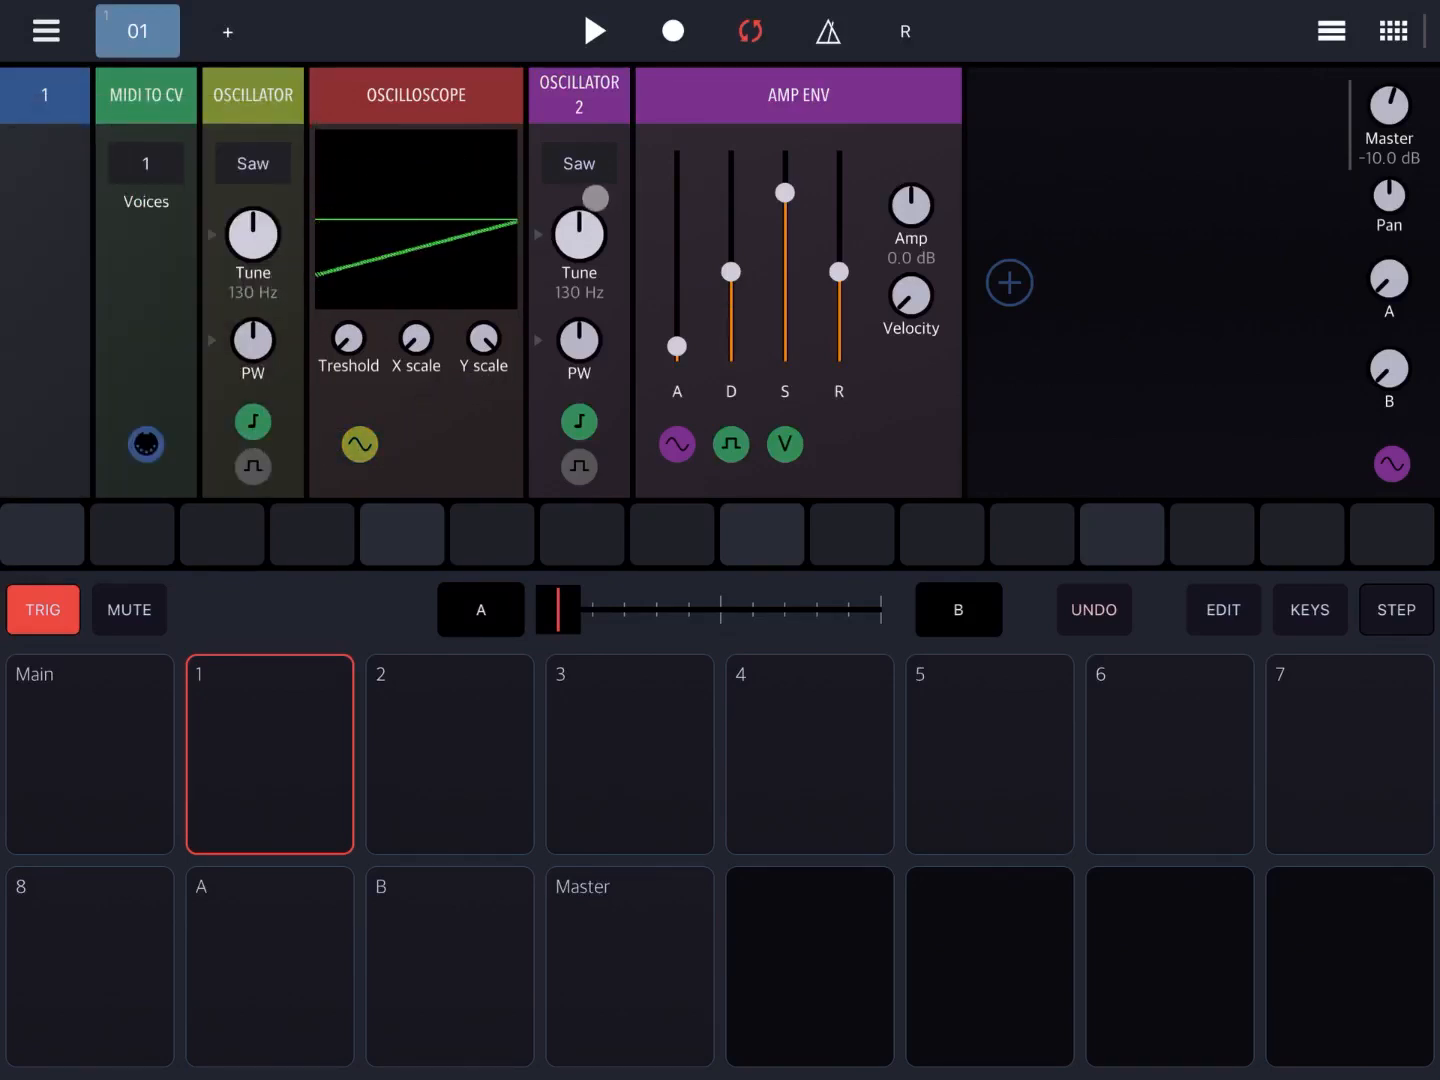
{"action": "left_click", "coordinate": [1008, 282]}
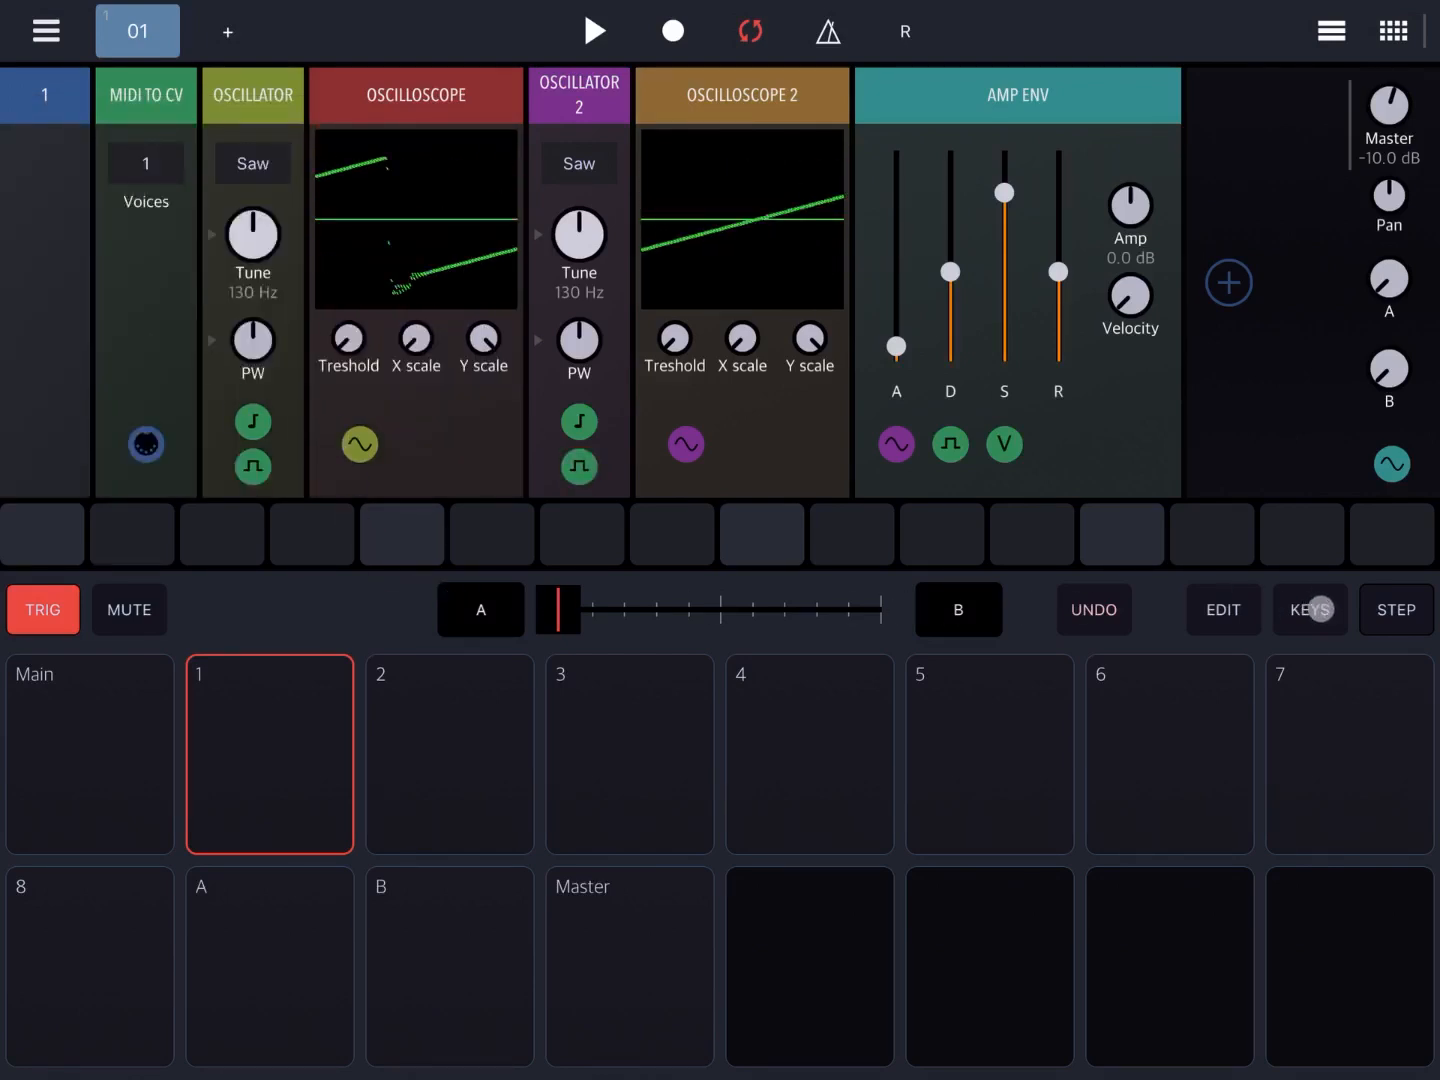
- Show the on-screen keyboard and add a third Oscilloscope after the amp envelope
{"action": "left_click", "coordinate": [1308, 608]}
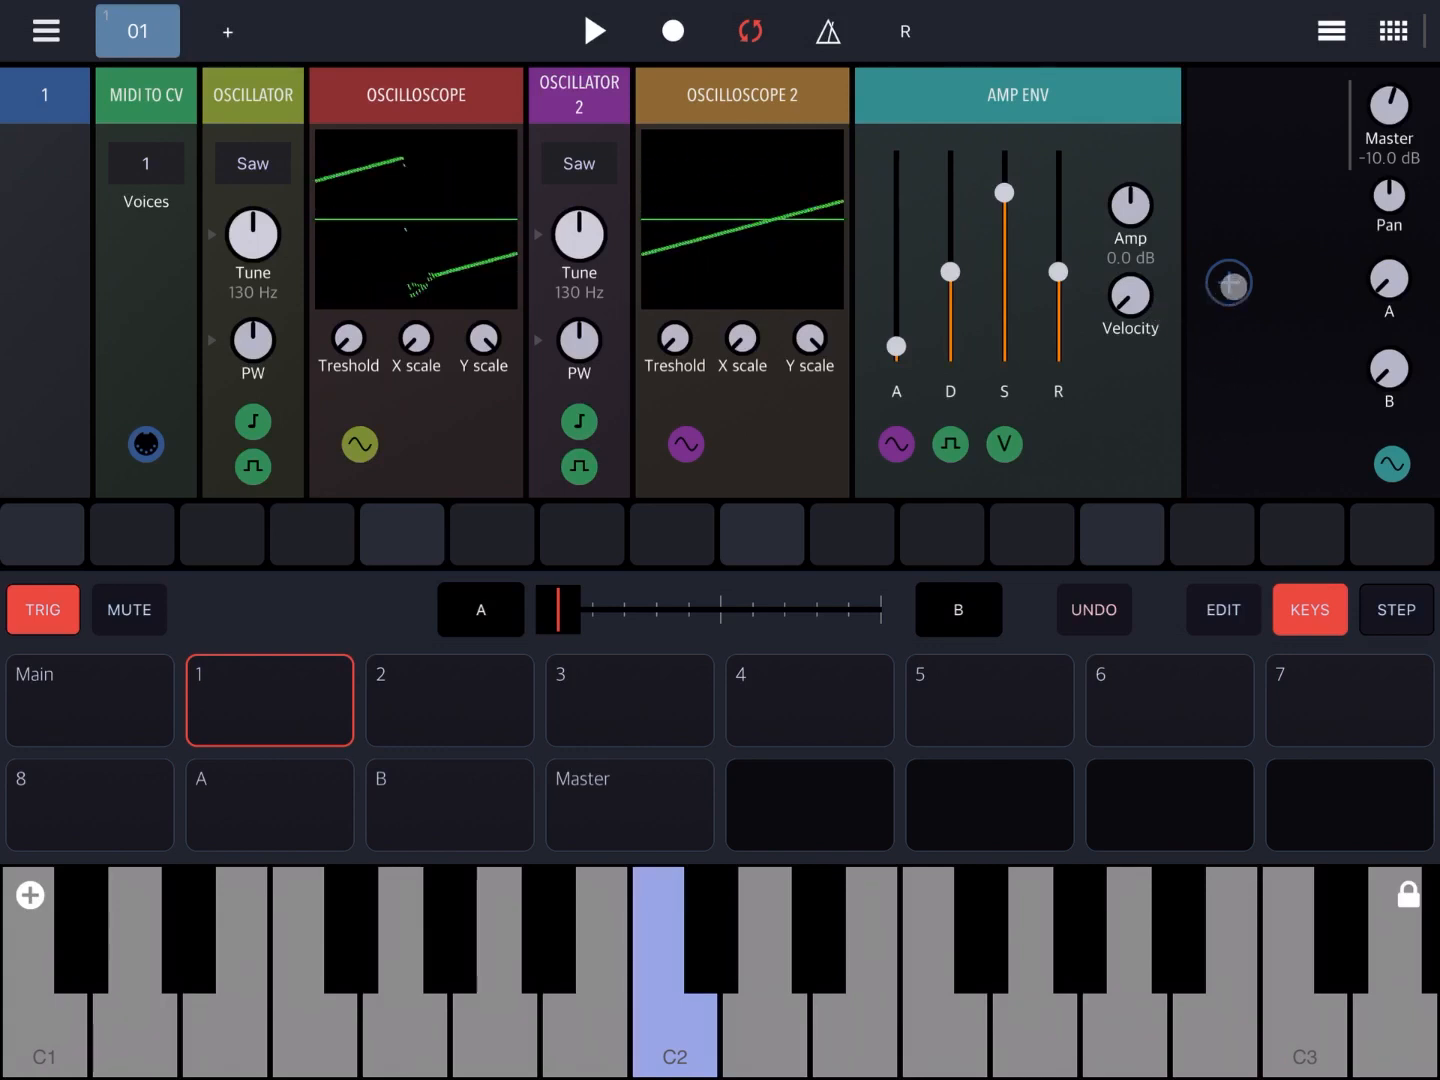
{"action": "left_click", "coordinate": [1228, 282]}
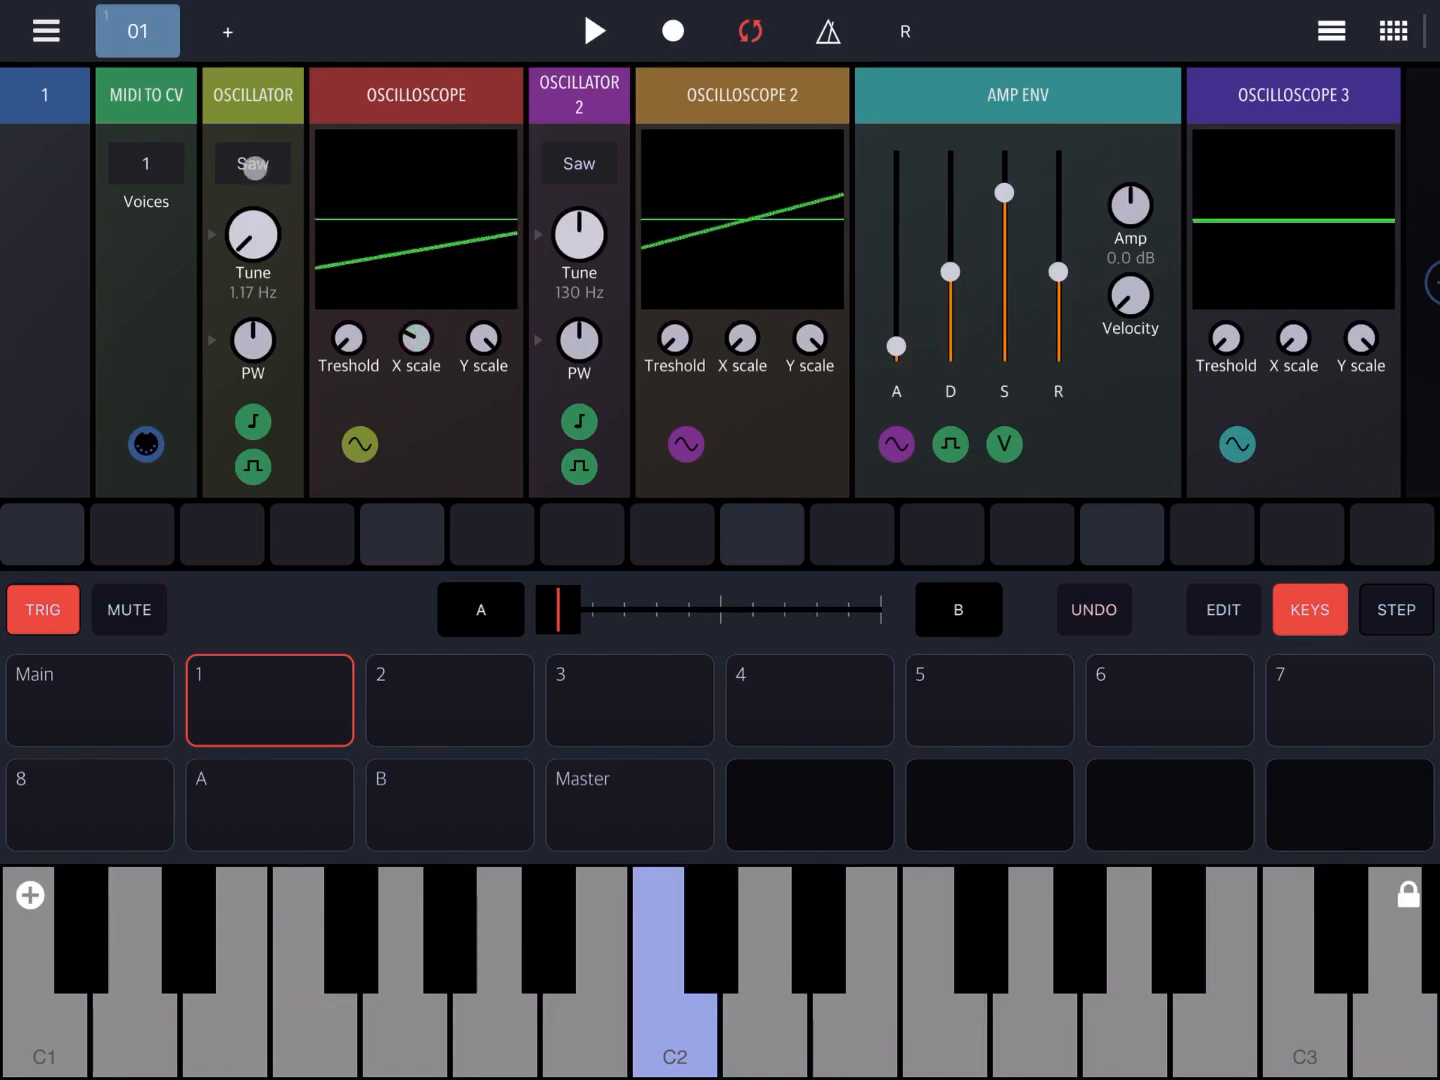
- Set the first and second oscillators' waveforms to Sine
{"action": "left_click", "coordinate": [252, 164]}
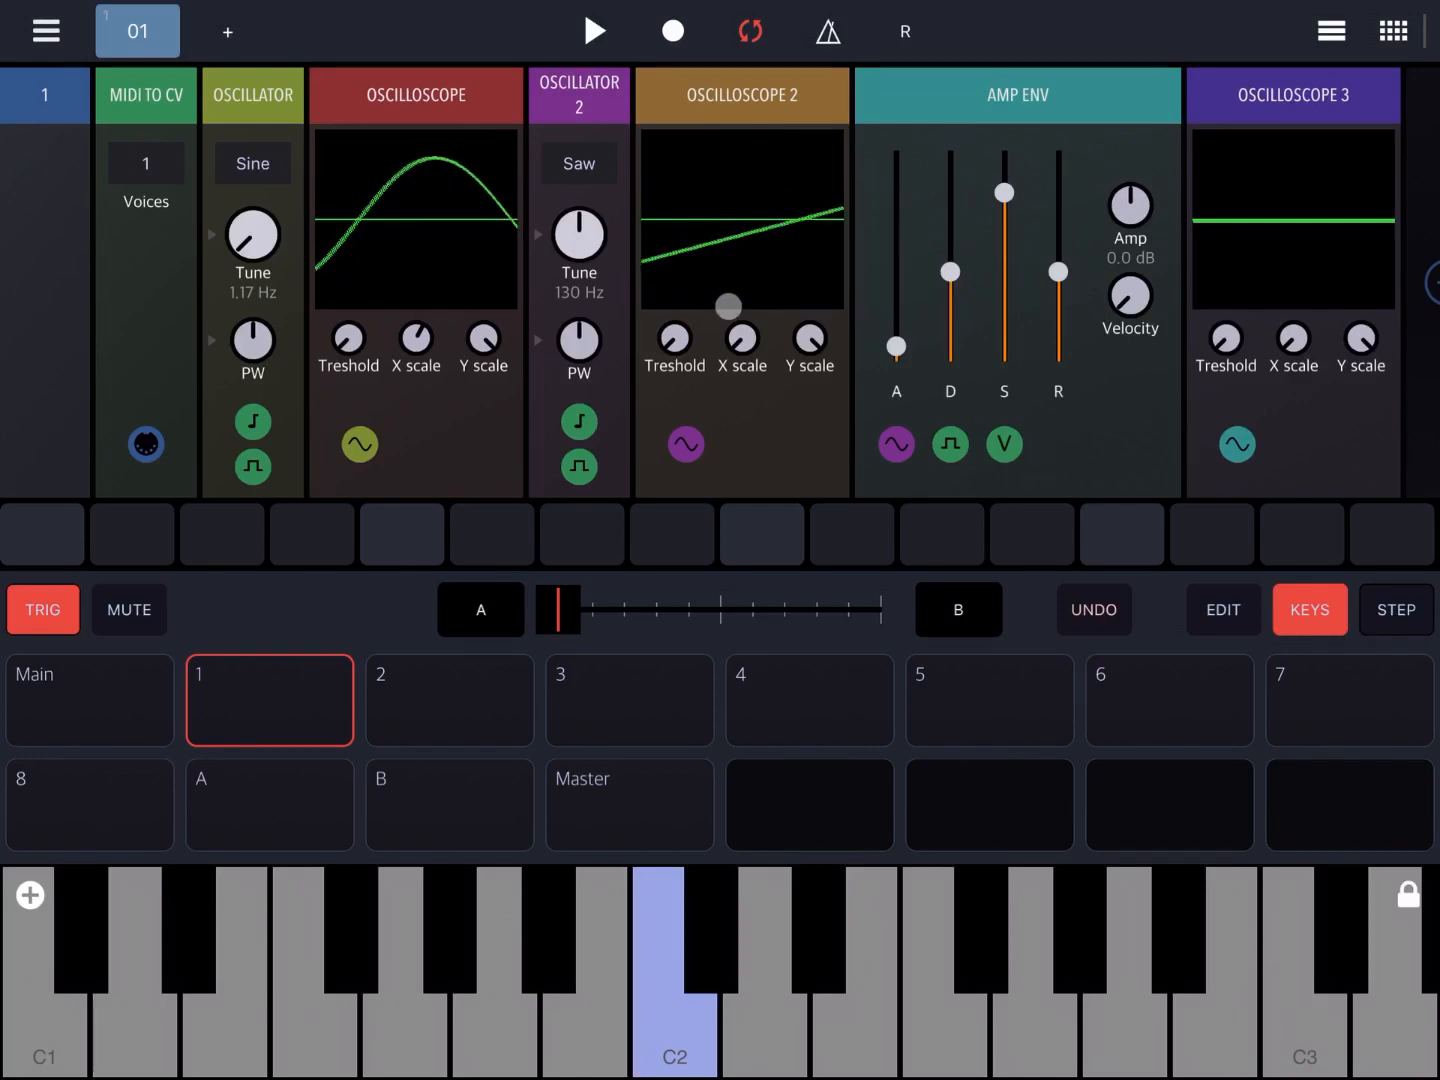
{"action": "left_click", "coordinate": [578, 164]}
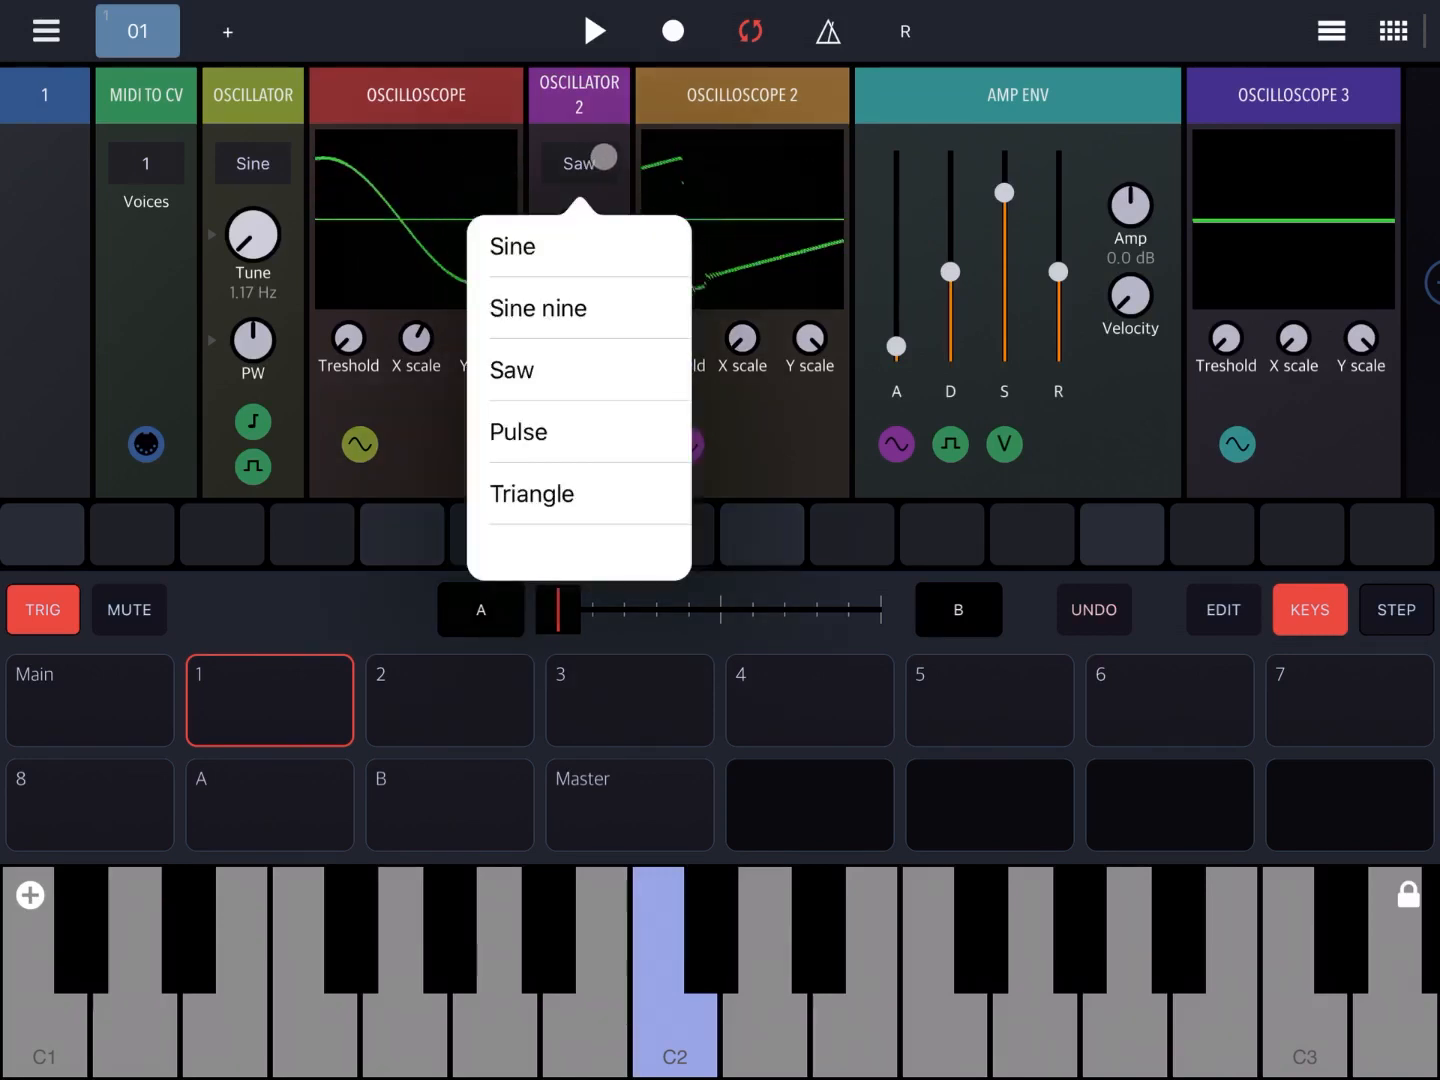
{"action": "left_click", "coordinate": [512, 246]}
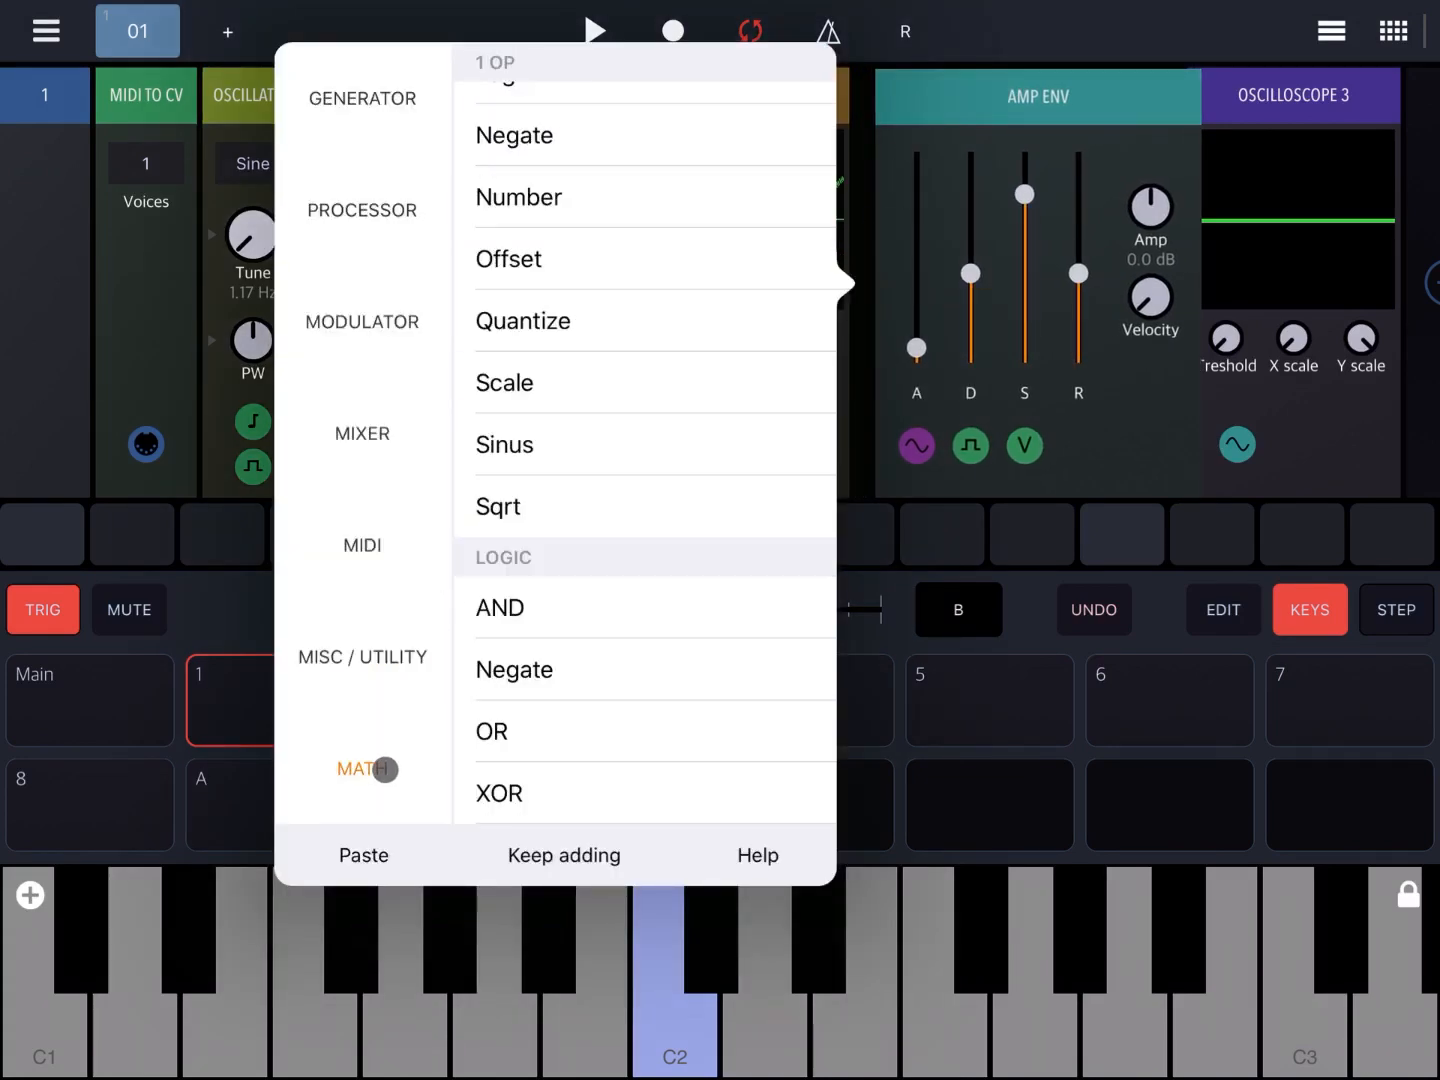
- Choose the Add module from the Math 2 OPS section for the rack
{"action": "scroll", "scroll_direction": "up", "scroll_amount": 3}
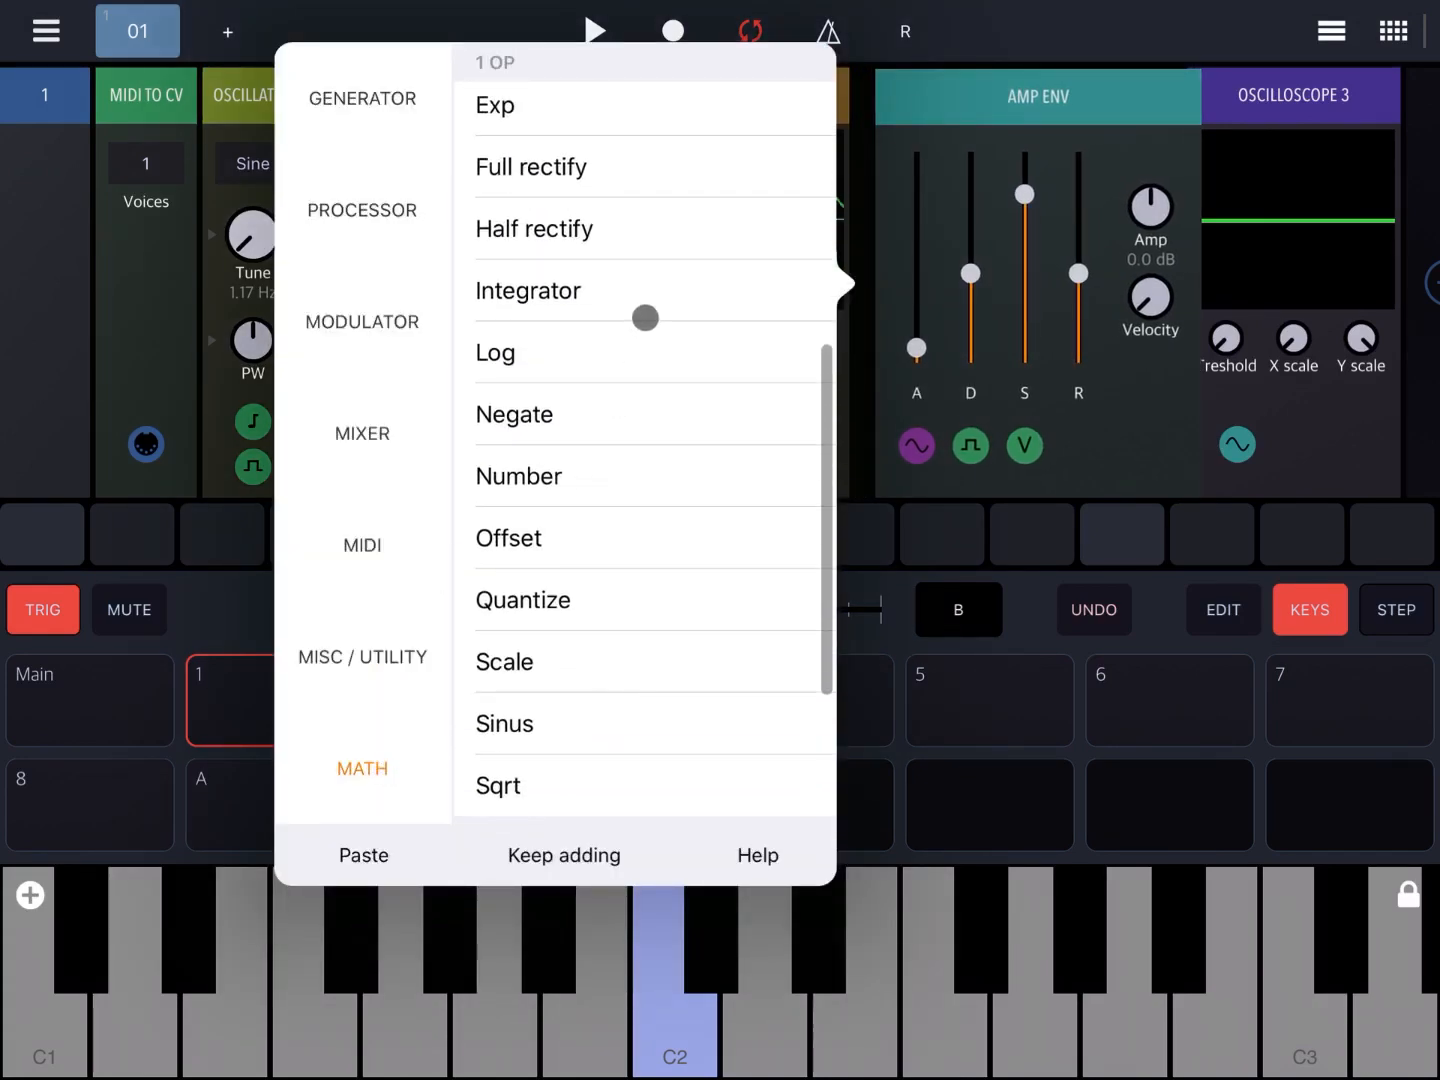
{"action": "scroll", "scroll_direction": "up", "scroll_amount": 3}
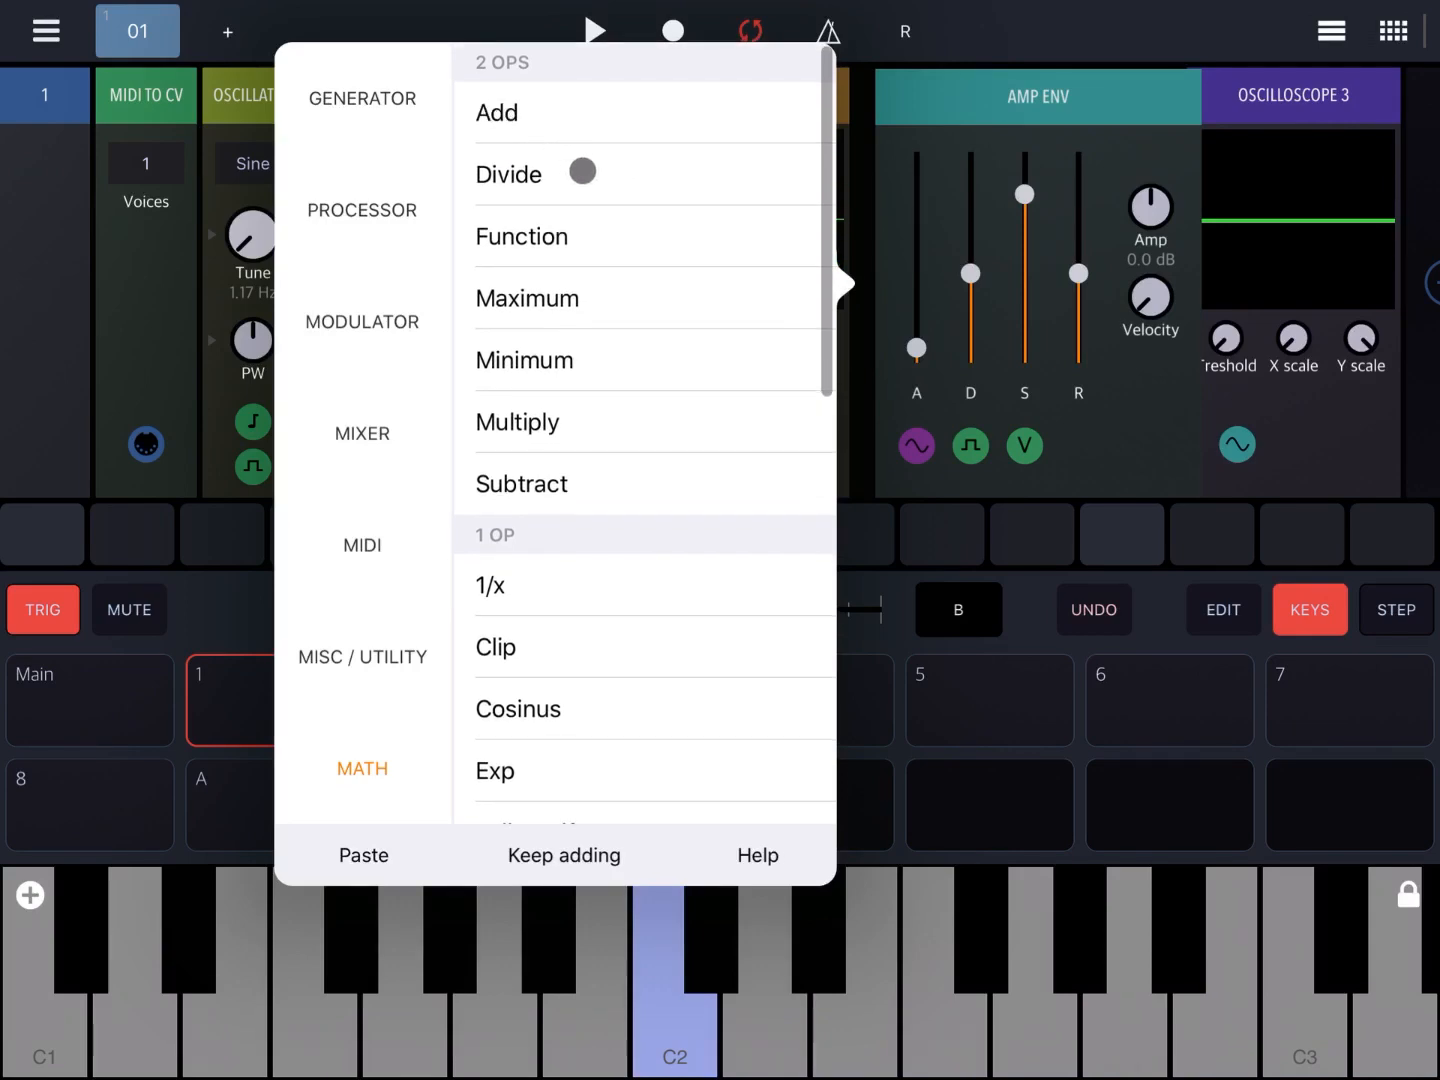
{"action": "left_click", "coordinate": [496, 112]}
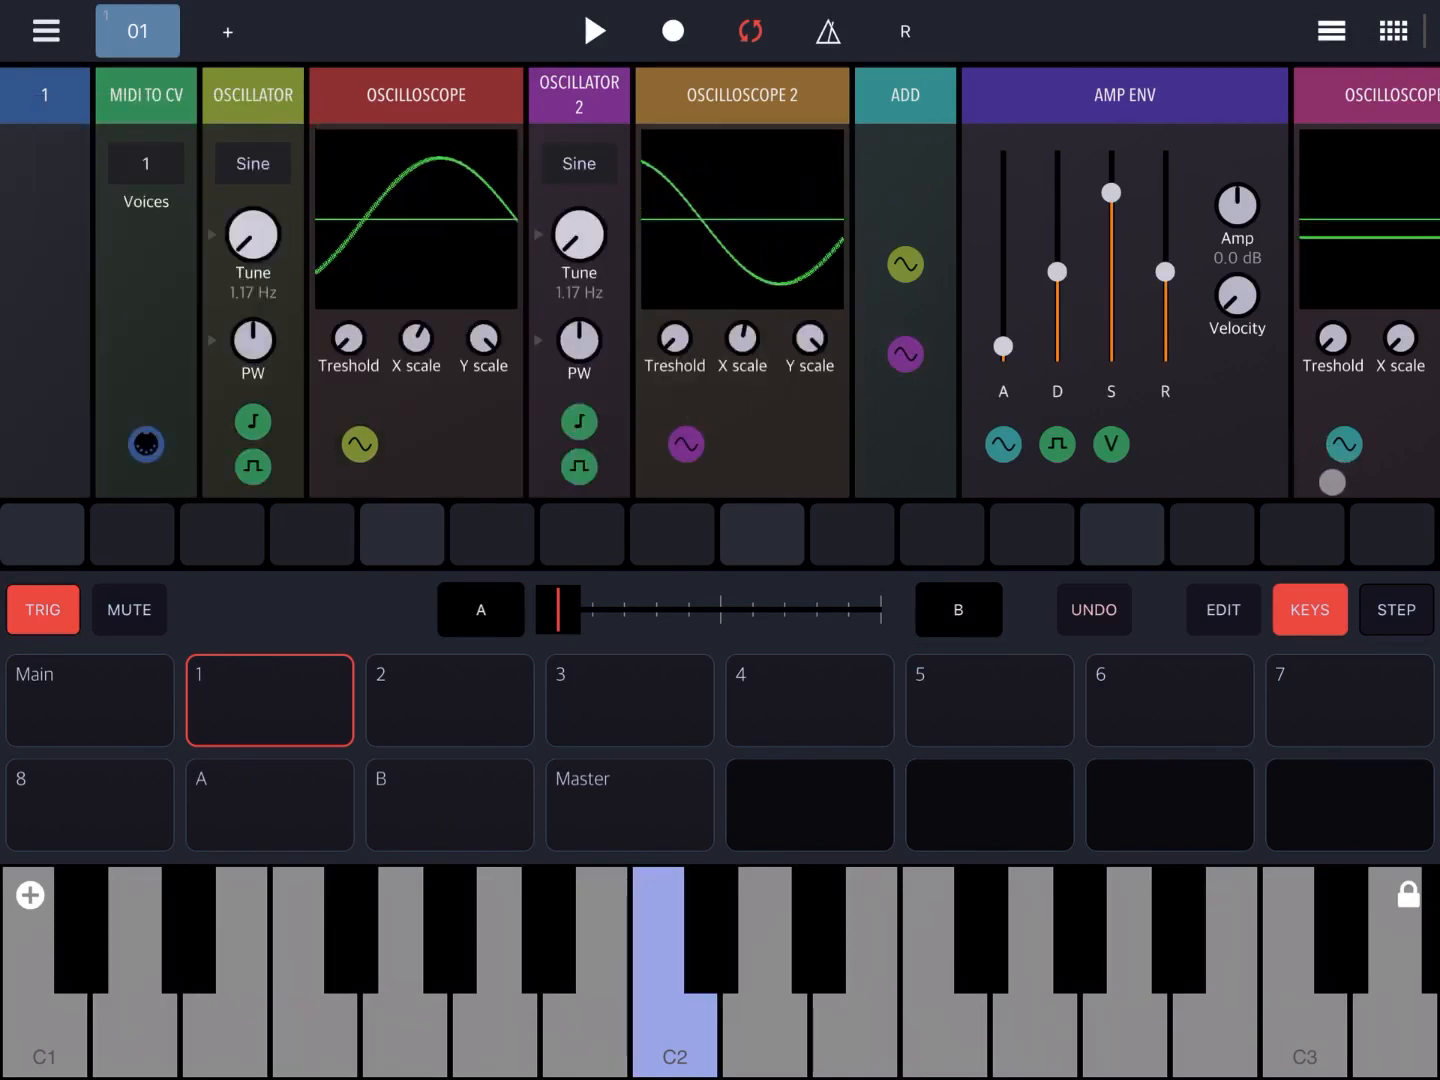
- Play C2 so the third scope shows the summed waveform of both oscillators
{"action": "scroll", "scroll_direction": "right", "scroll_amount": 3}
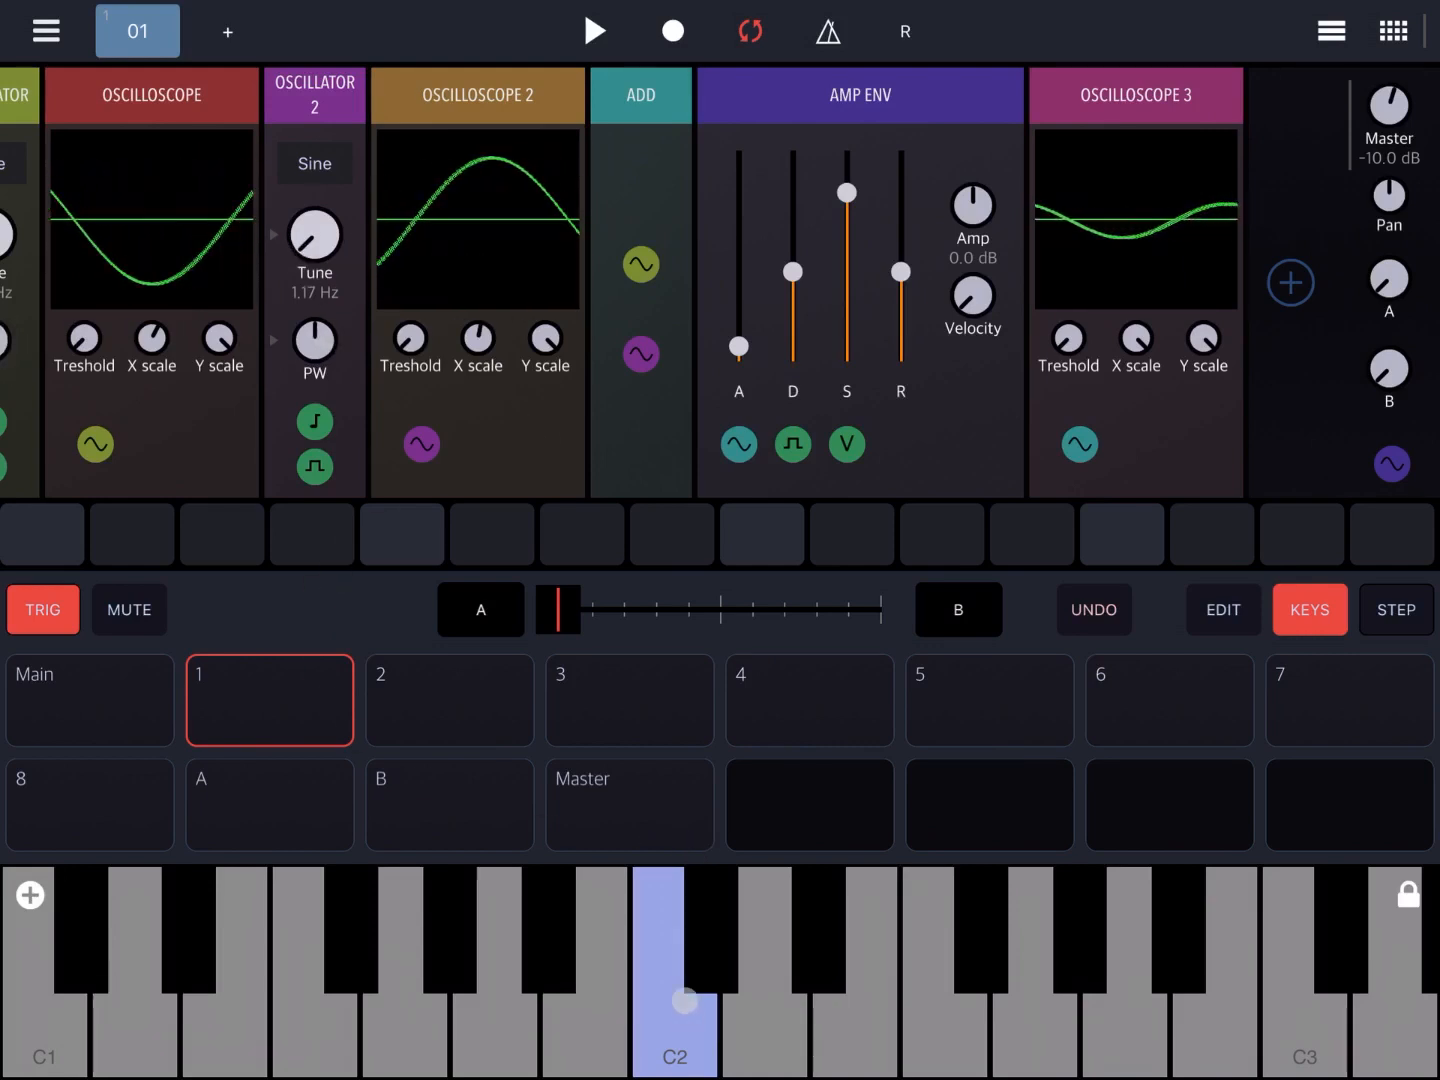
{"action": "left_click", "coordinate": [674, 1028]}
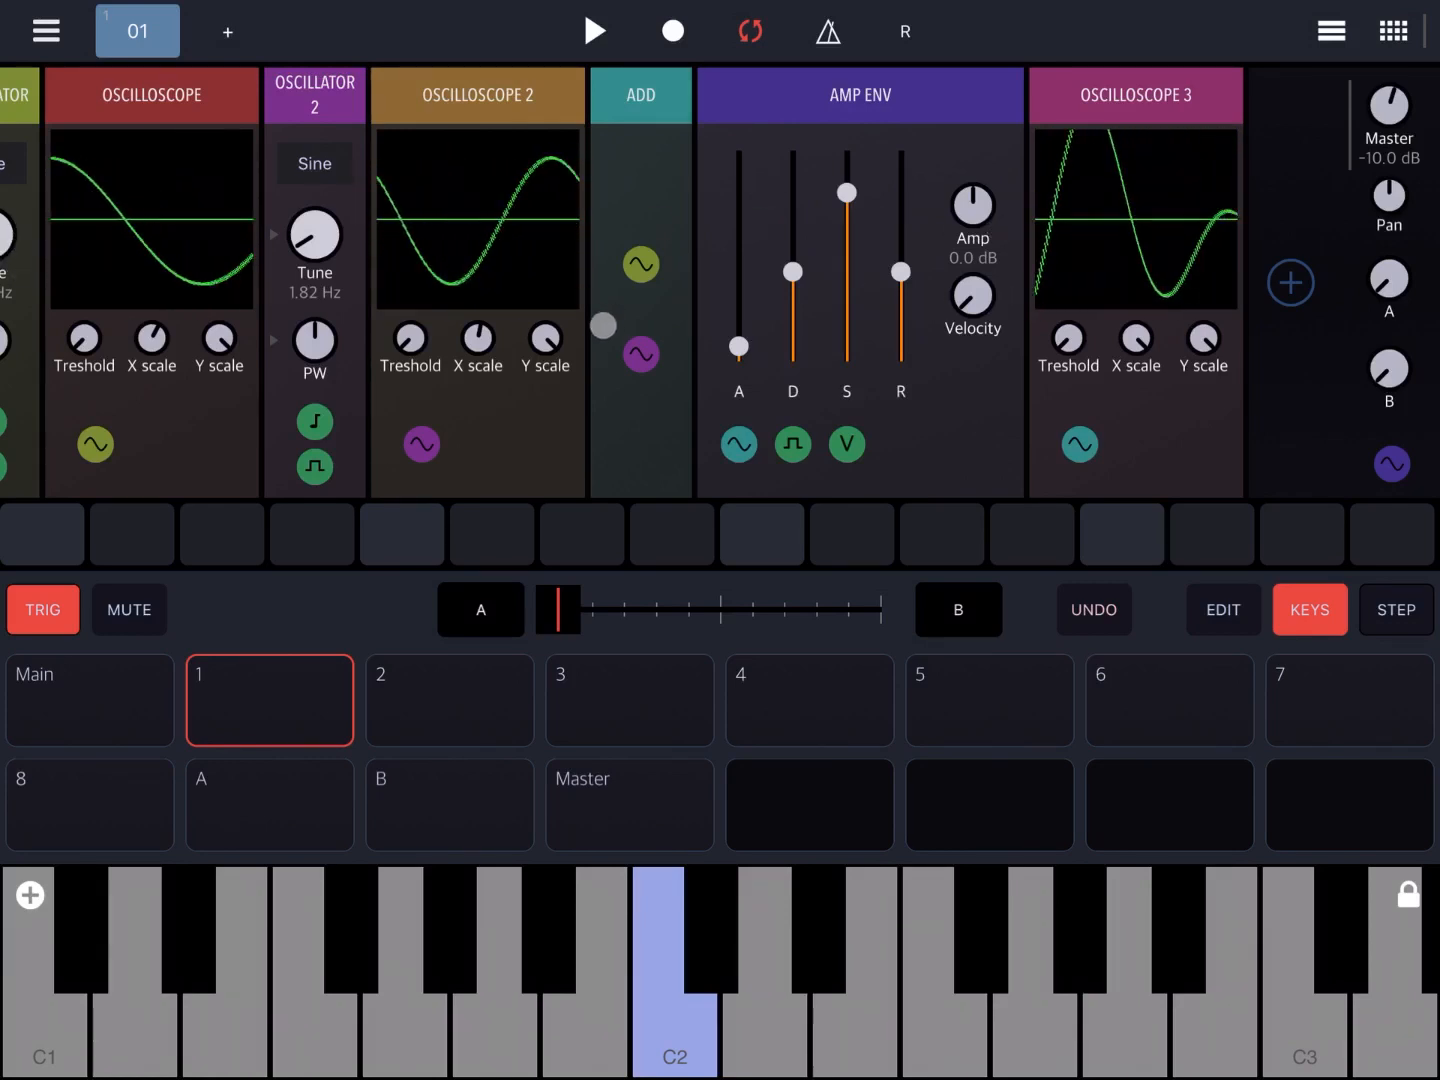
- Turn Oscillator 2's Tune knob down to about 1.17 Hz
{"action": "left_click_drag", "start_coordinate": [312, 238], "coordinate": [320, 224]}
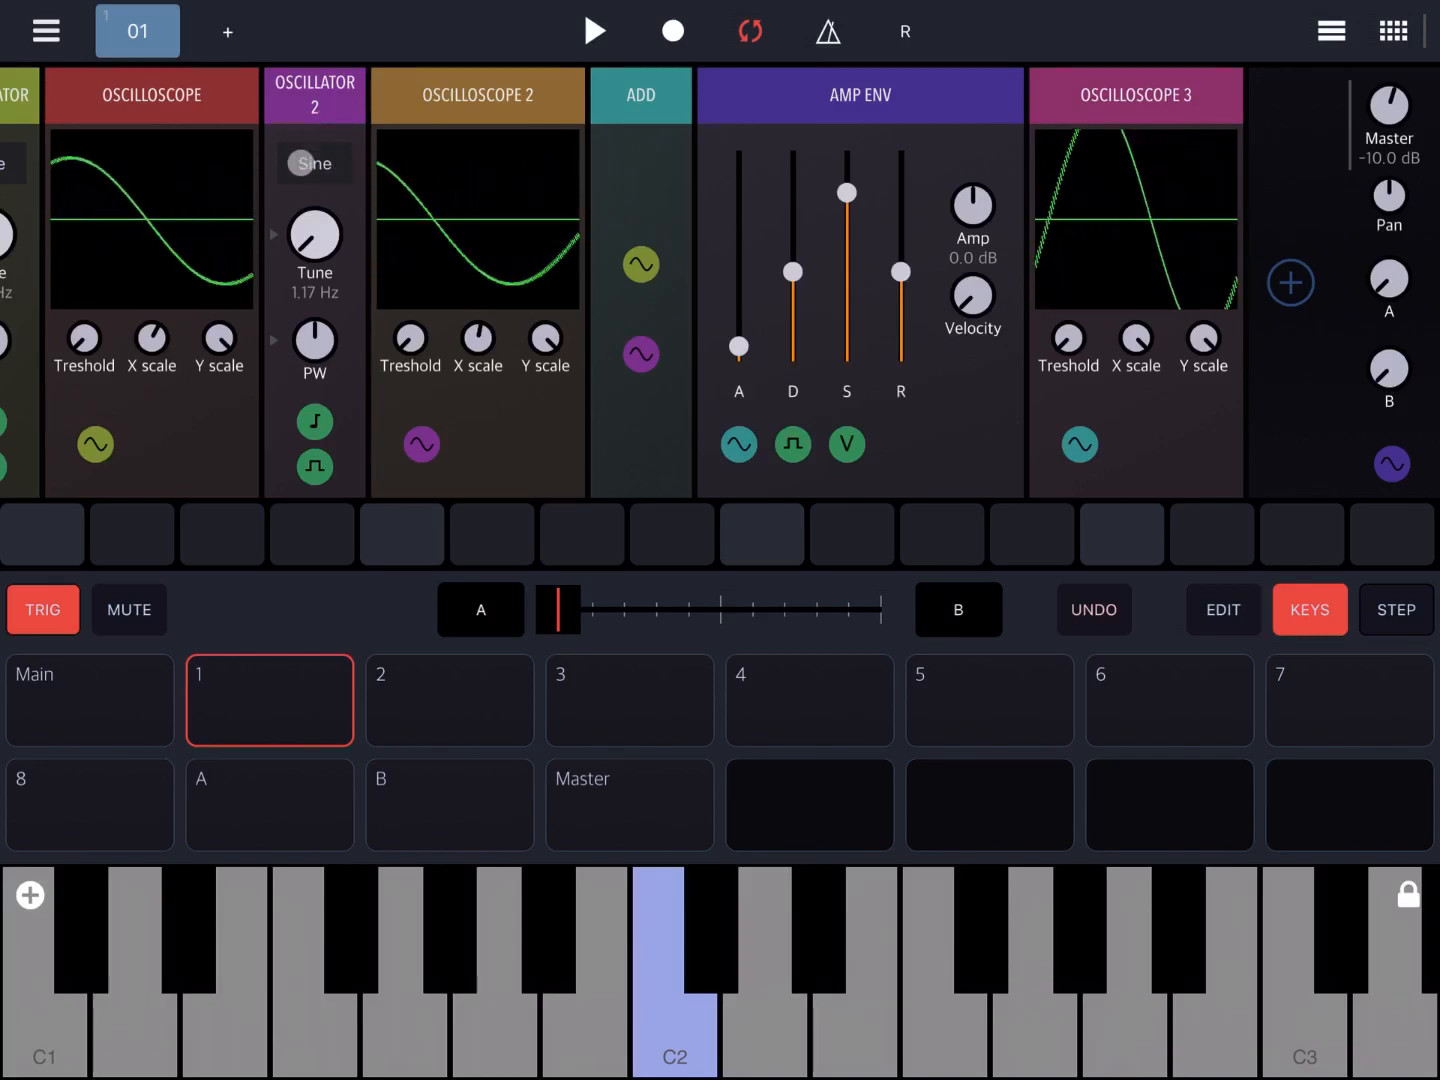
- Set Oscillator 2 to a Pulse wave and play notes to compare the scopes
{"action": "left_click", "coordinate": [314, 164]}
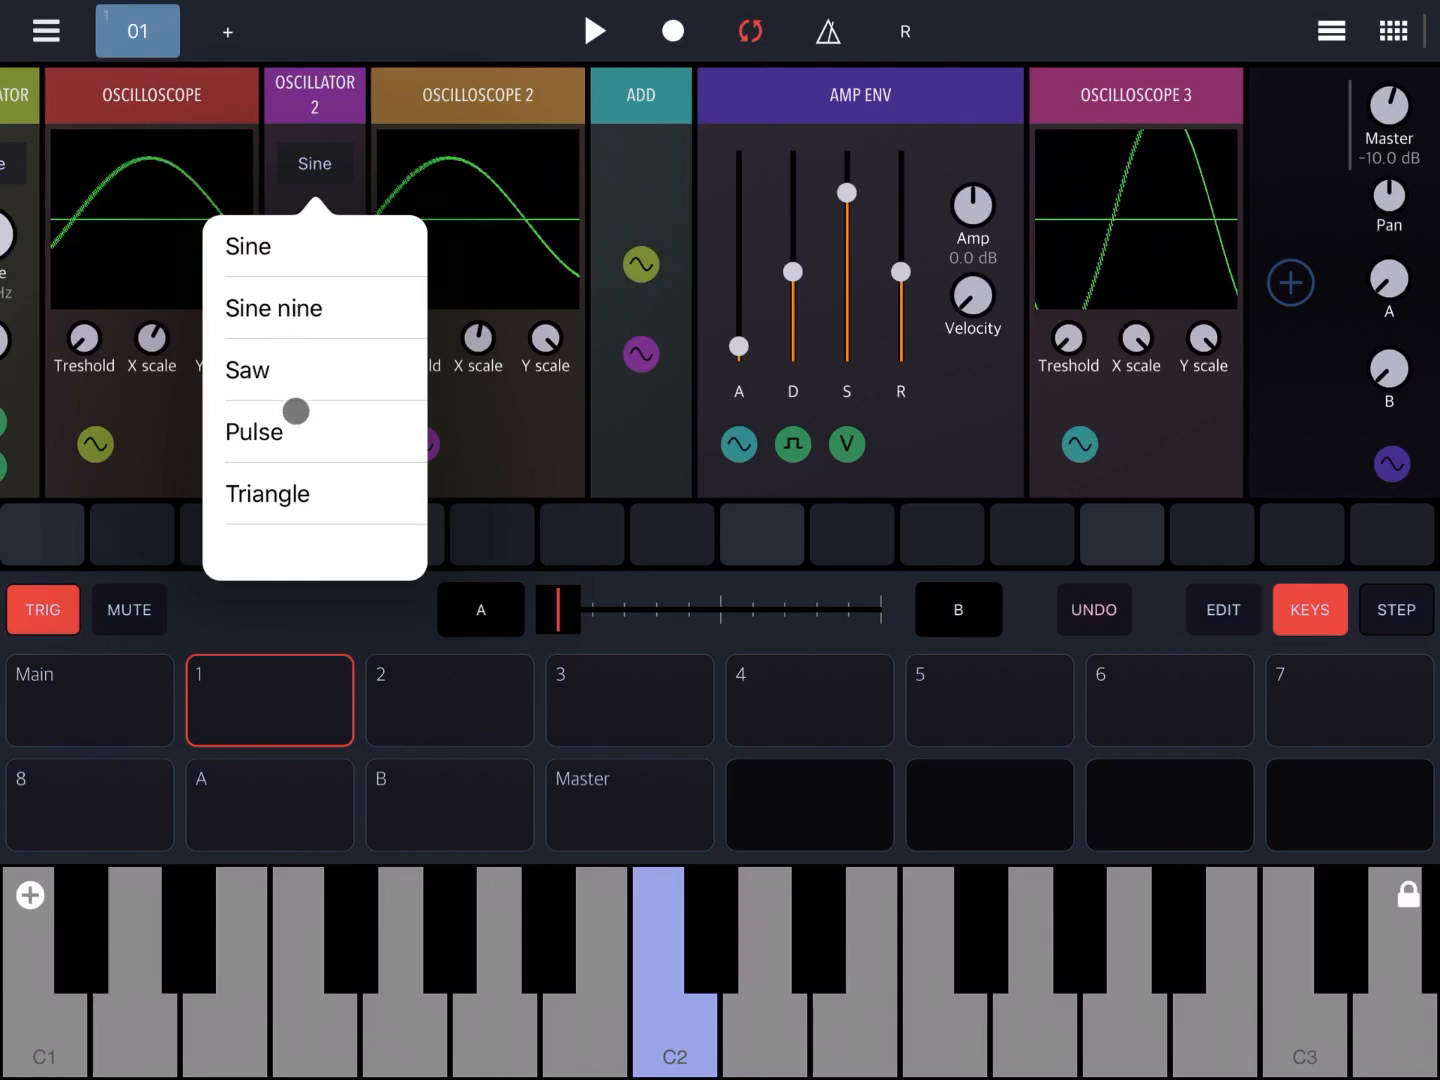
{"action": "left_click", "coordinate": [254, 432]}
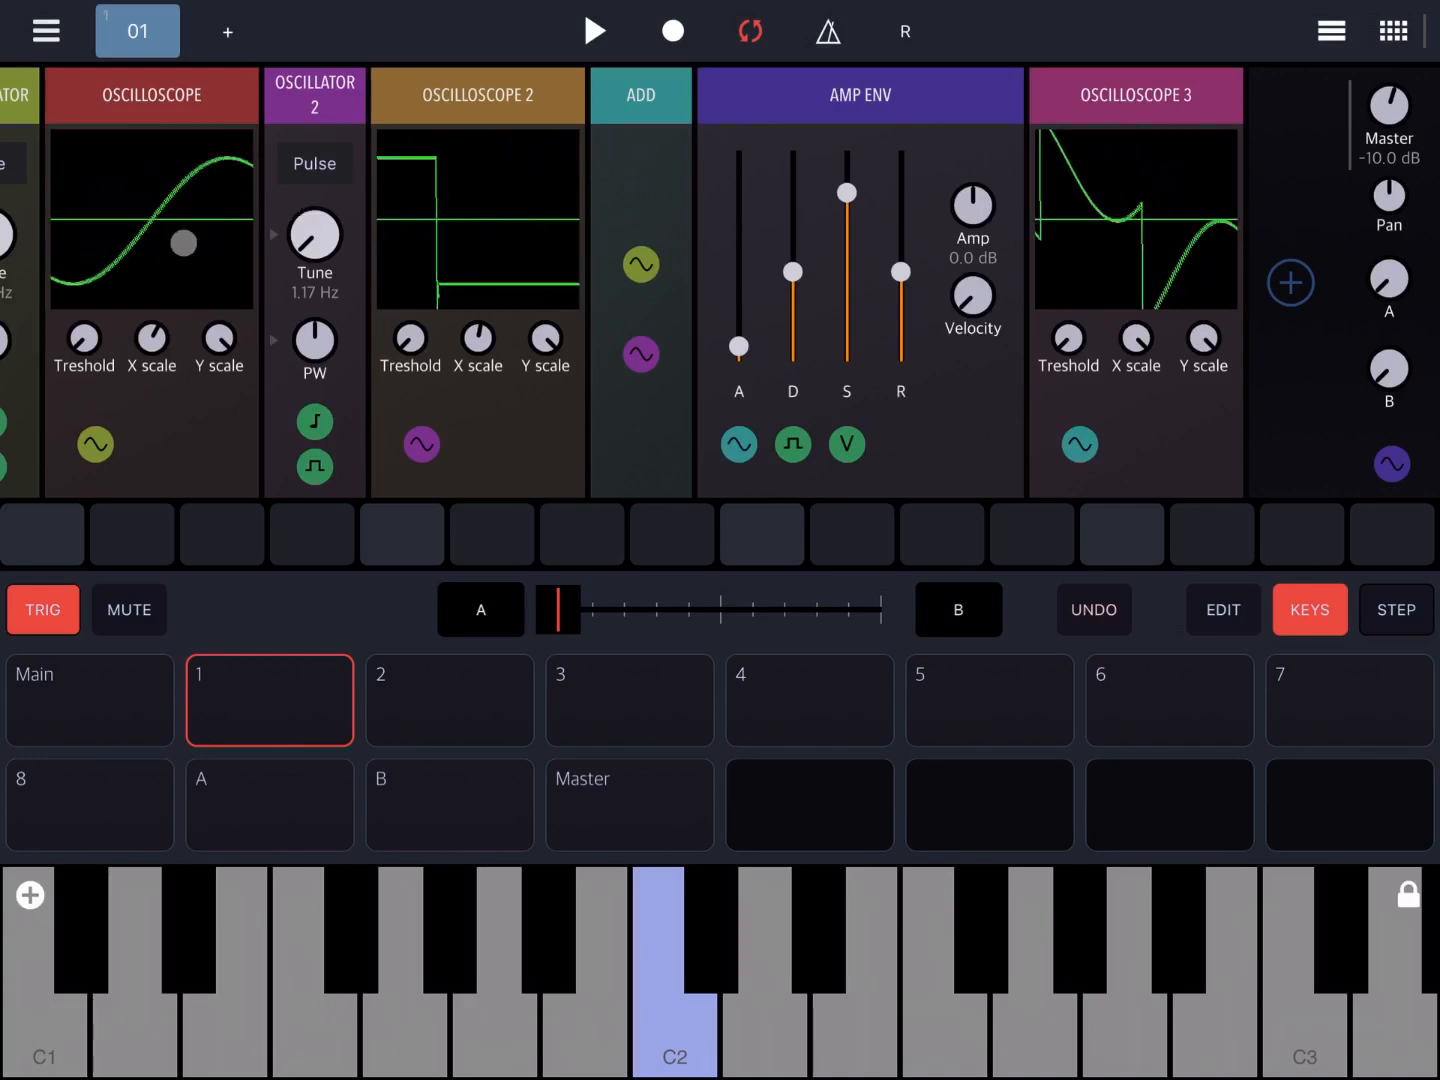
{"action": "left_click", "coordinate": [710, 930]}
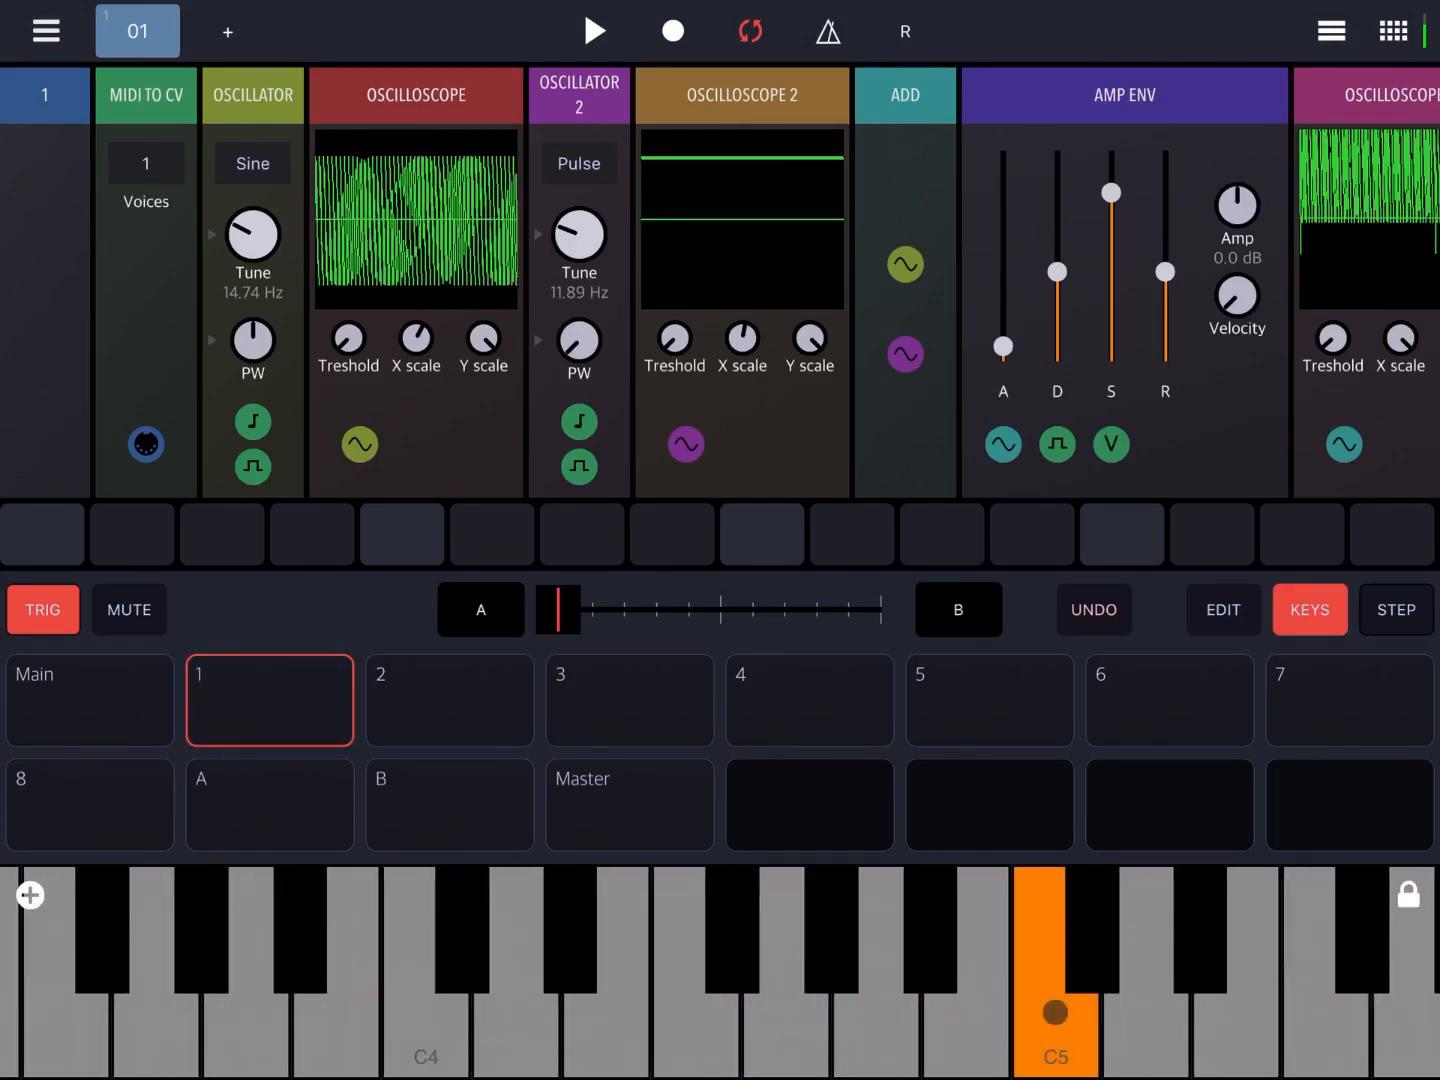
{"action": "left_click", "coordinate": [1218, 970]}
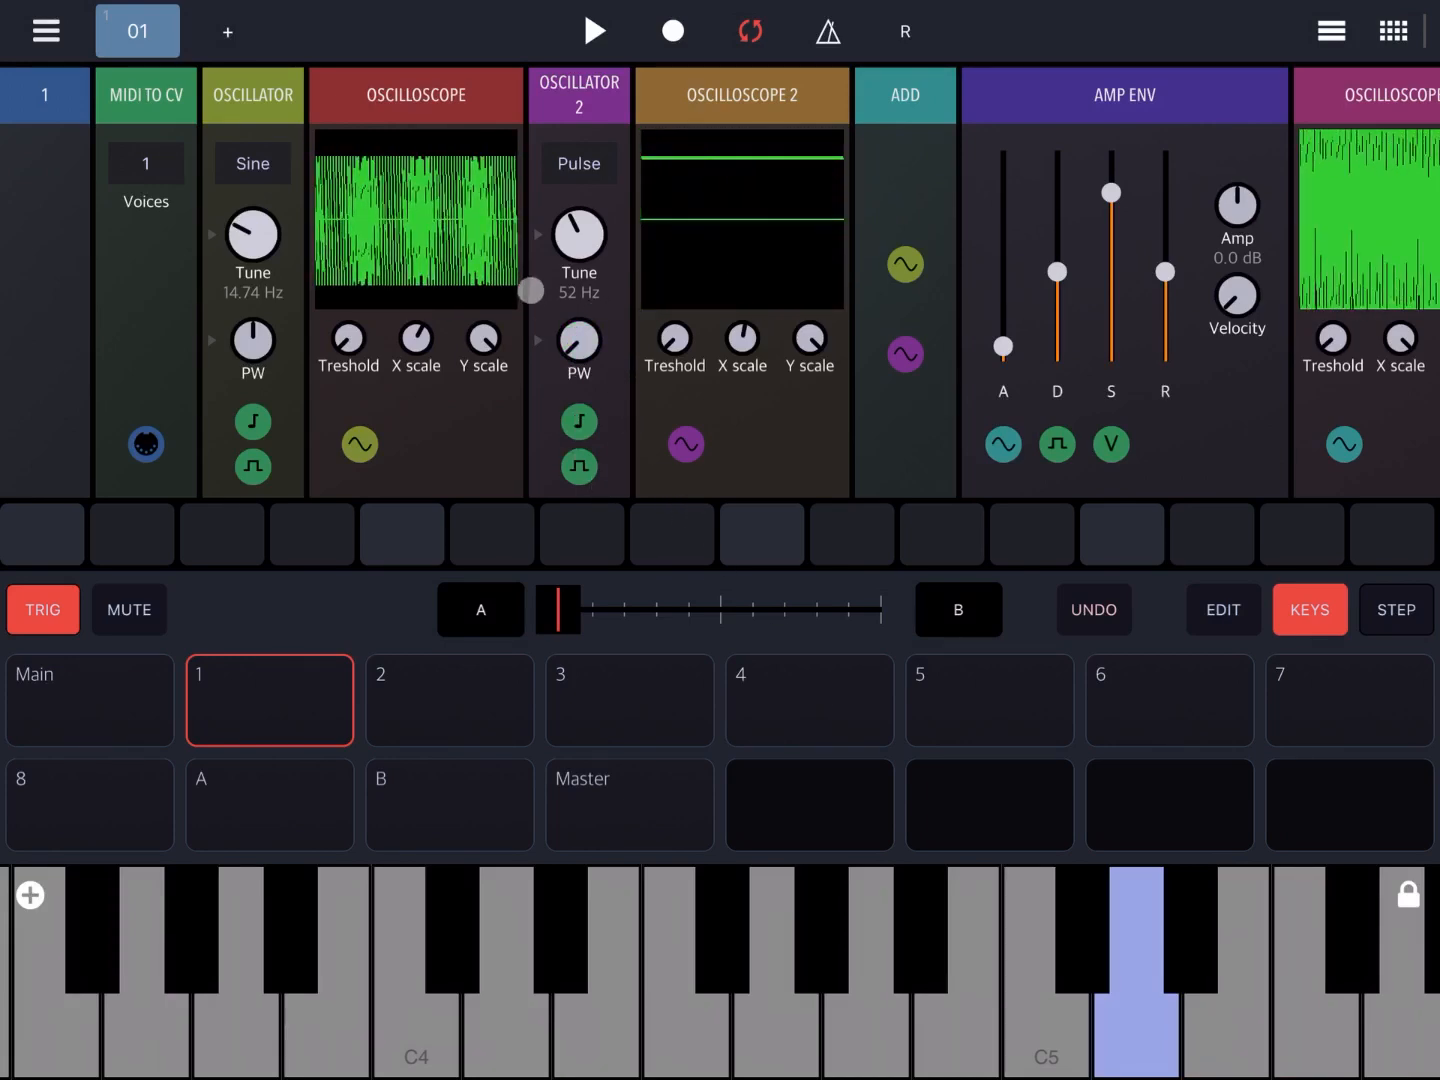
- Bring up Oscillator 2's waveform list while it outputs a 52 Hz pulse
{"action": "left_click", "coordinate": [578, 164]}
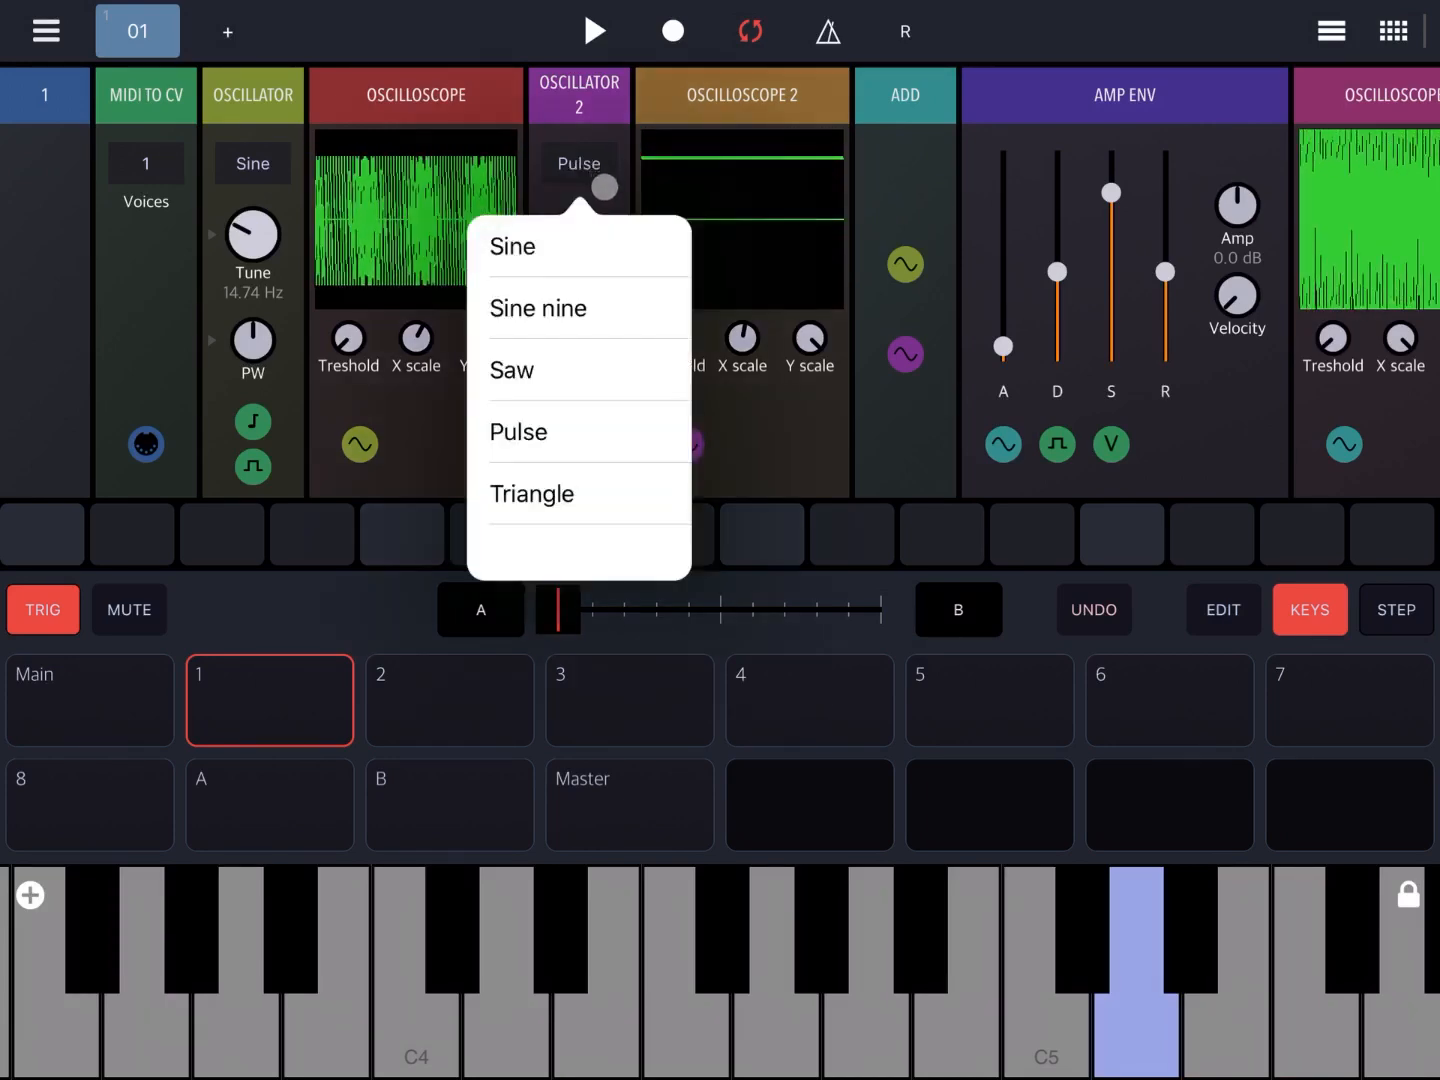
- Choose Sine for Oscillator 2 and bring up the module browser for a new module
{"action": "left_click", "coordinate": [512, 246]}
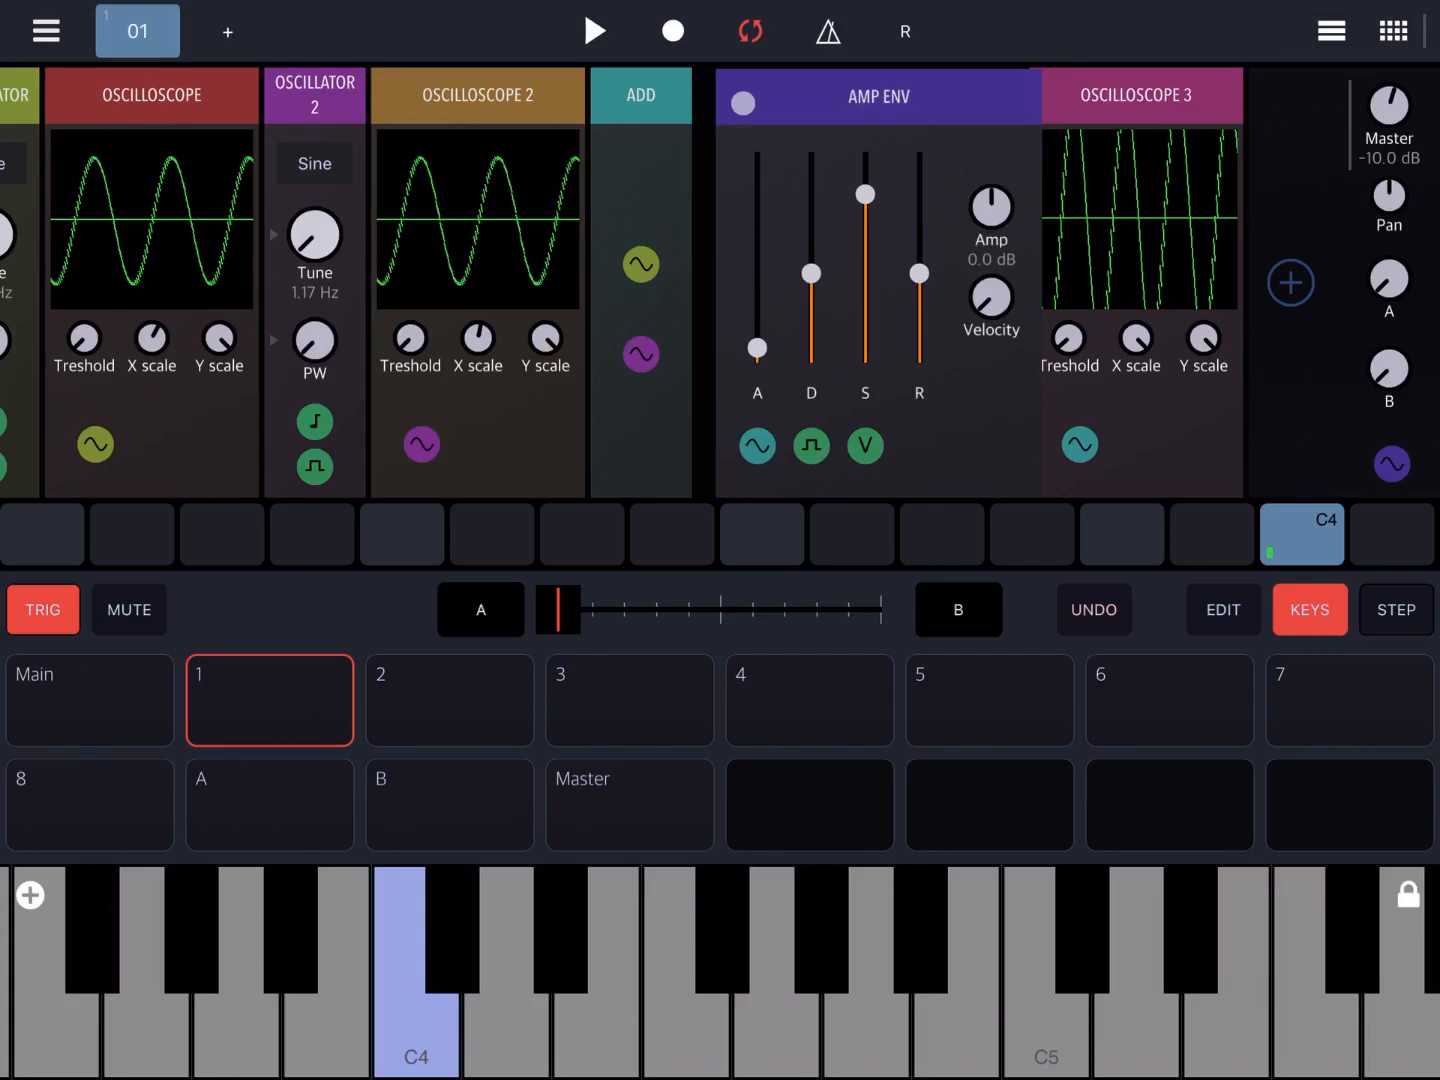
{"action": "left_click", "coordinate": [1290, 282]}
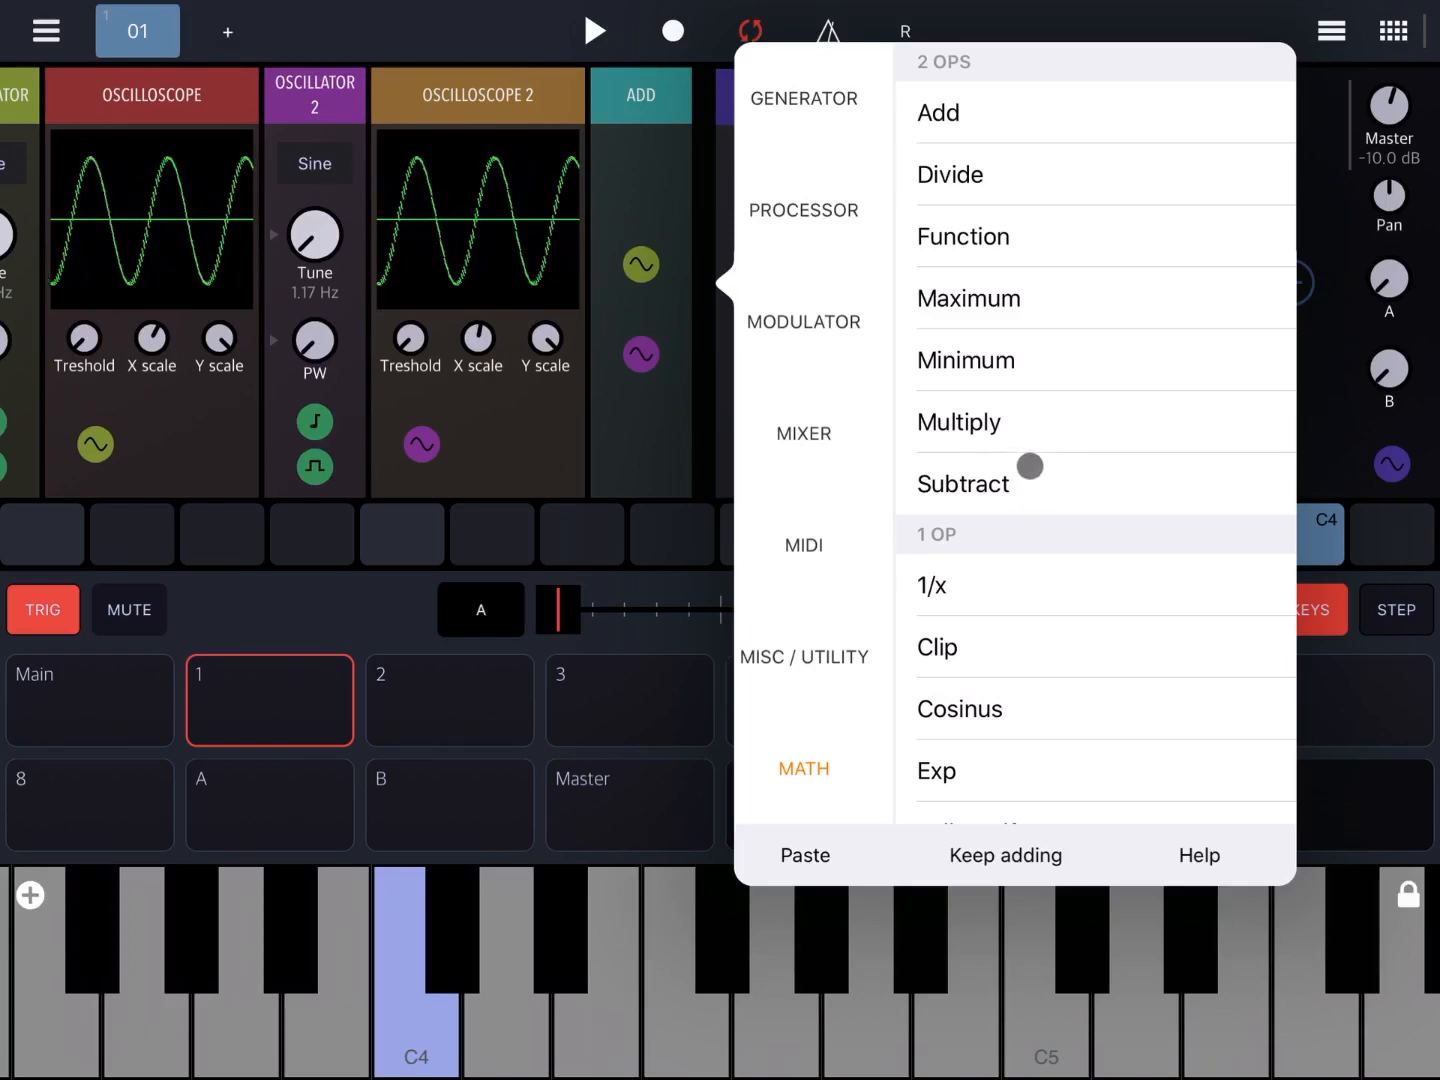
- Add the Subtract, Multiply, Divide and Function modules from the MATH browser with Keep adding
{"action": "left_click", "coordinate": [962, 484]}
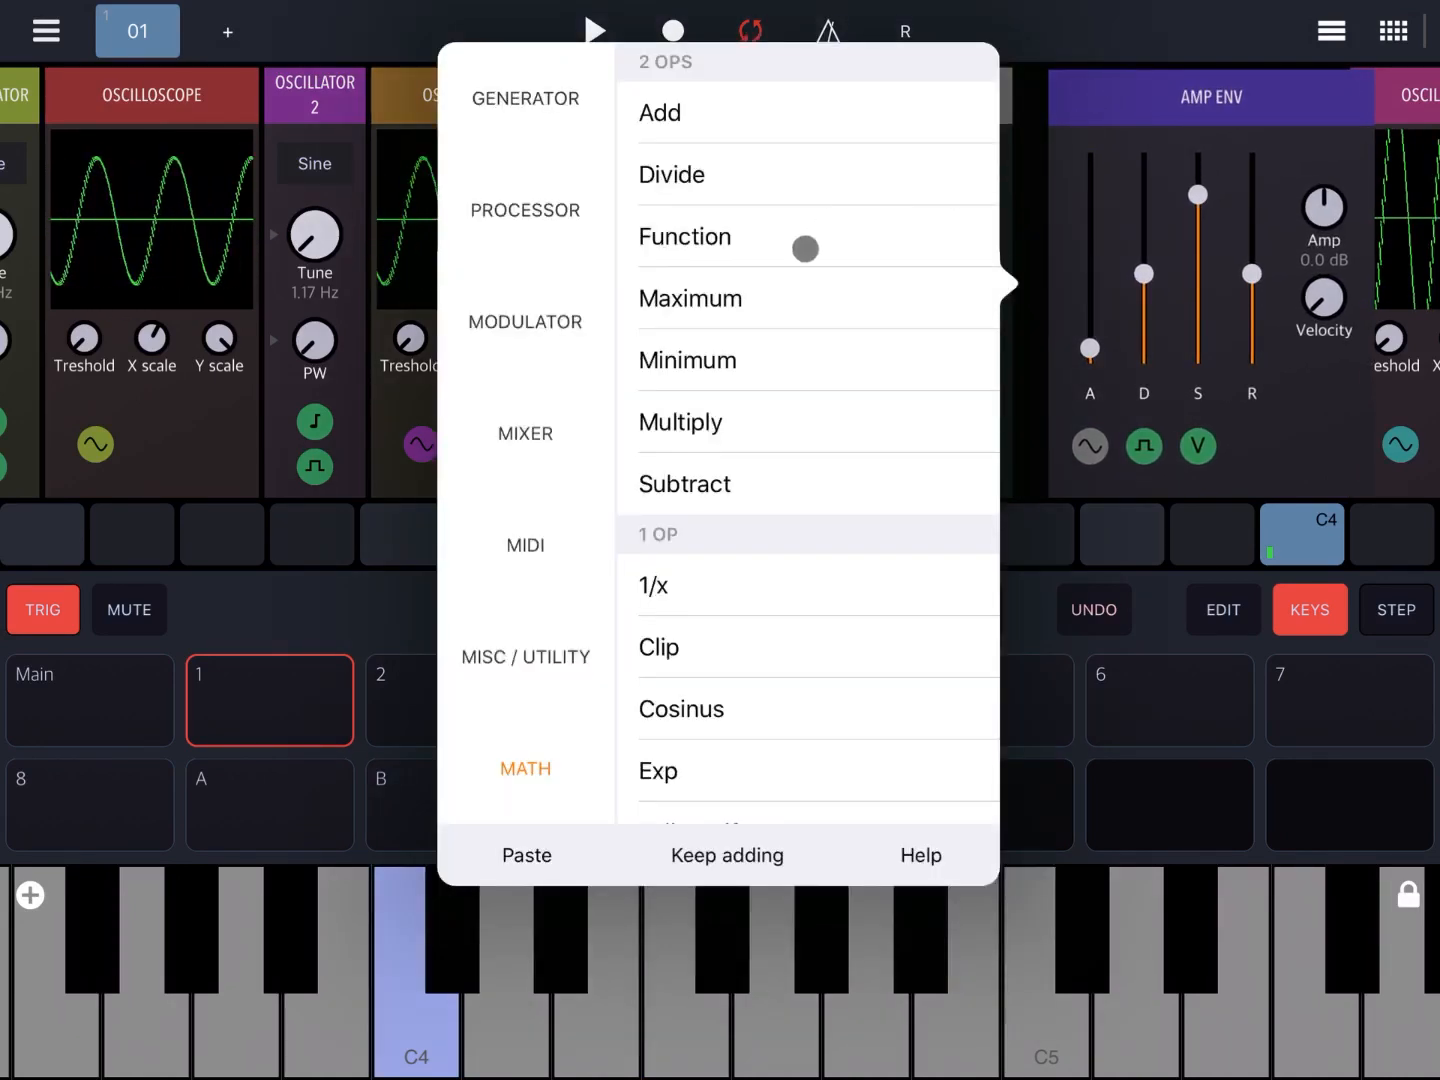
{"action": "mouse_move", "coordinate": [746, 376]}
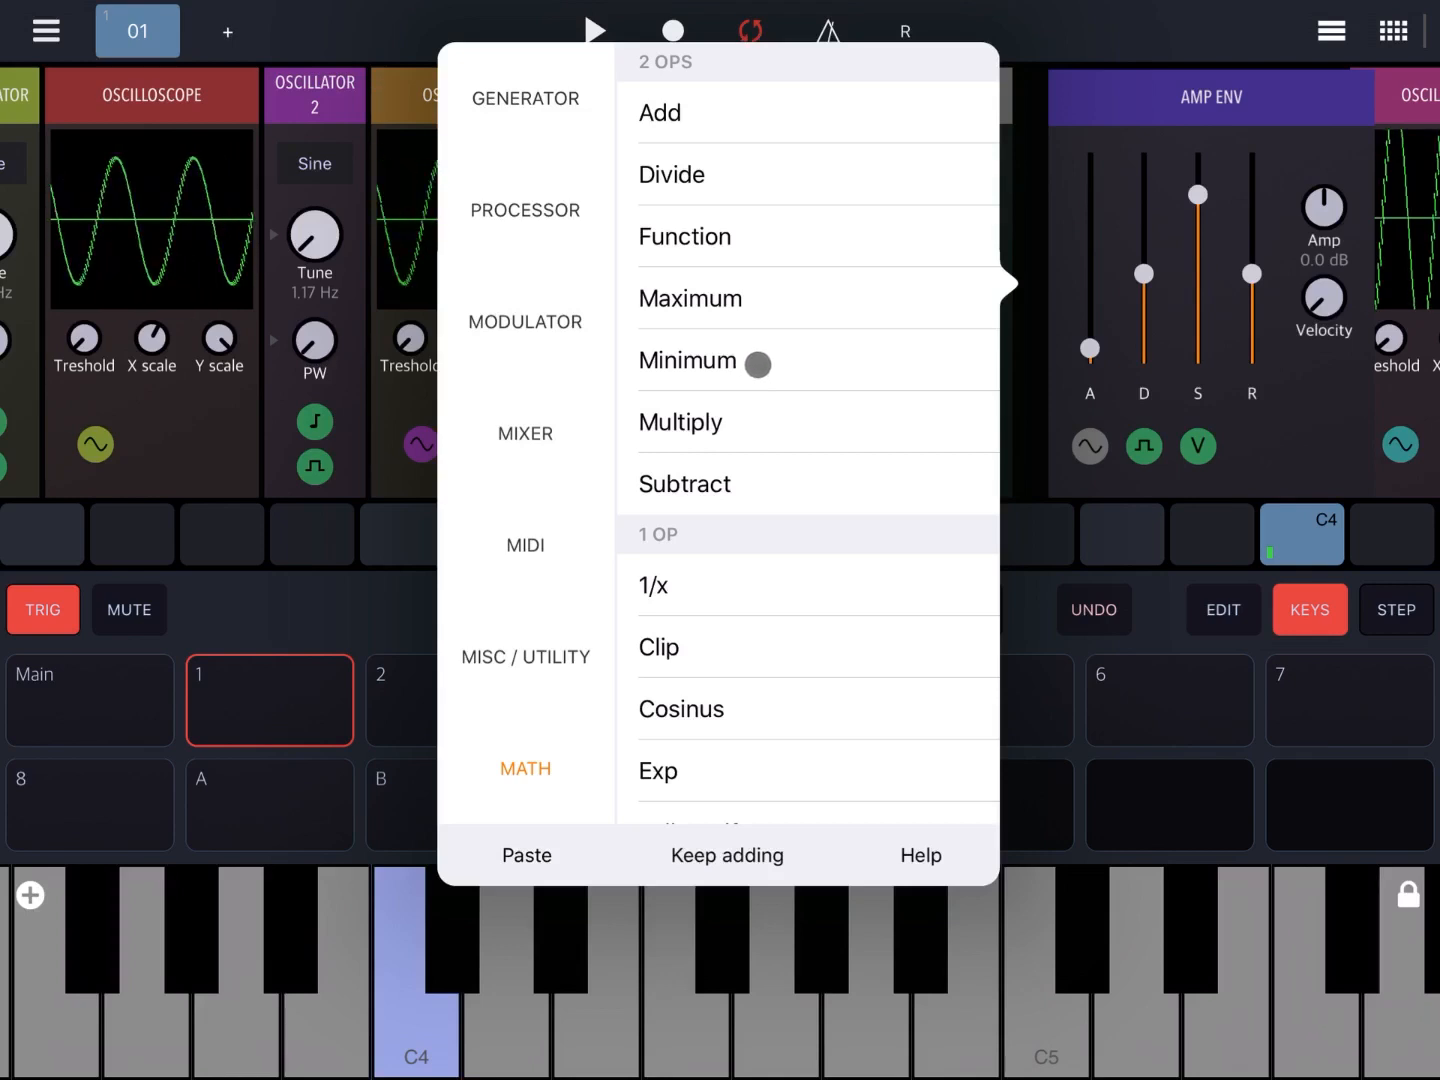
{"action": "left_click", "coordinate": [688, 298]}
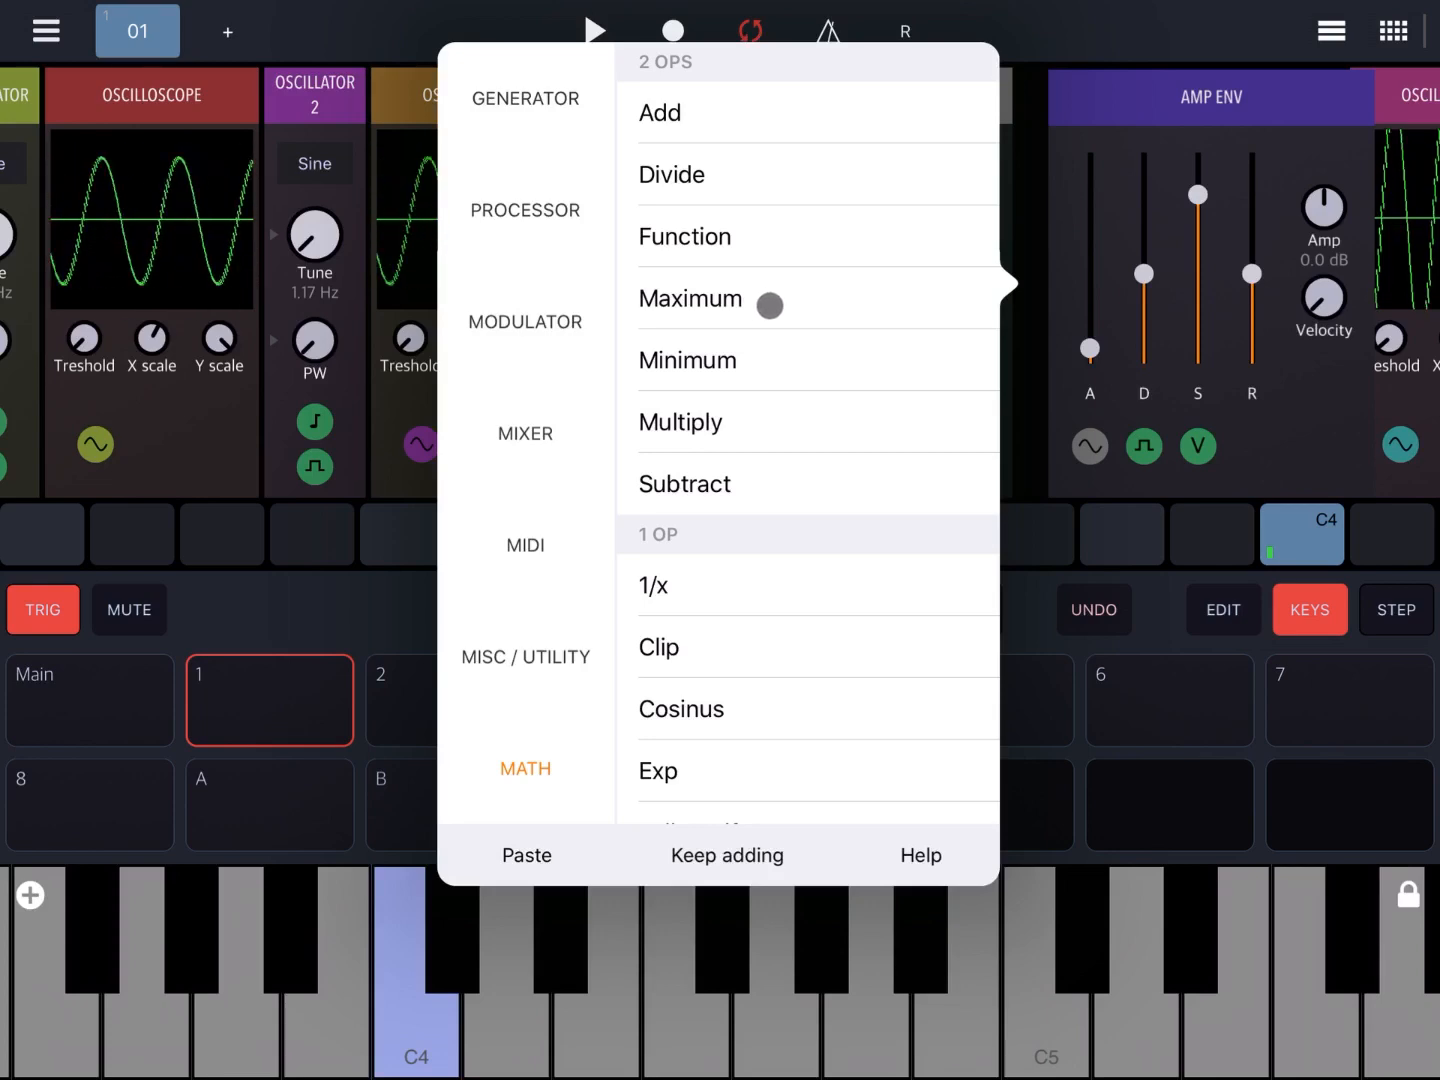
{"action": "left_click", "coordinate": [684, 236]}
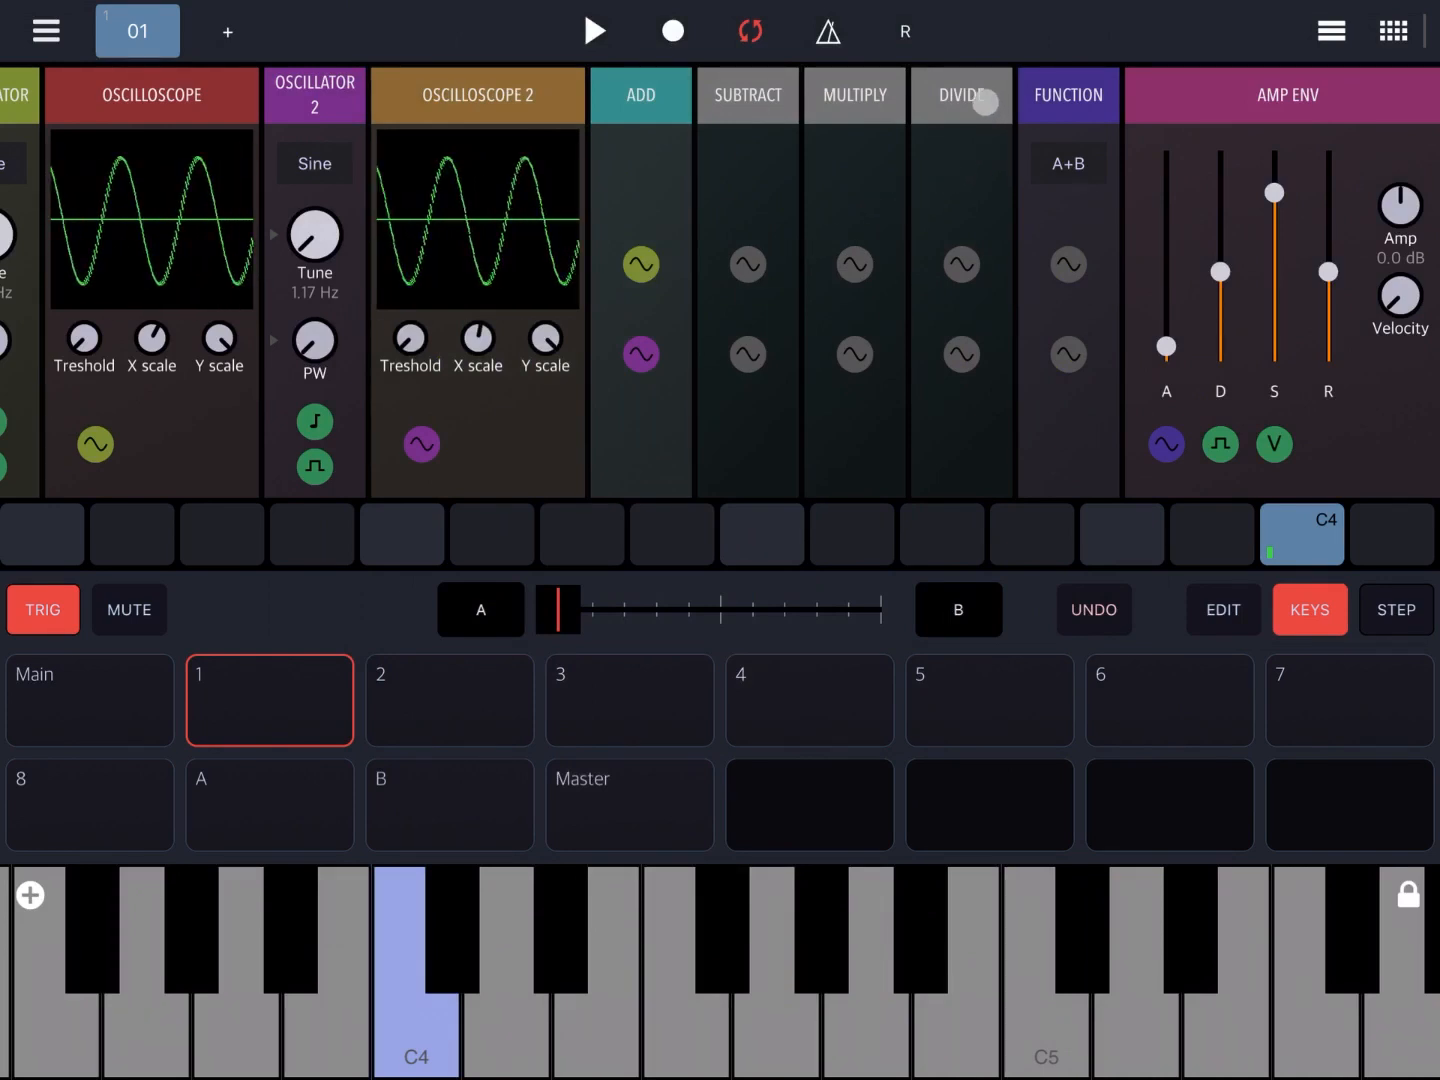
{"action": "scroll", "scroll_direction": "right", "scroll_amount": 3}
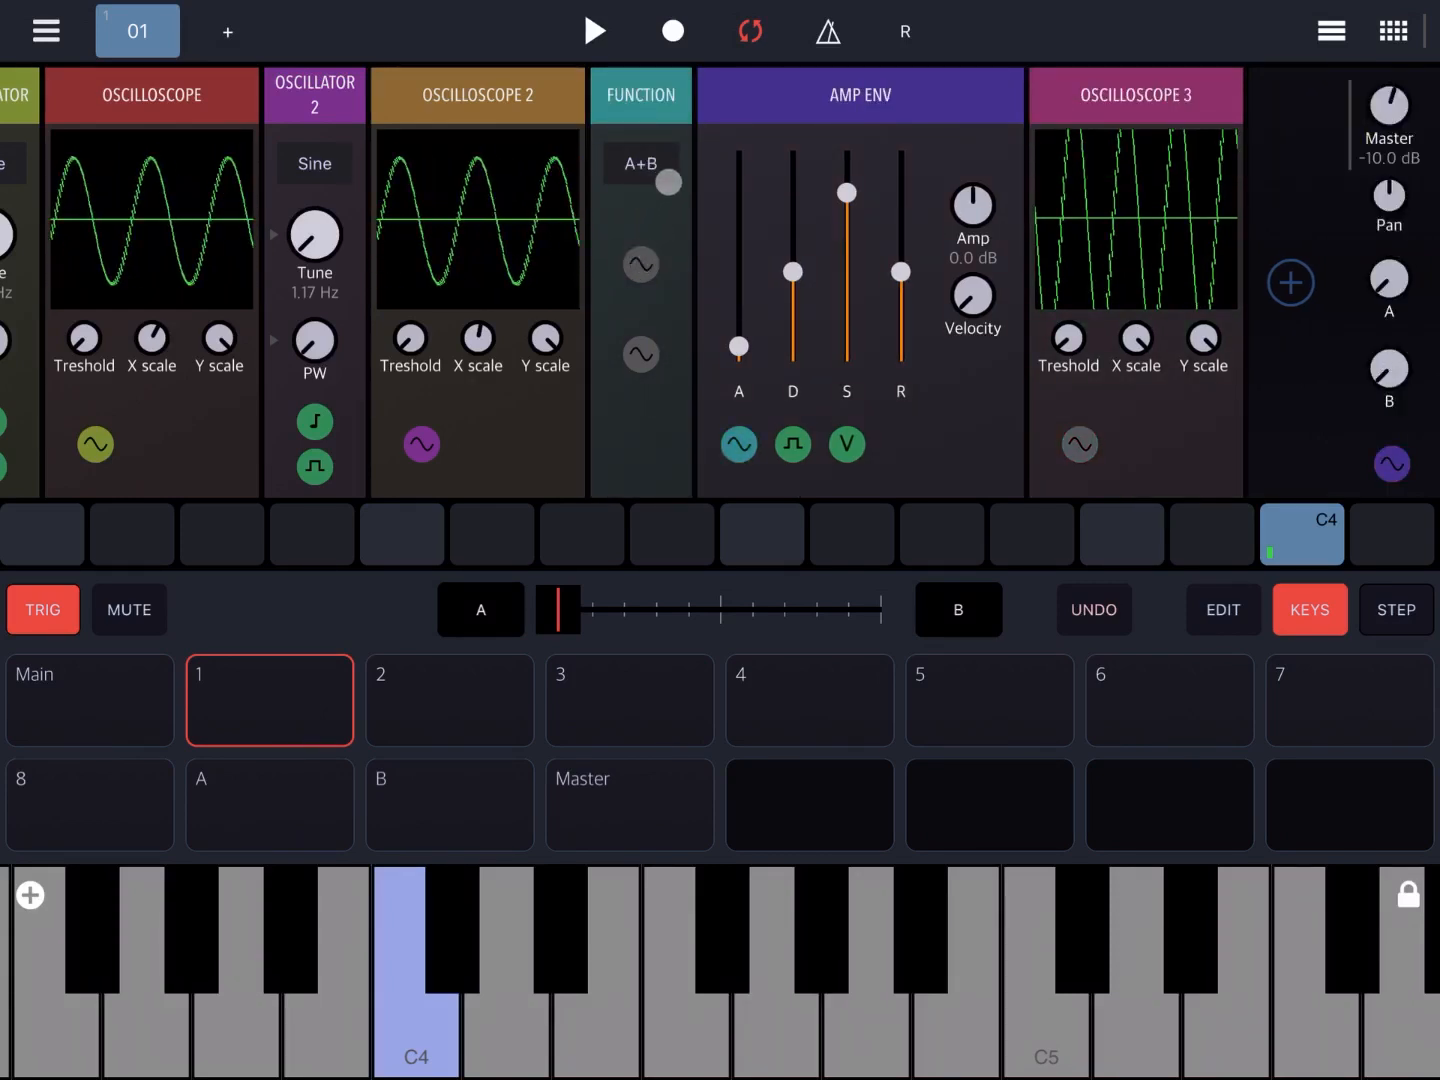
- Delete the Add, Subtract, Multiply and Divide modules, leaving Function fed by both oscillators, and show its operations
{"action": "left_click", "coordinate": [672, 182]}
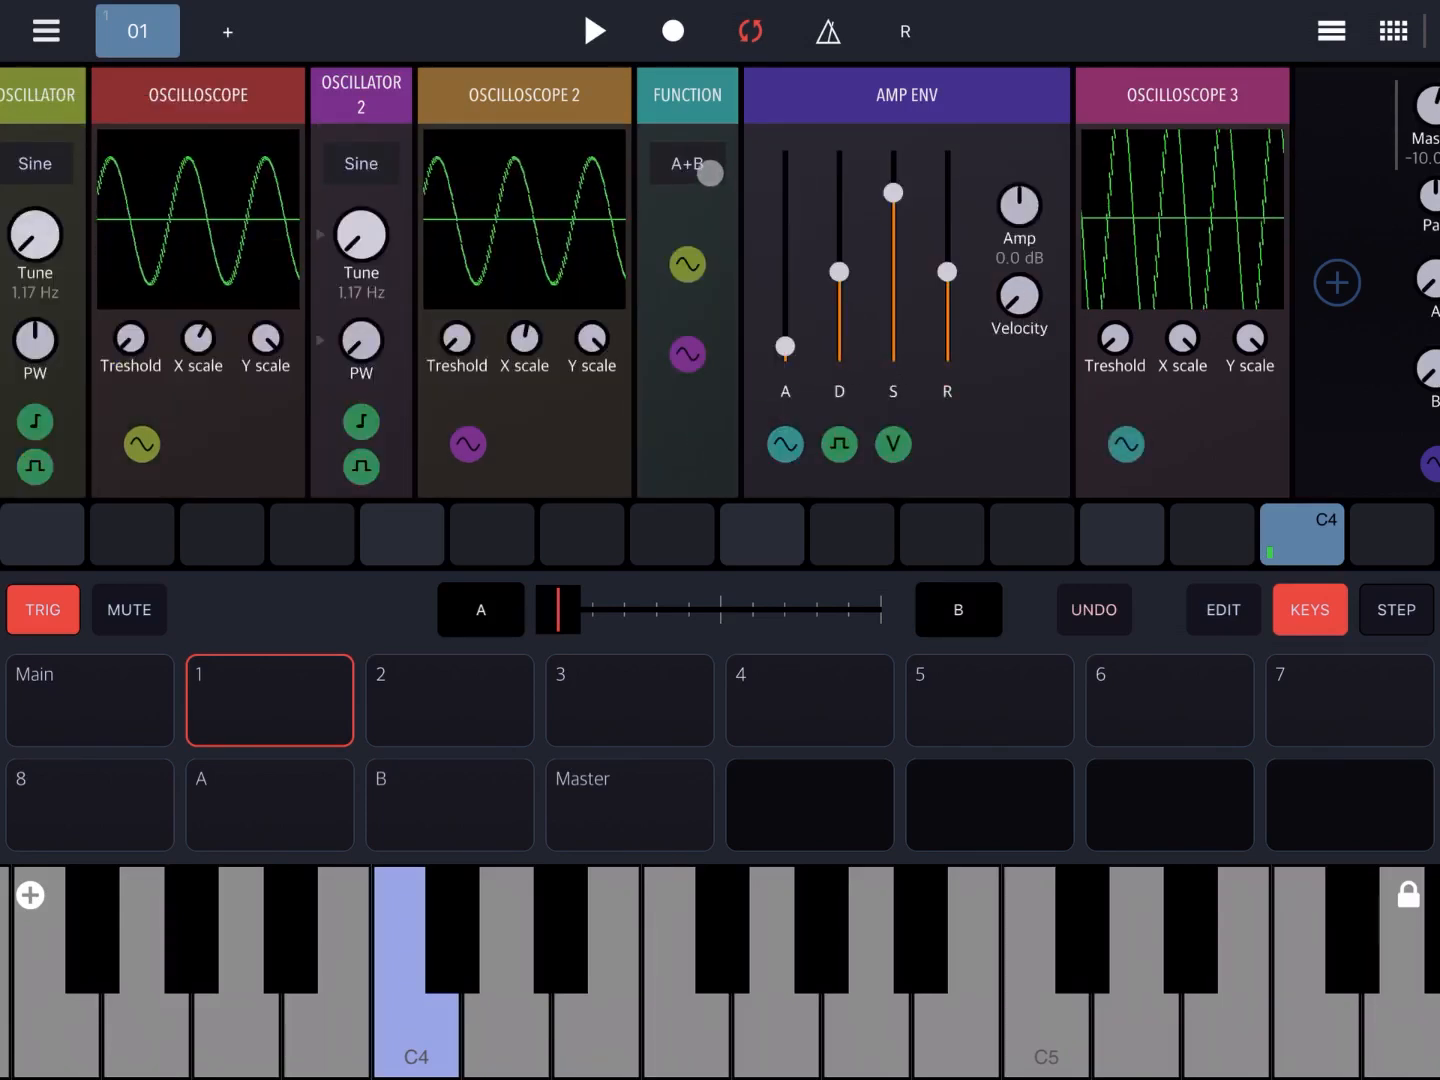
{"action": "left_click", "coordinate": [686, 164]}
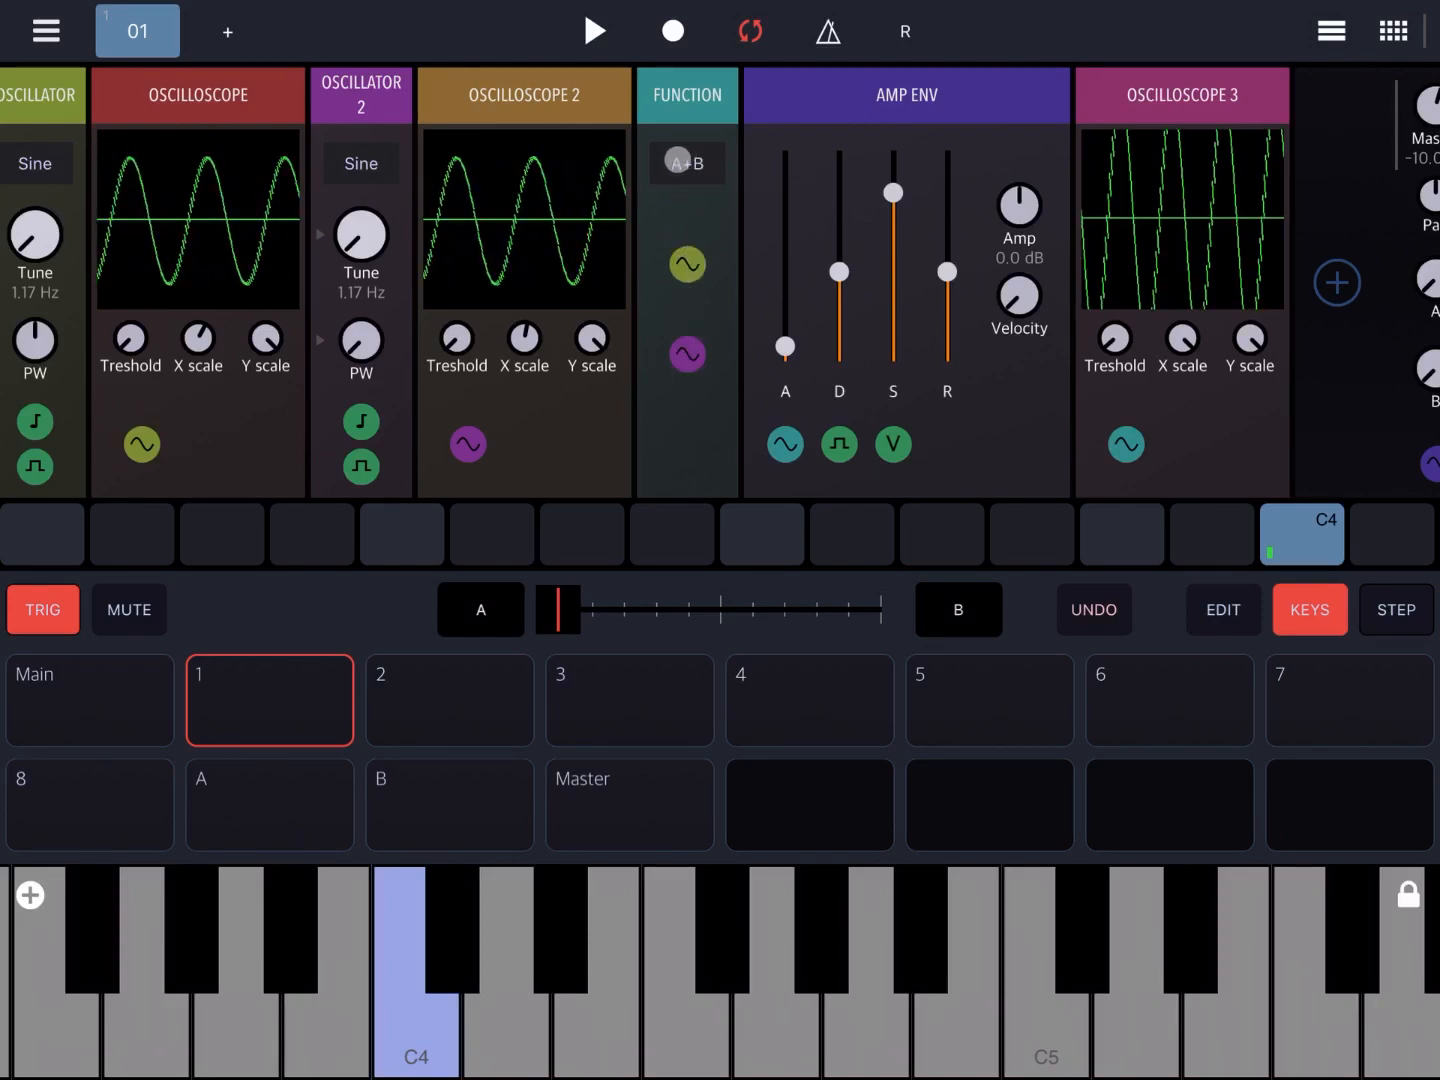
{"action": "left_click", "coordinate": [688, 162]}
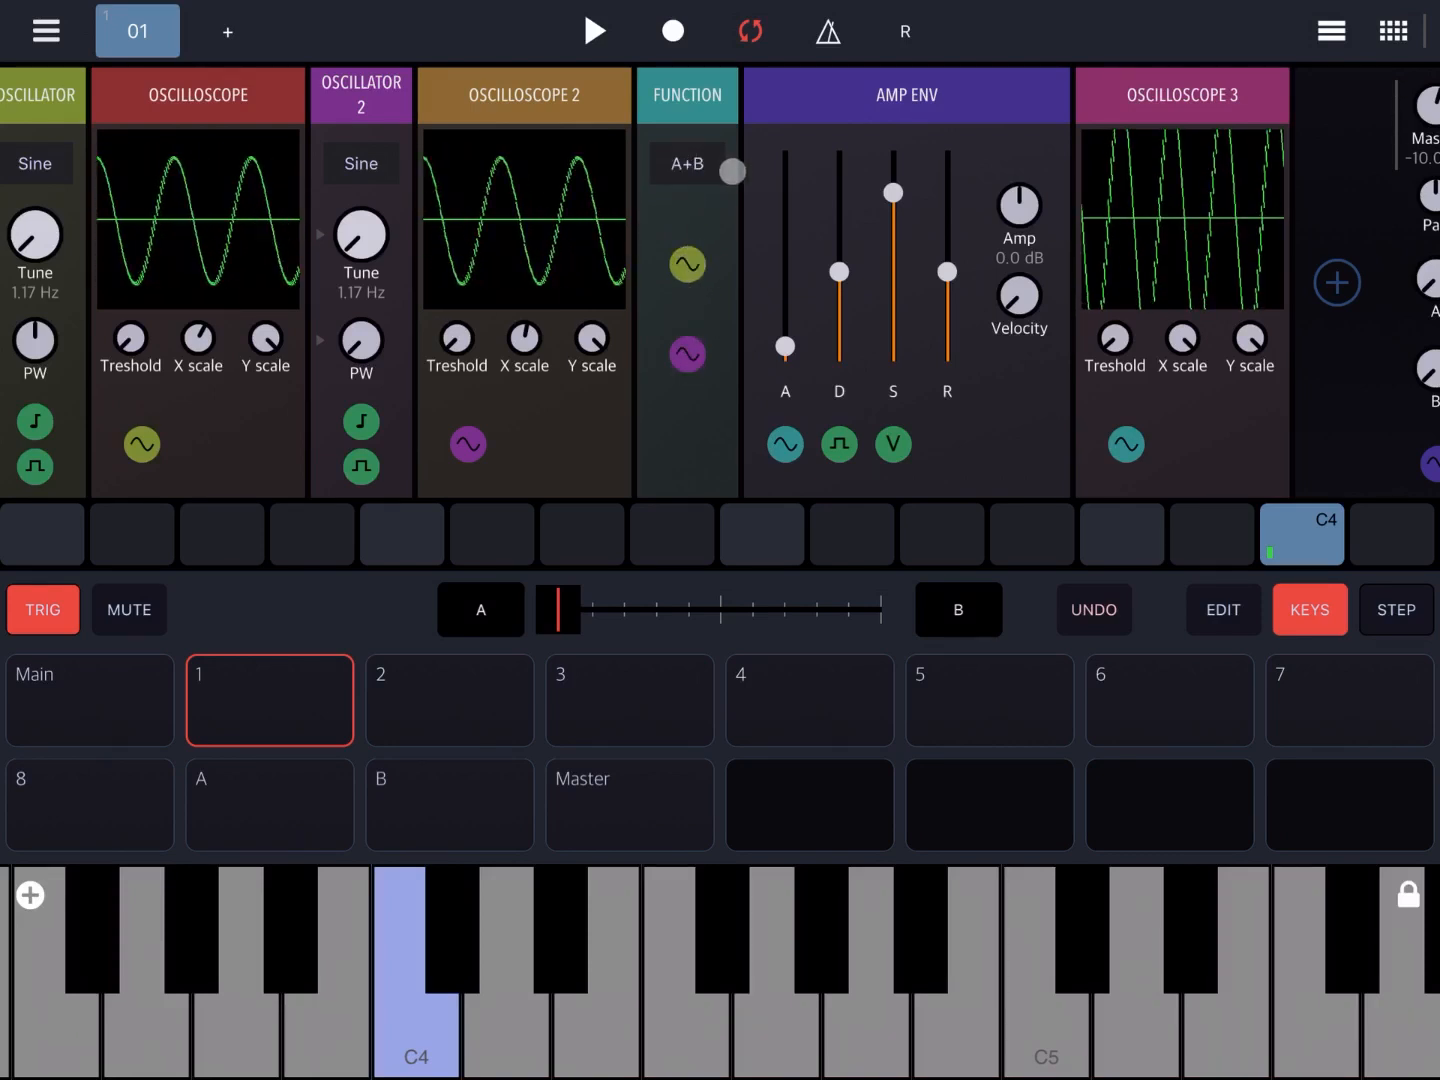
{"action": "left_click", "coordinate": [688, 164]}
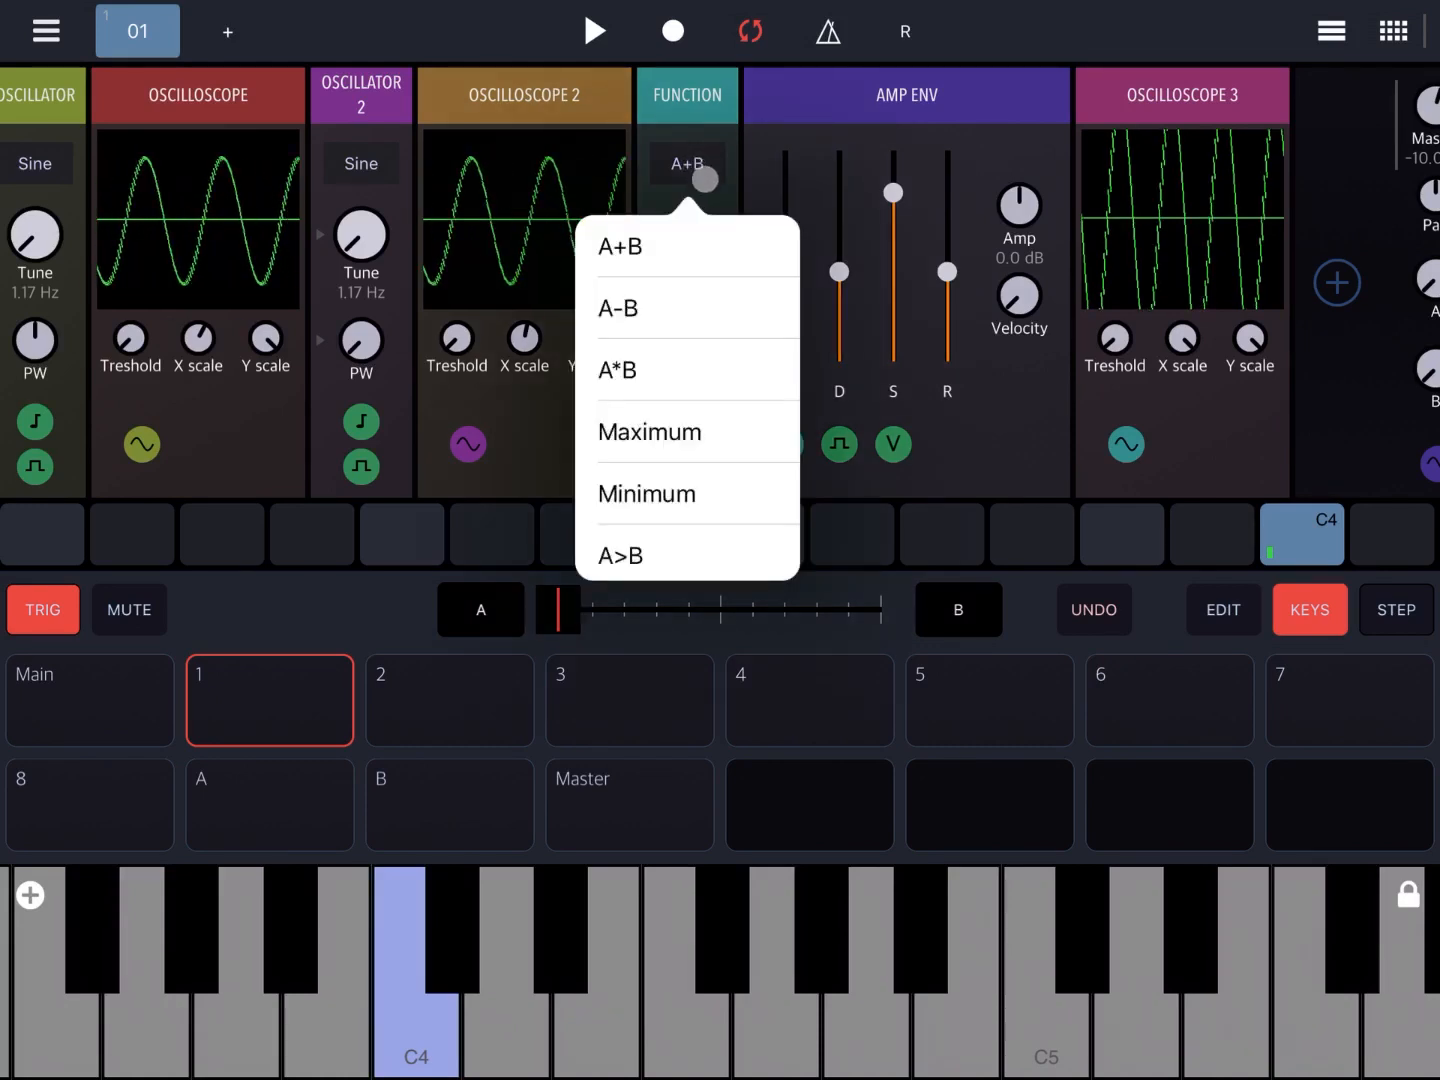
- Set the Function operation to A-B, then A*B, and play a note to hear the result
{"action": "left_click", "coordinate": [616, 308]}
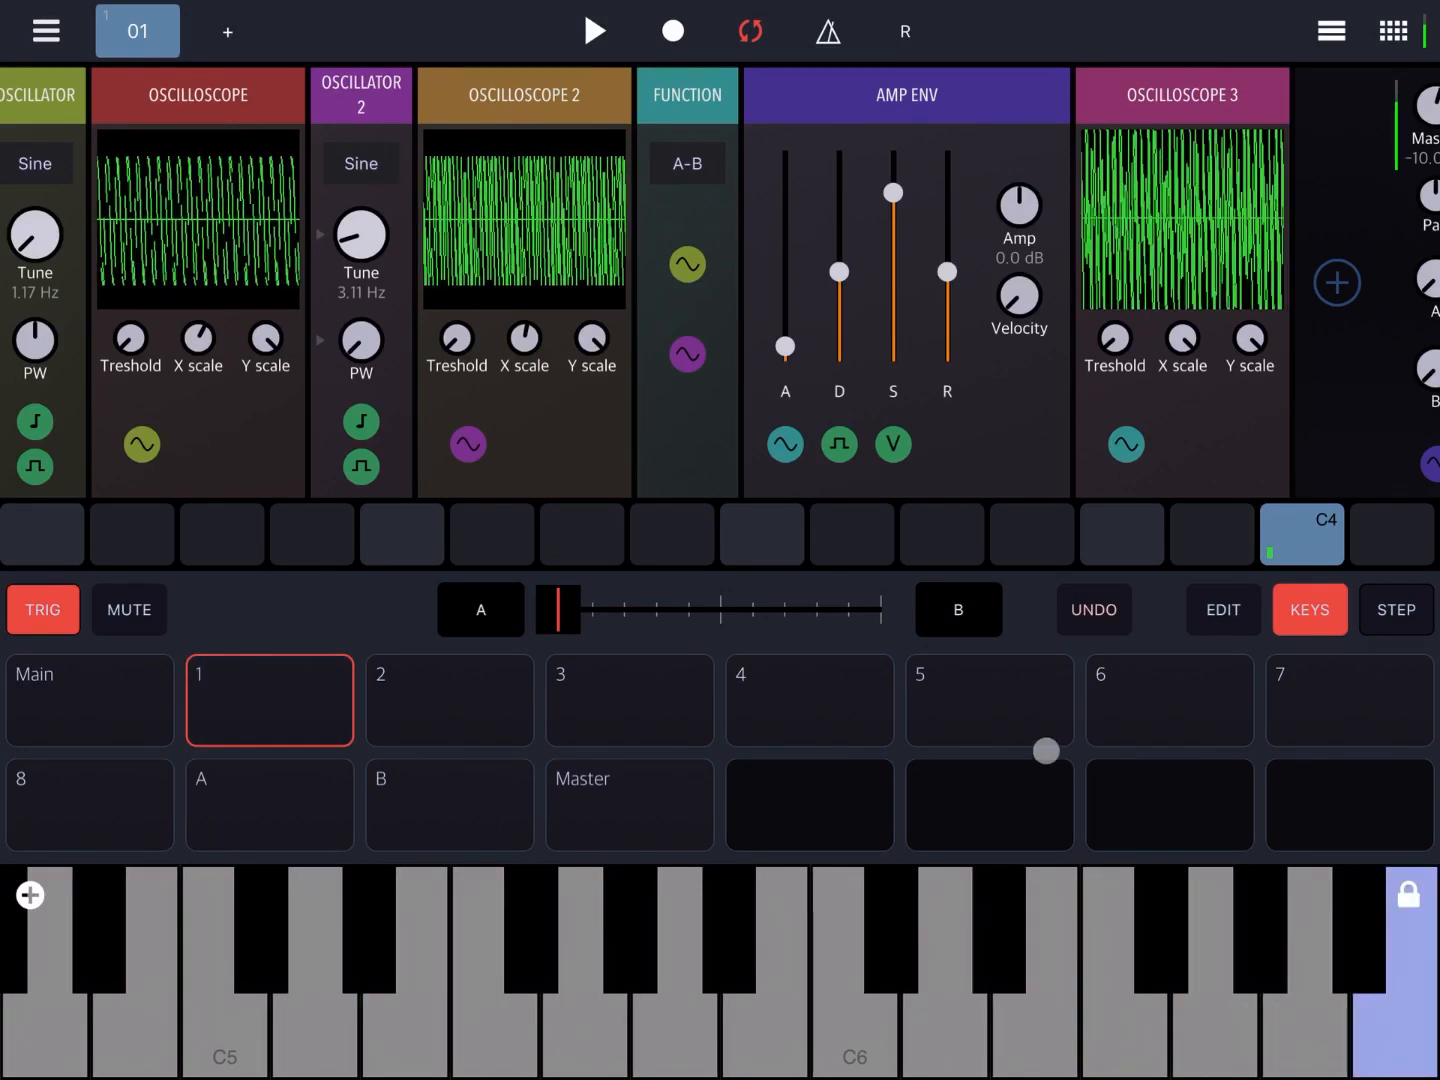
{"action": "left_click", "coordinate": [688, 164]}
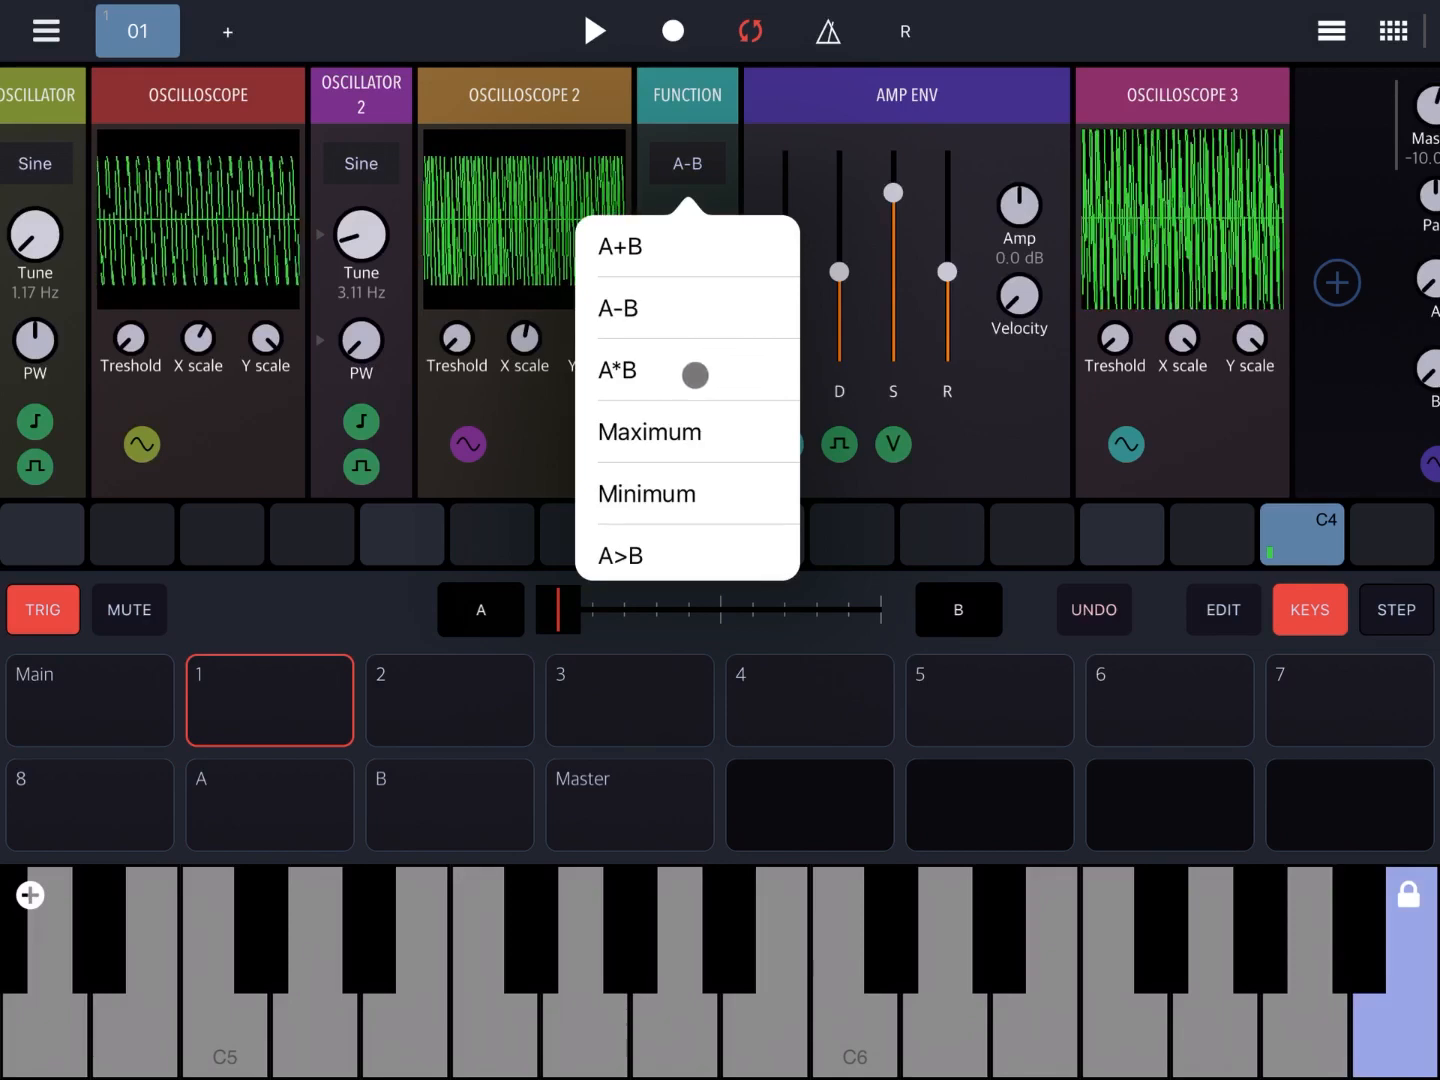
{"action": "left_click", "coordinate": [618, 368]}
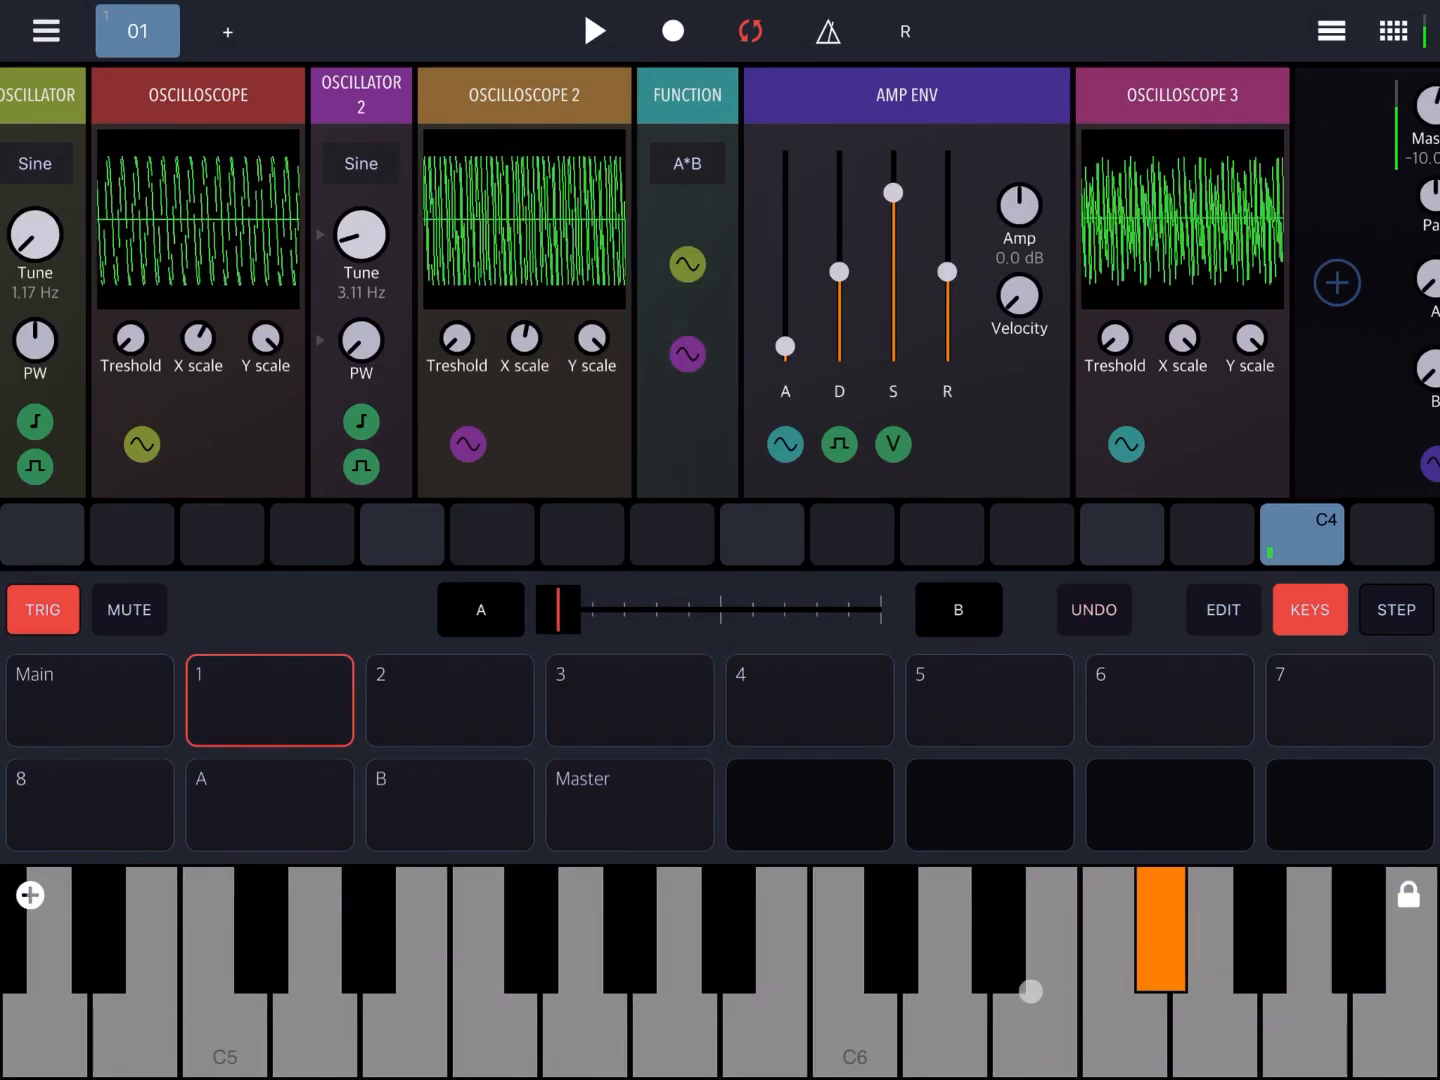
{"action": "left_click", "coordinate": [1160, 928]}
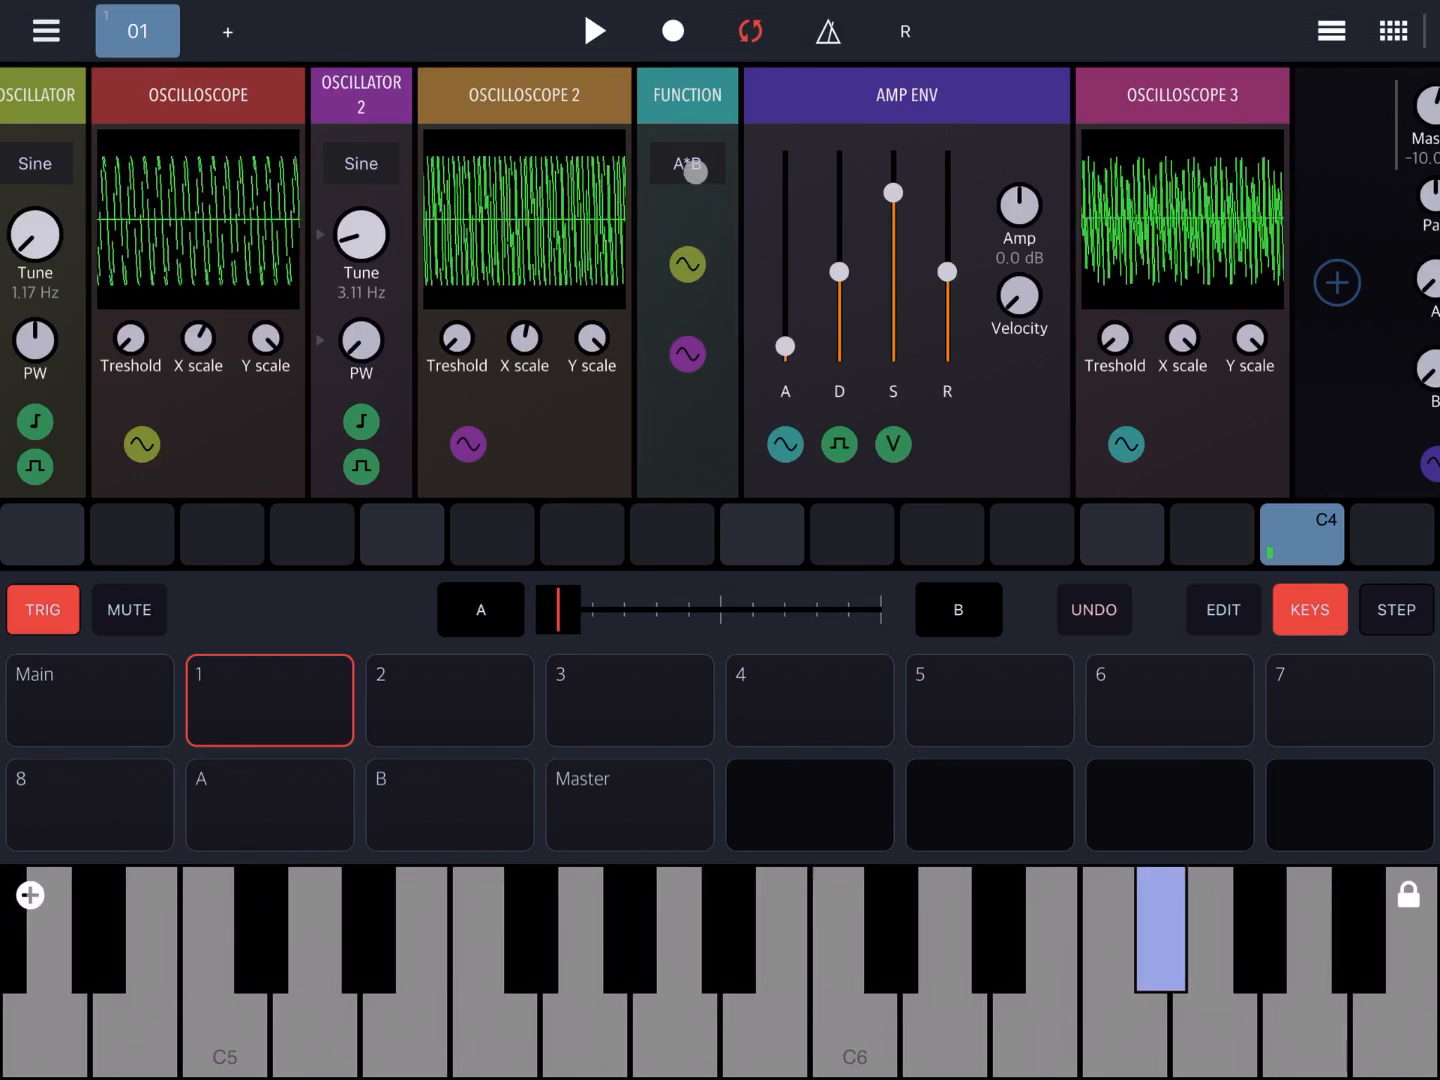
- Set the Function operation to A>B from further down the list
{"action": "left_click", "coordinate": [688, 164]}
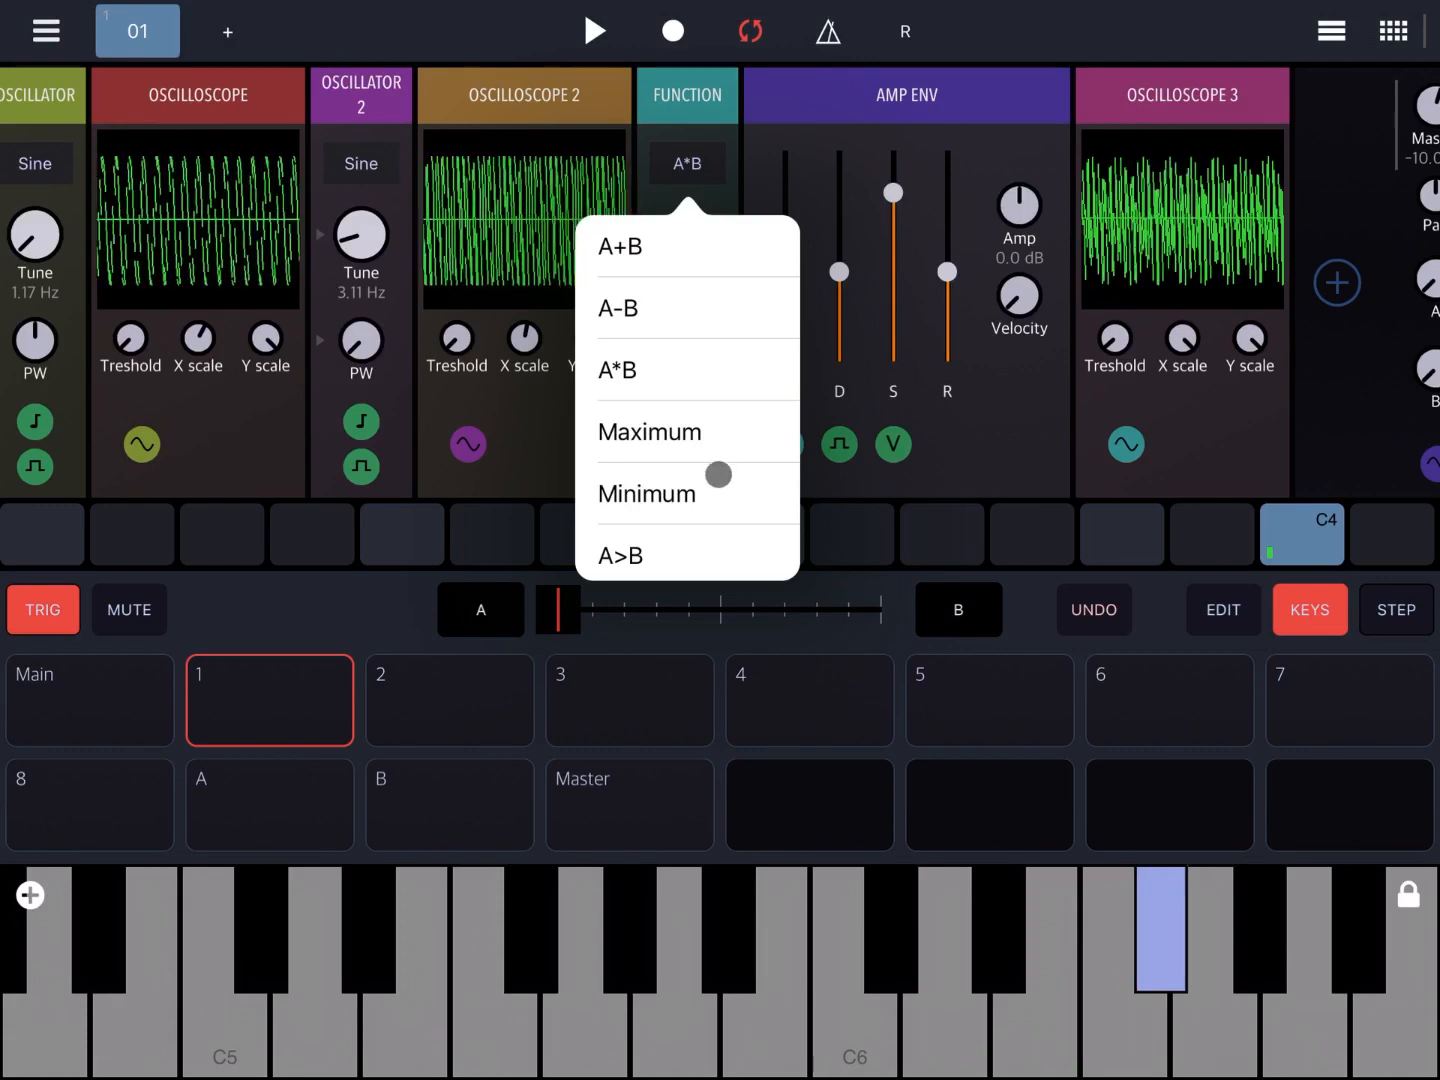
{"action": "scroll", "scroll_direction": "down", "scroll_amount": 3}
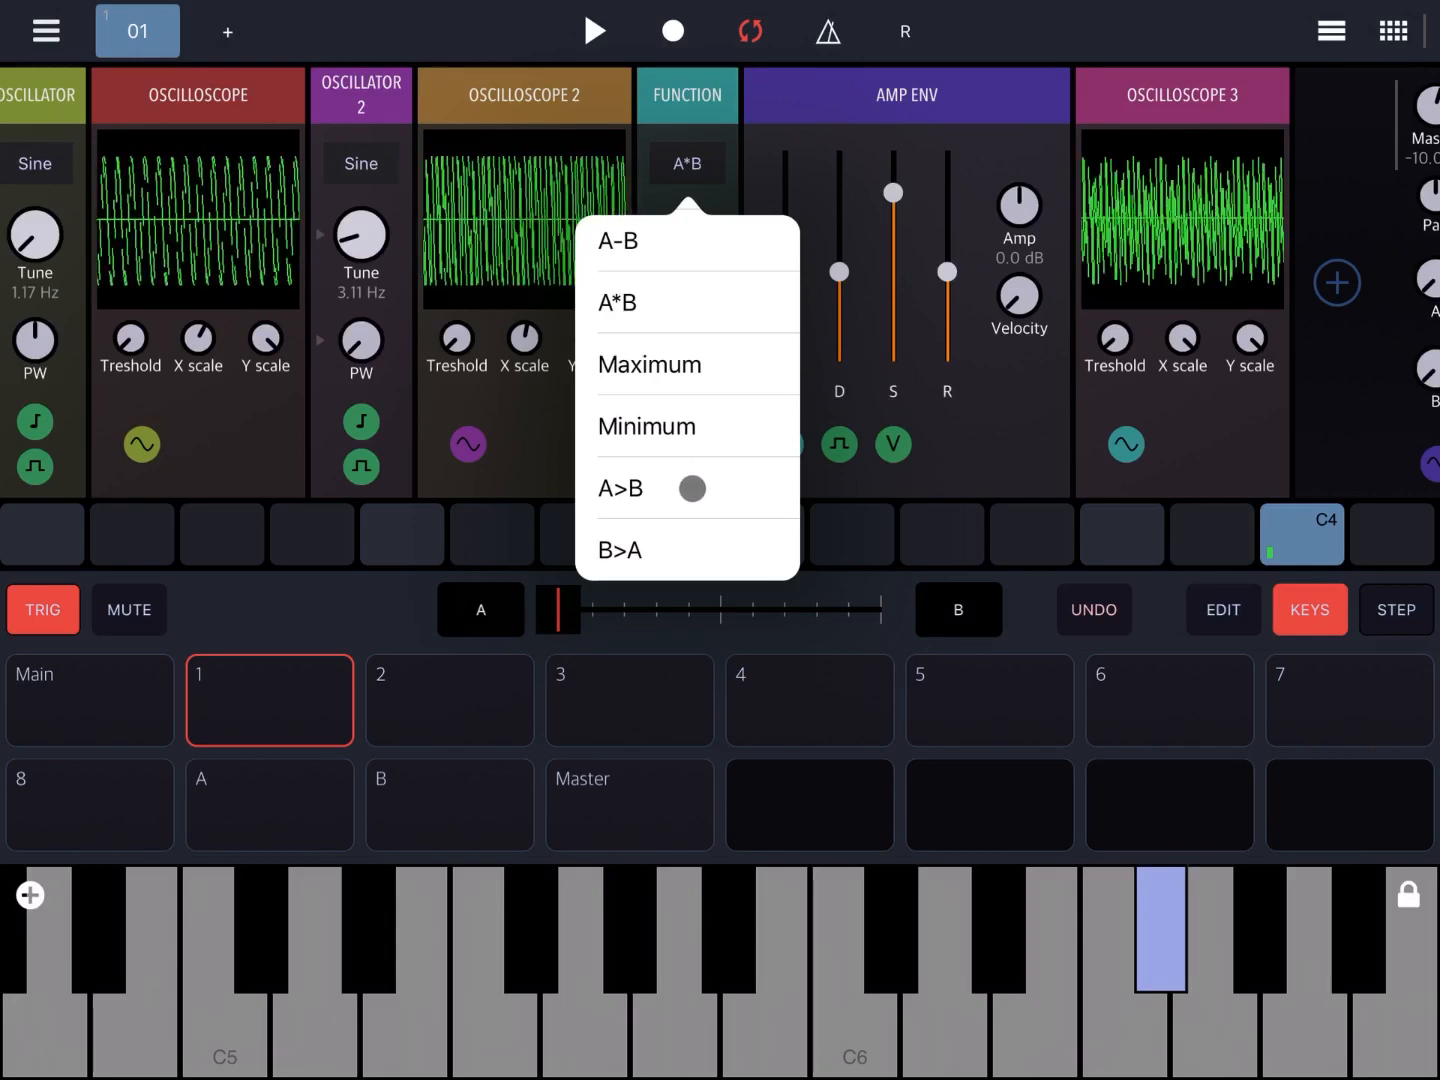
{"action": "left_click", "coordinate": [620, 488]}
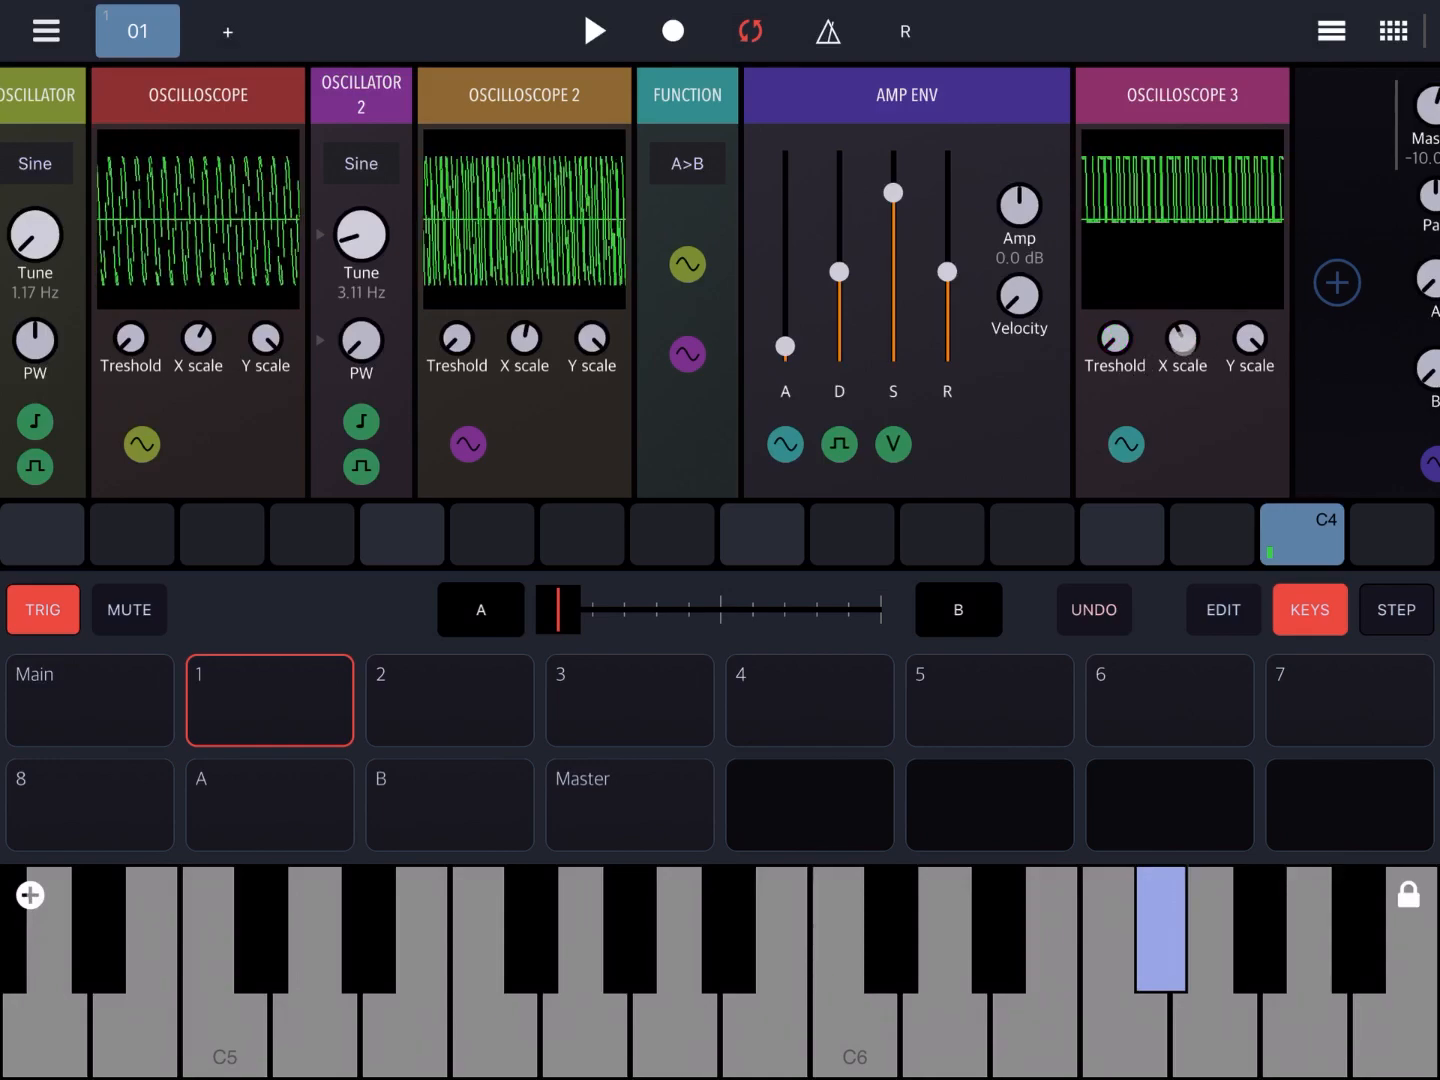
- Widen Oscilloscope 3's X scale and set Oscillator 2's waveform to Pulse
{"action": "left_click", "coordinate": [1182, 348]}
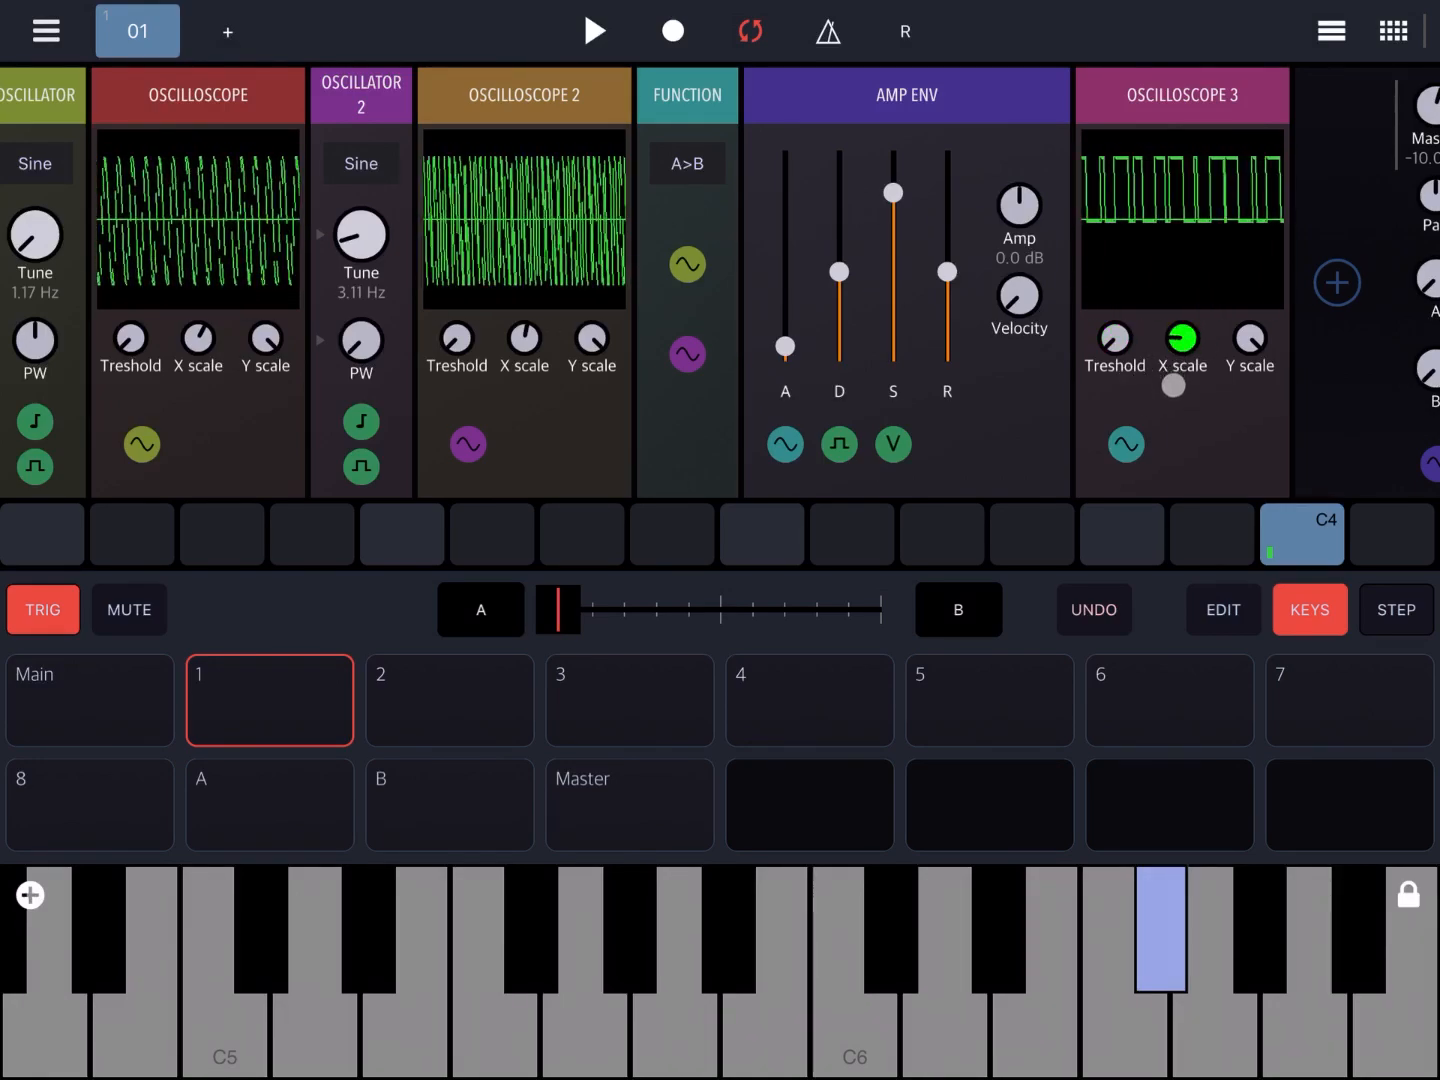
{"action": "left_click", "coordinate": [1112, 348]}
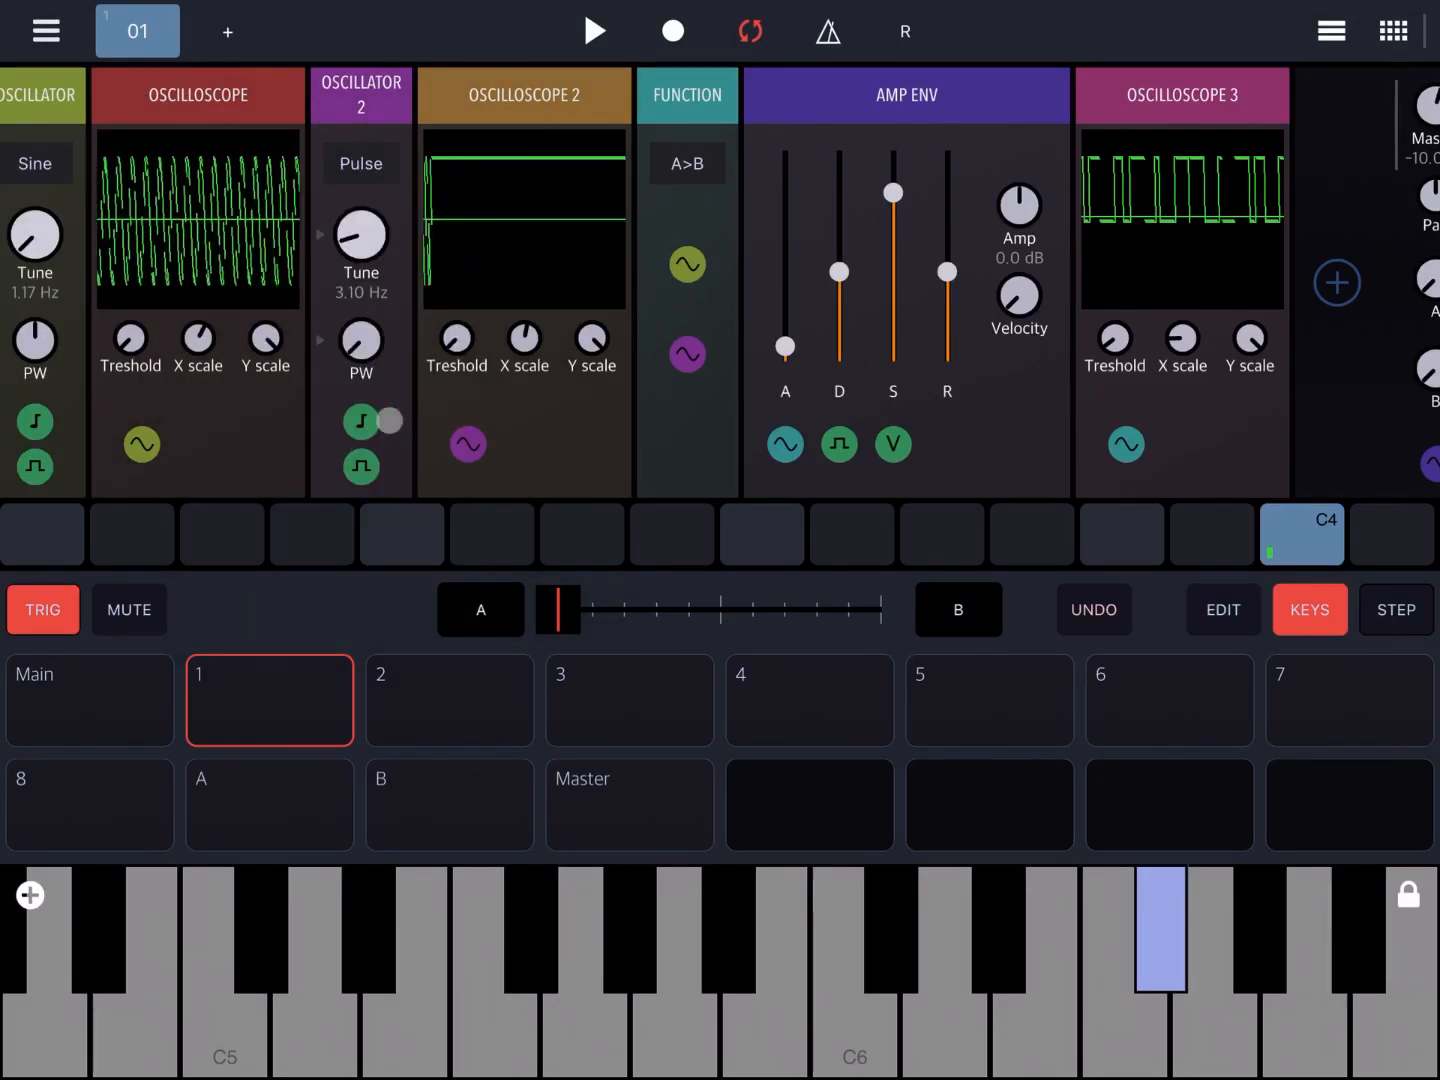
- Tune Oscillator 2's pulse to 11.03 Hz, adjust its pulse width, and play notes to hear A>B
{"action": "left_click", "coordinate": [360, 420]}
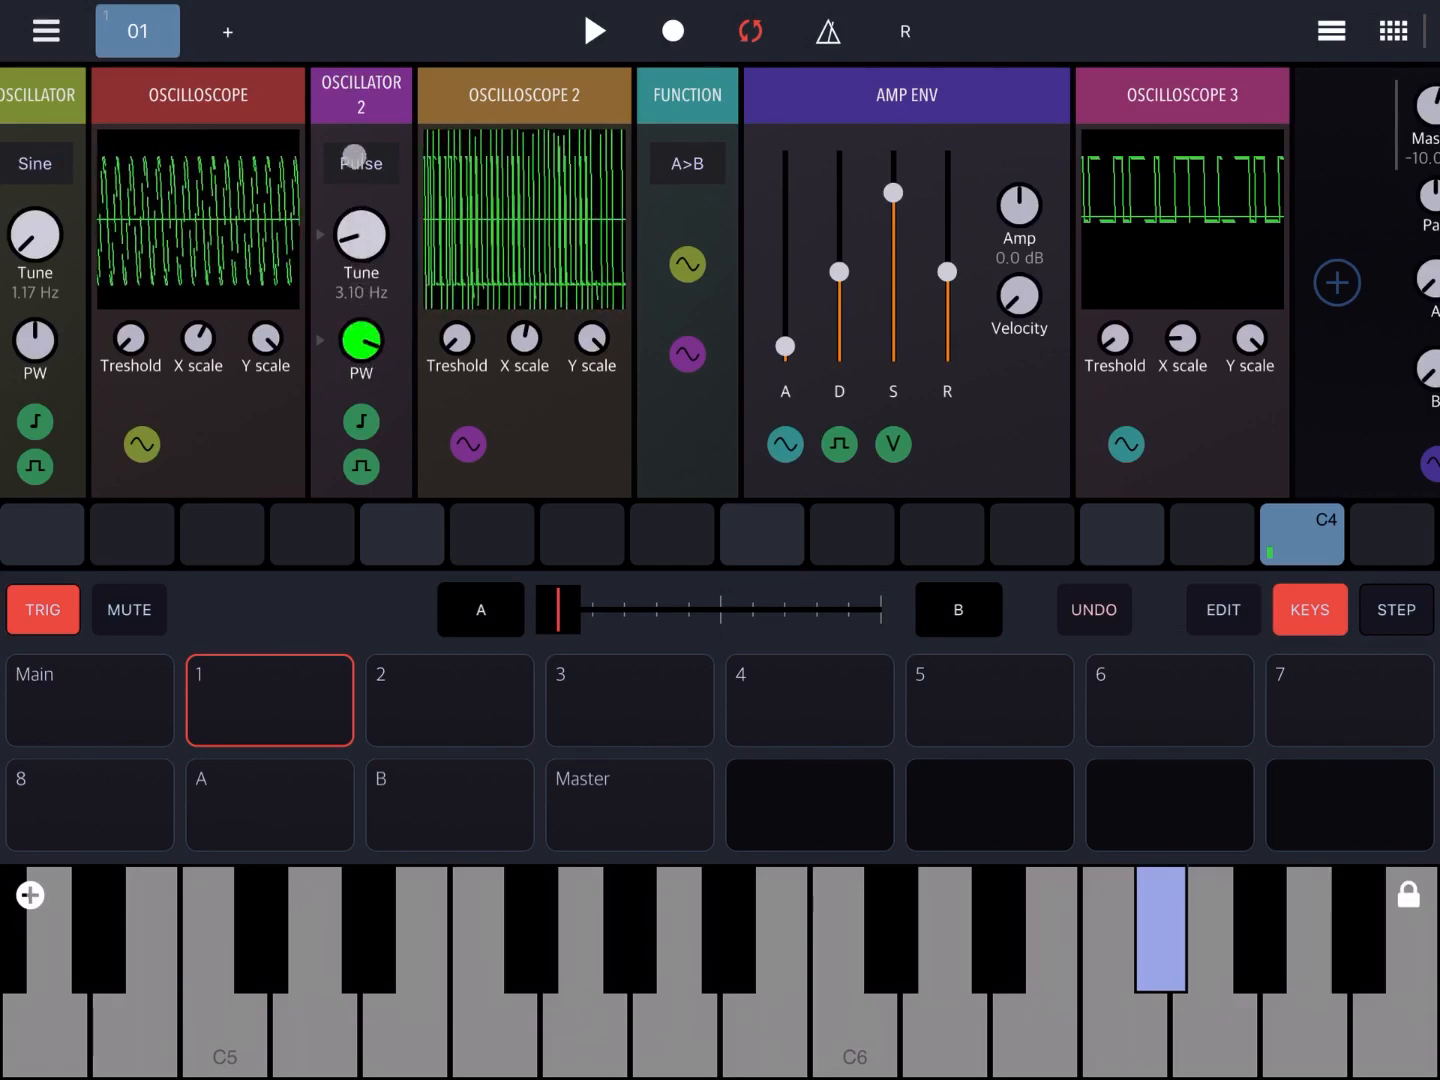
{"action": "left_click", "coordinate": [360, 348]}
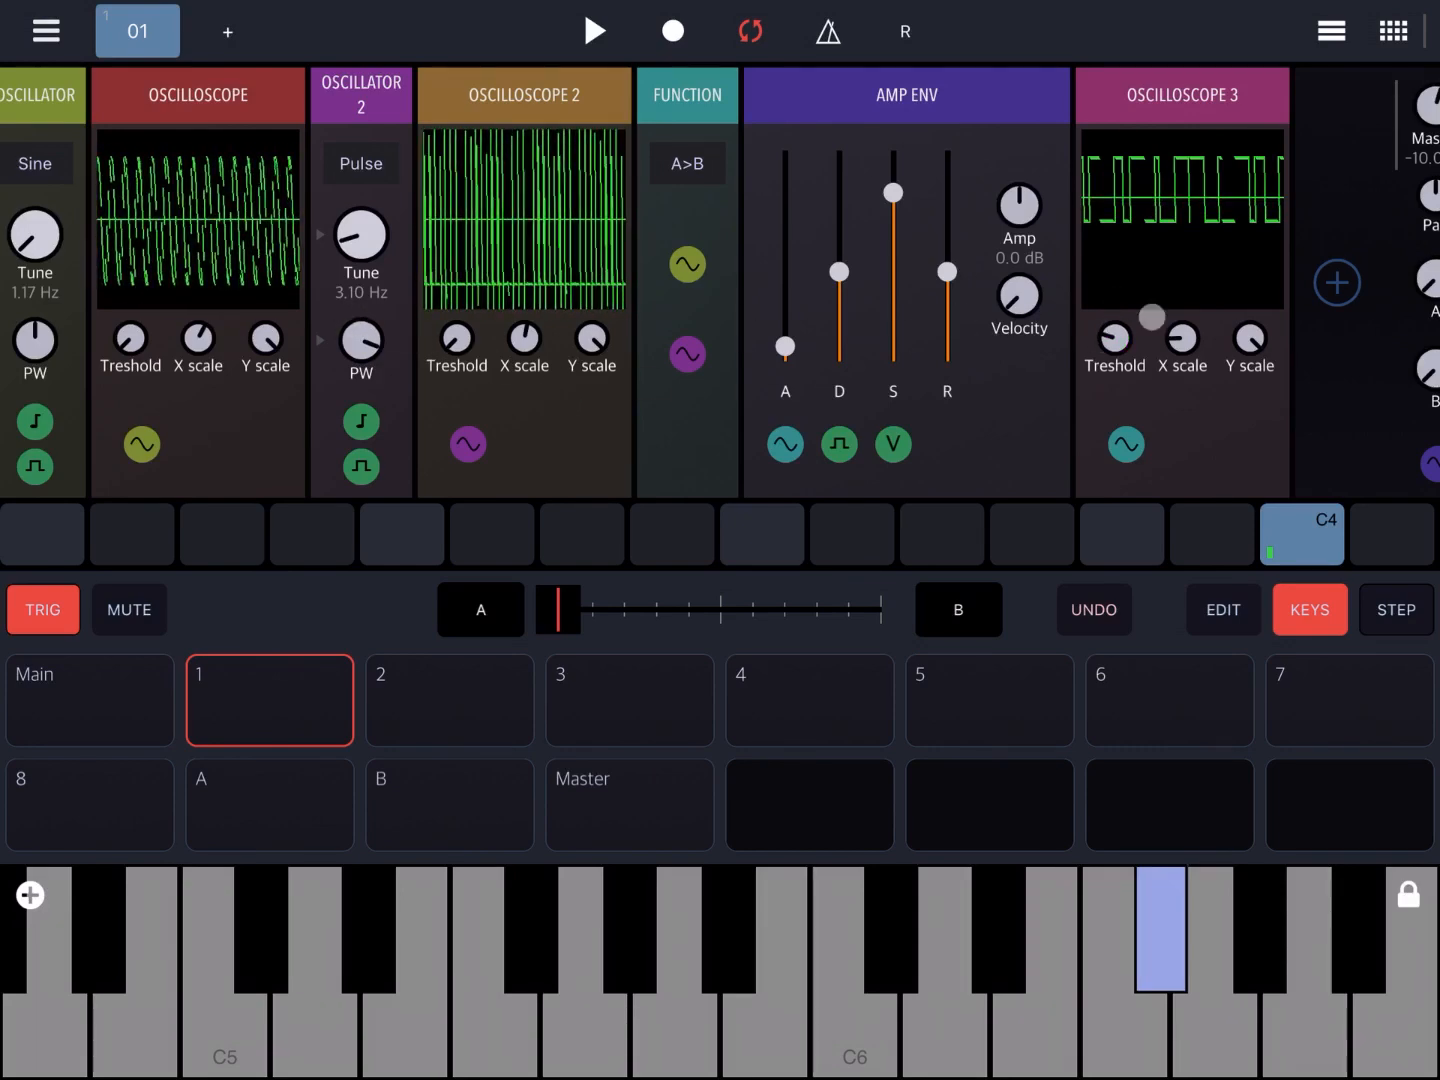
{"action": "left_click", "coordinate": [1180, 340]}
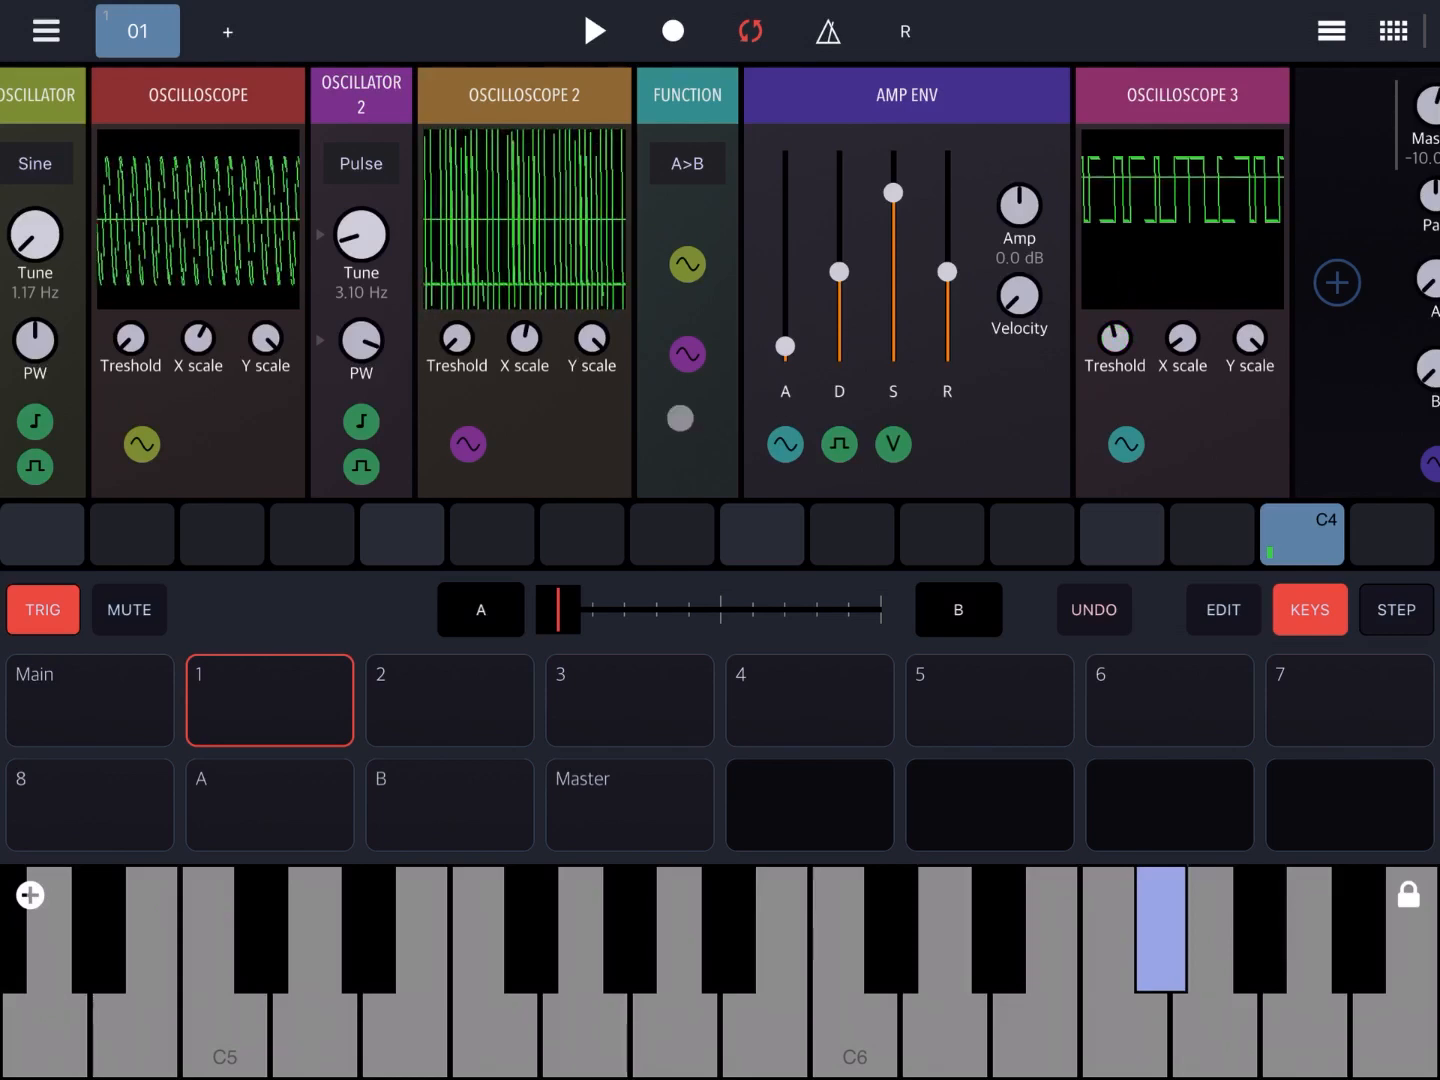
{"action": "left_click", "coordinate": [360, 352]}
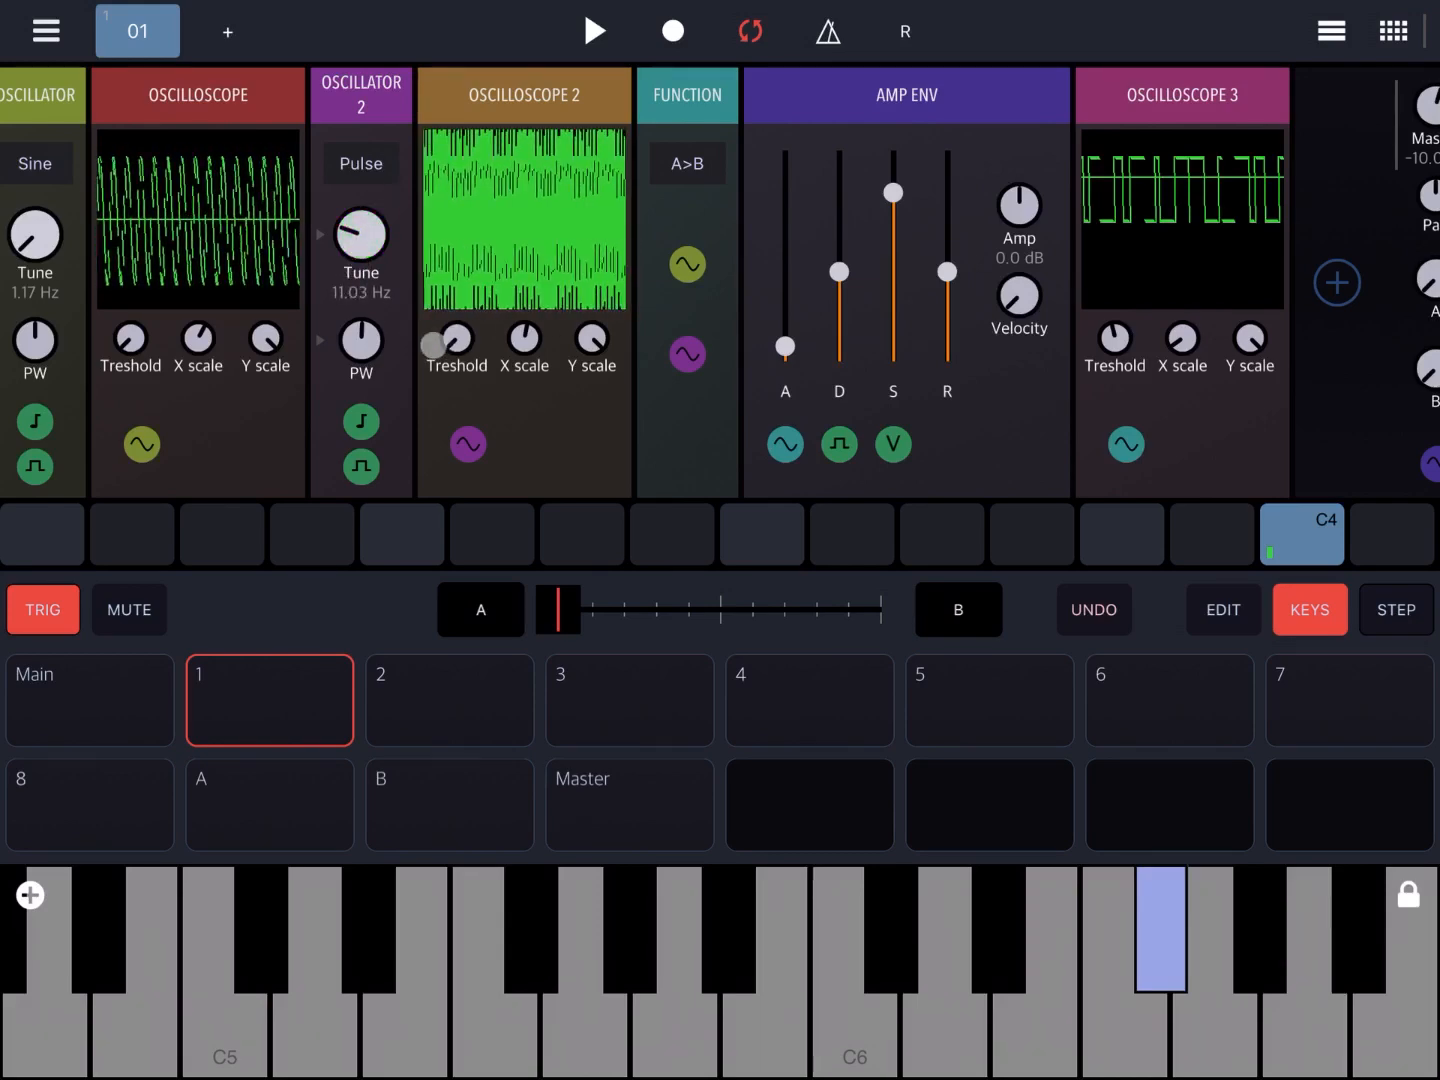
{"action": "left_click", "coordinate": [360, 344]}
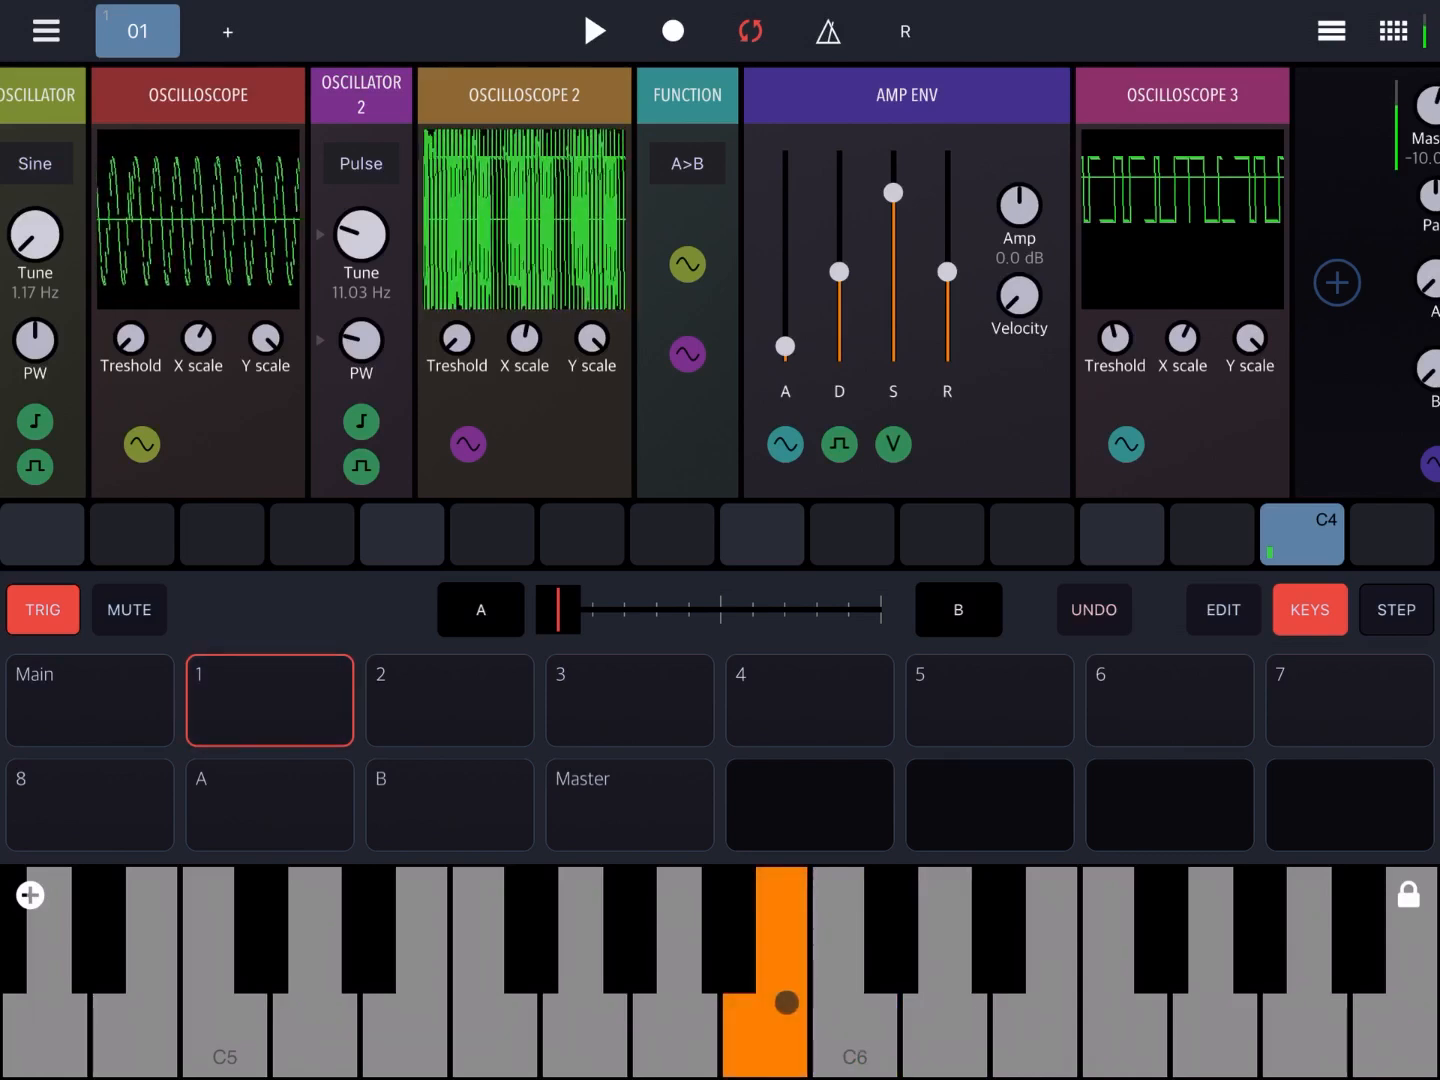
{"action": "left_click", "coordinate": [764, 970]}
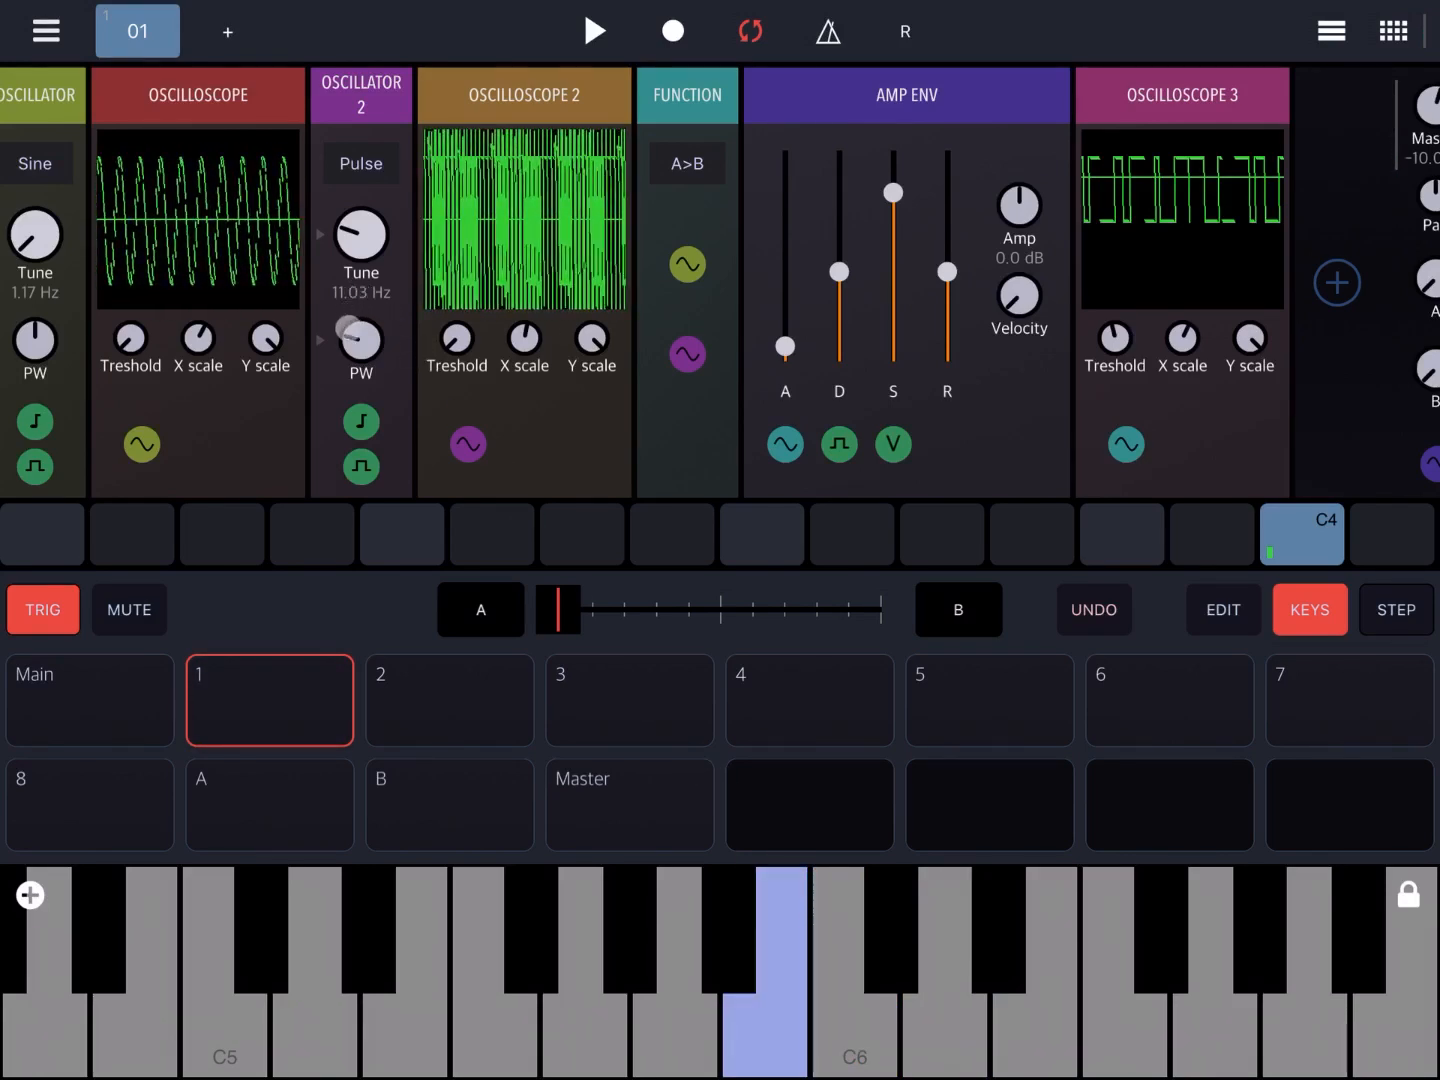
{"action": "left_click", "coordinate": [1032, 970]}
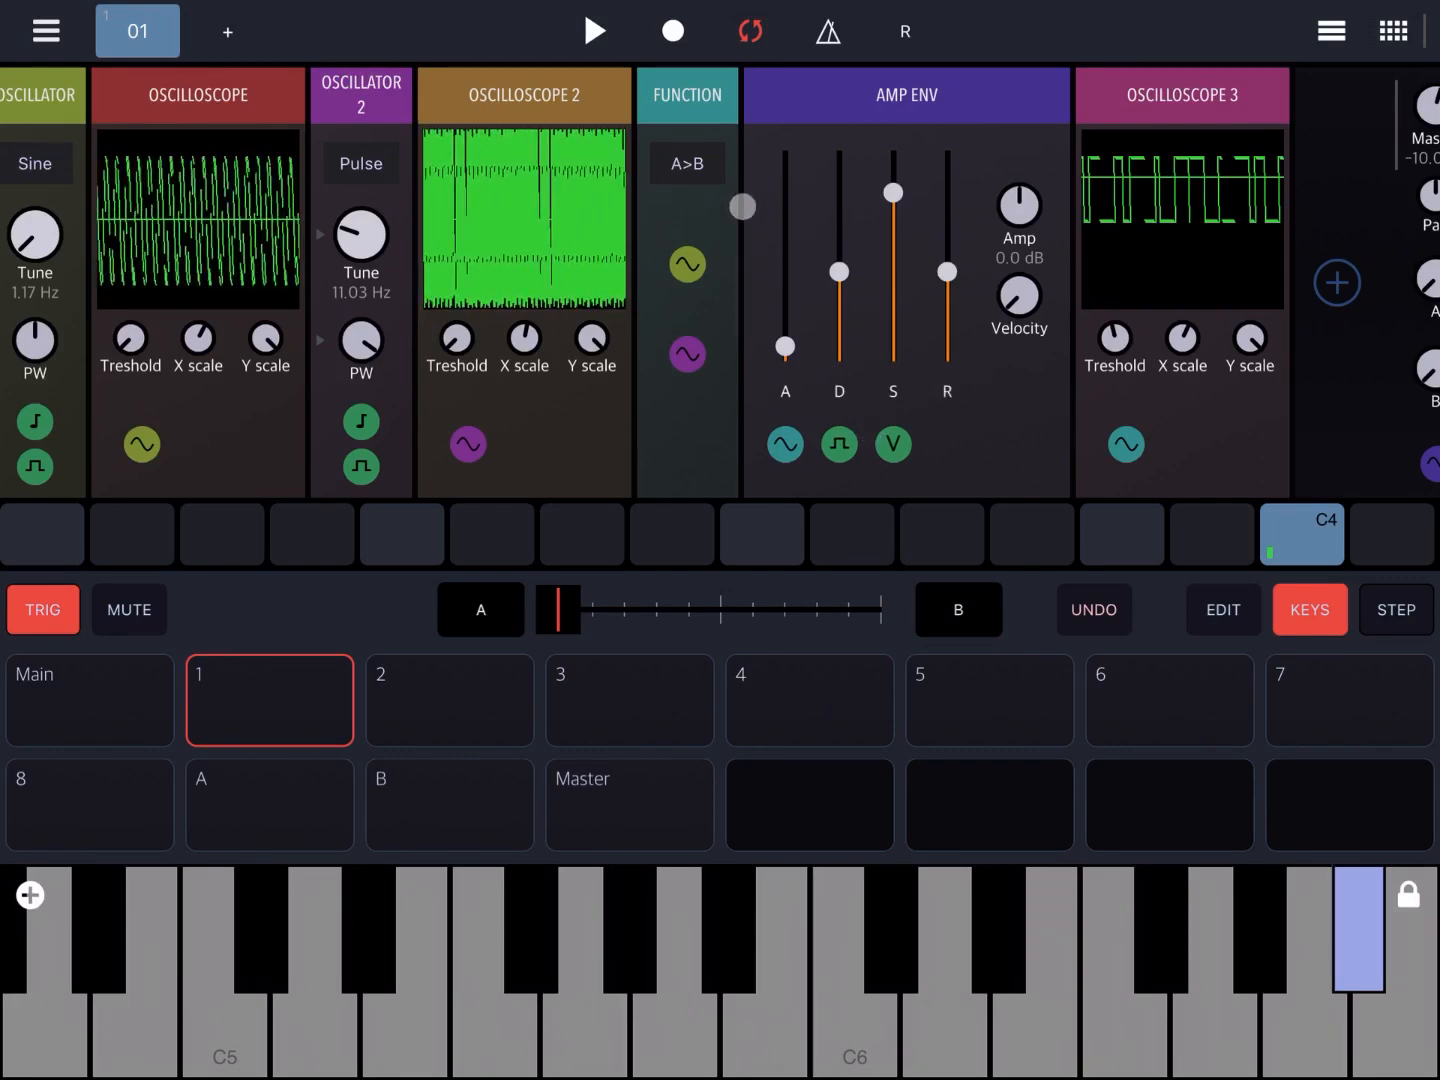
- Set the Function operation to B>A and play a note
{"action": "left_click", "coordinate": [688, 164]}
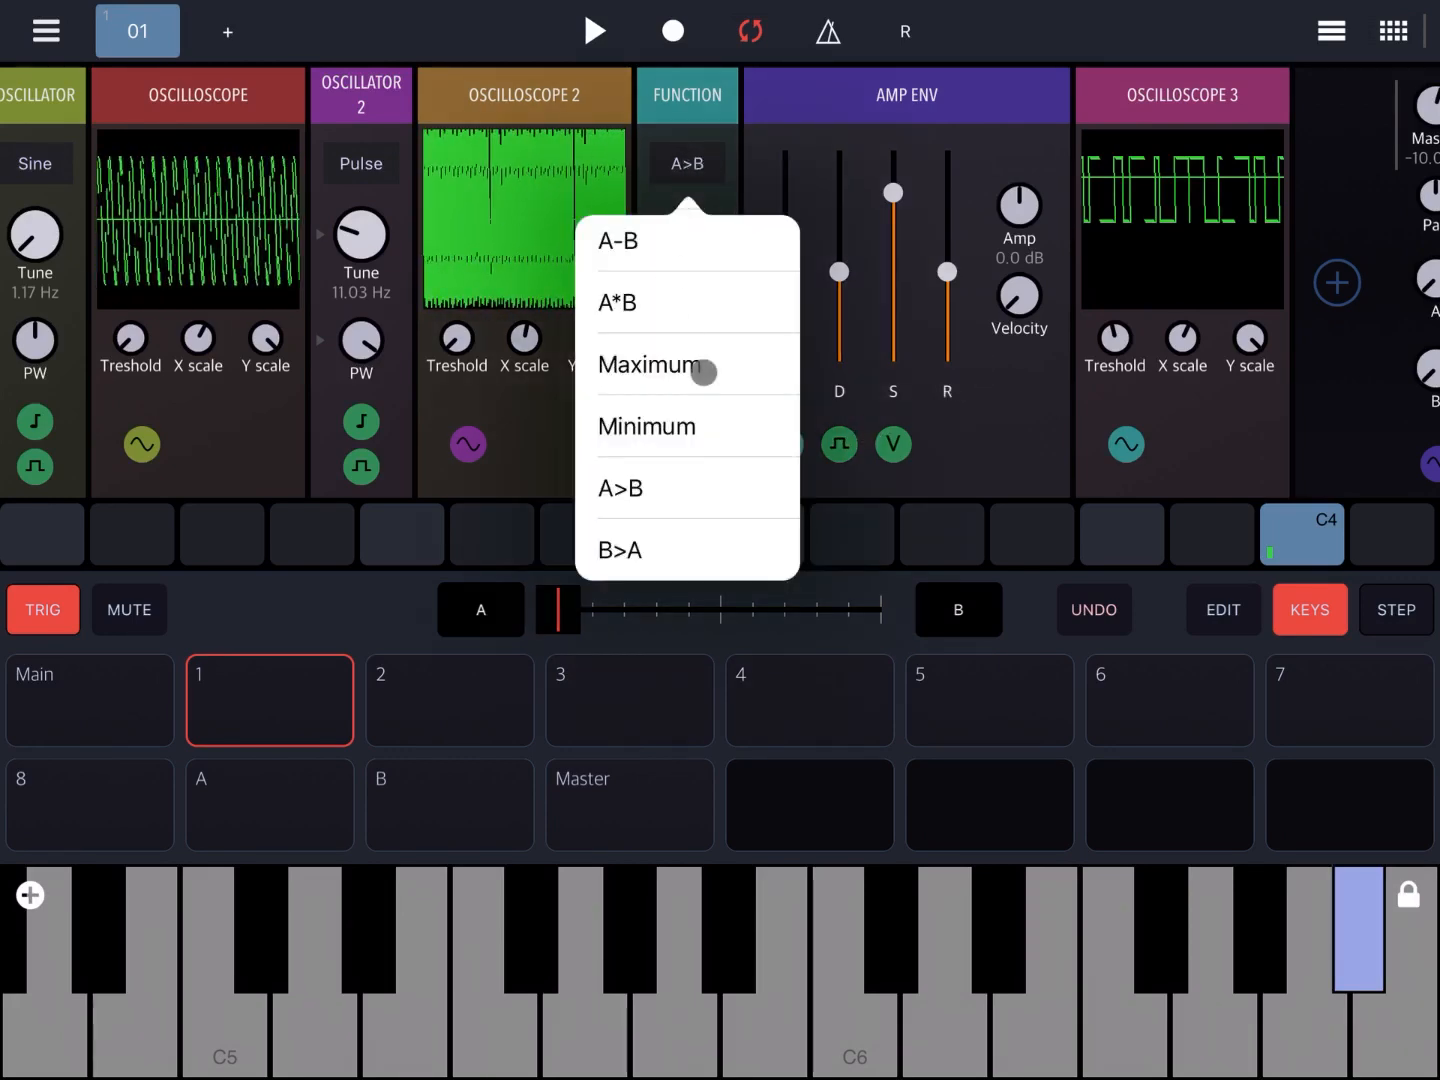
{"action": "left_click", "coordinate": [620, 550]}
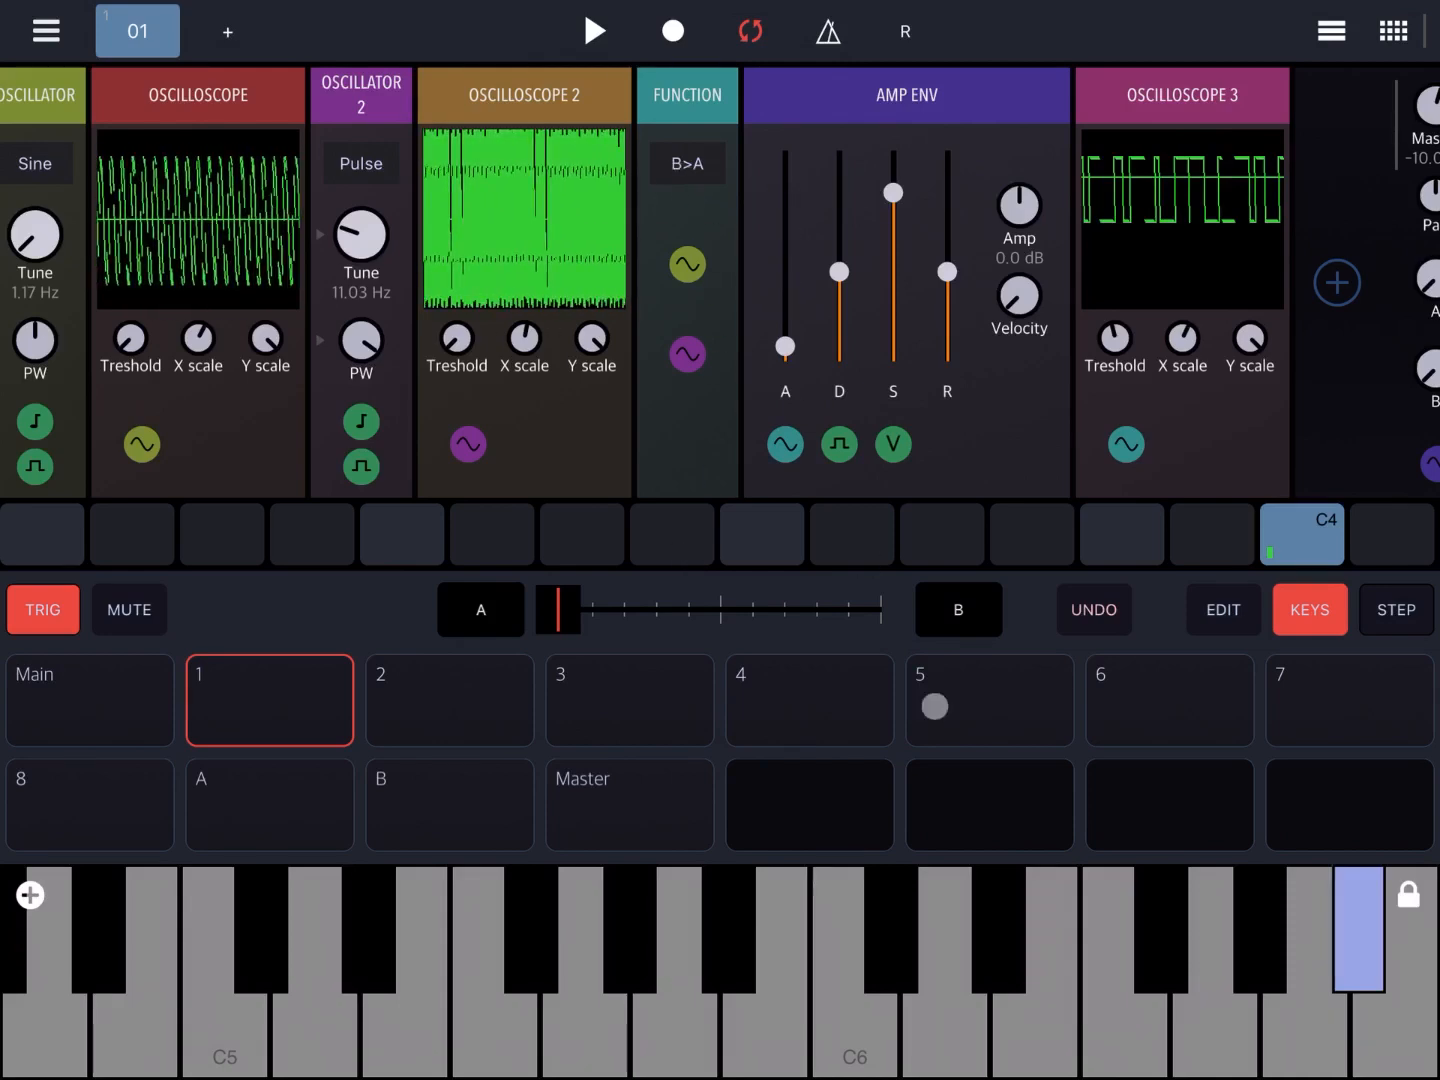
{"action": "left_click", "coordinate": [1220, 980]}
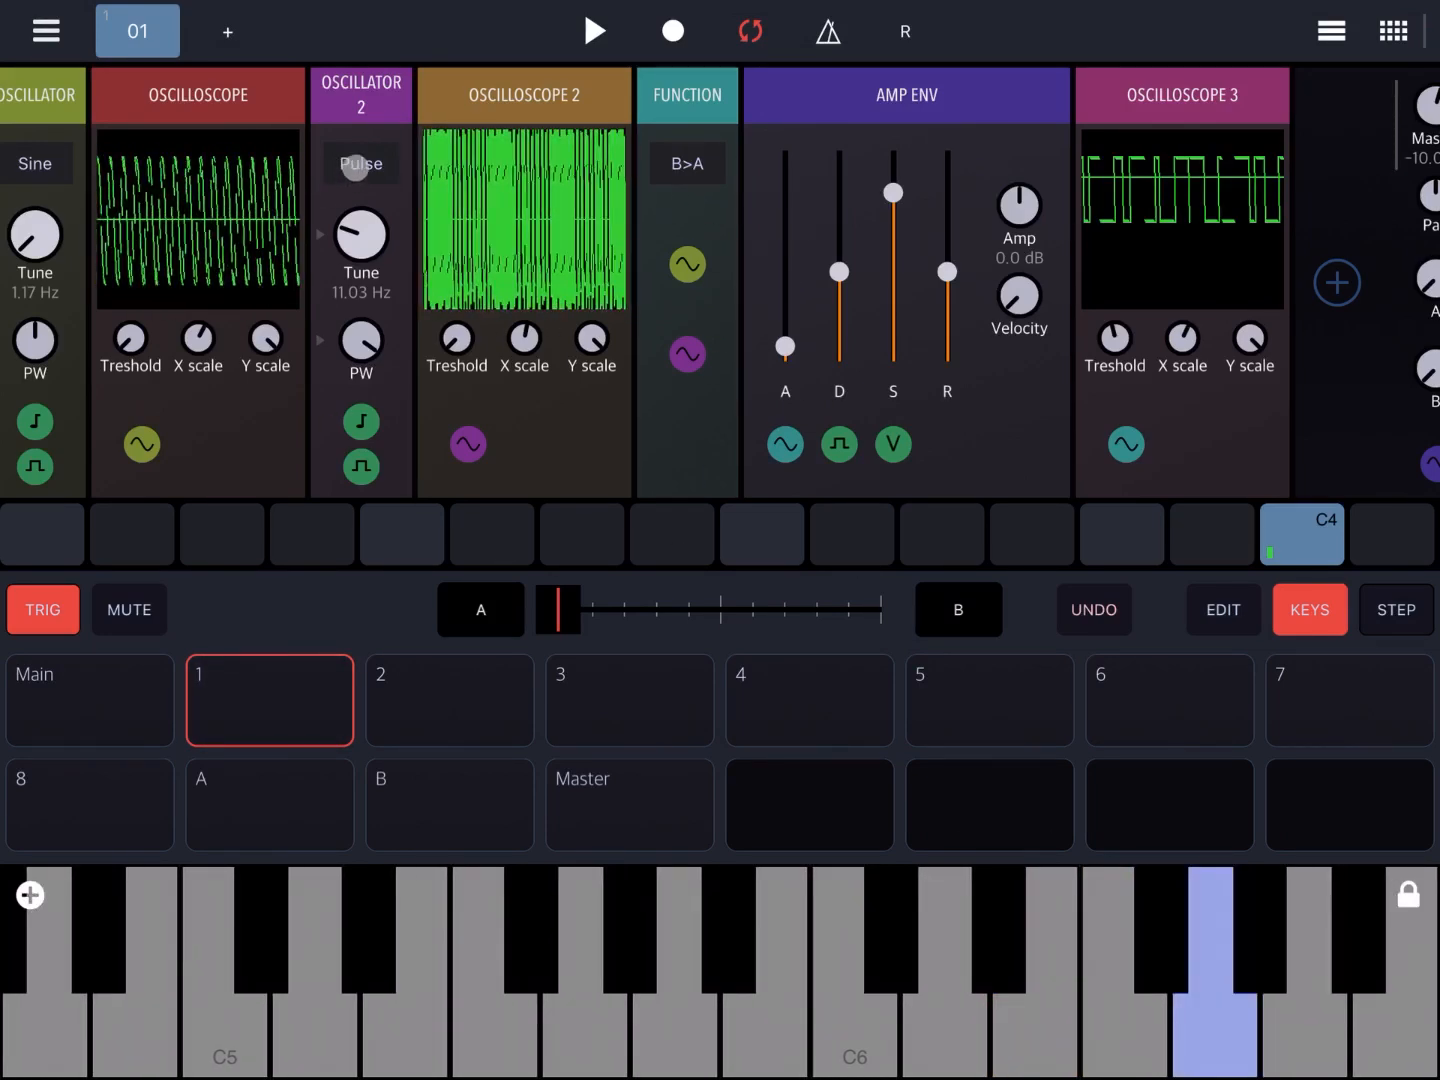
- Return Oscillator 2 to a sine wave and play C6 notes to hear the B>A output
{"action": "left_click", "coordinate": [360, 164]}
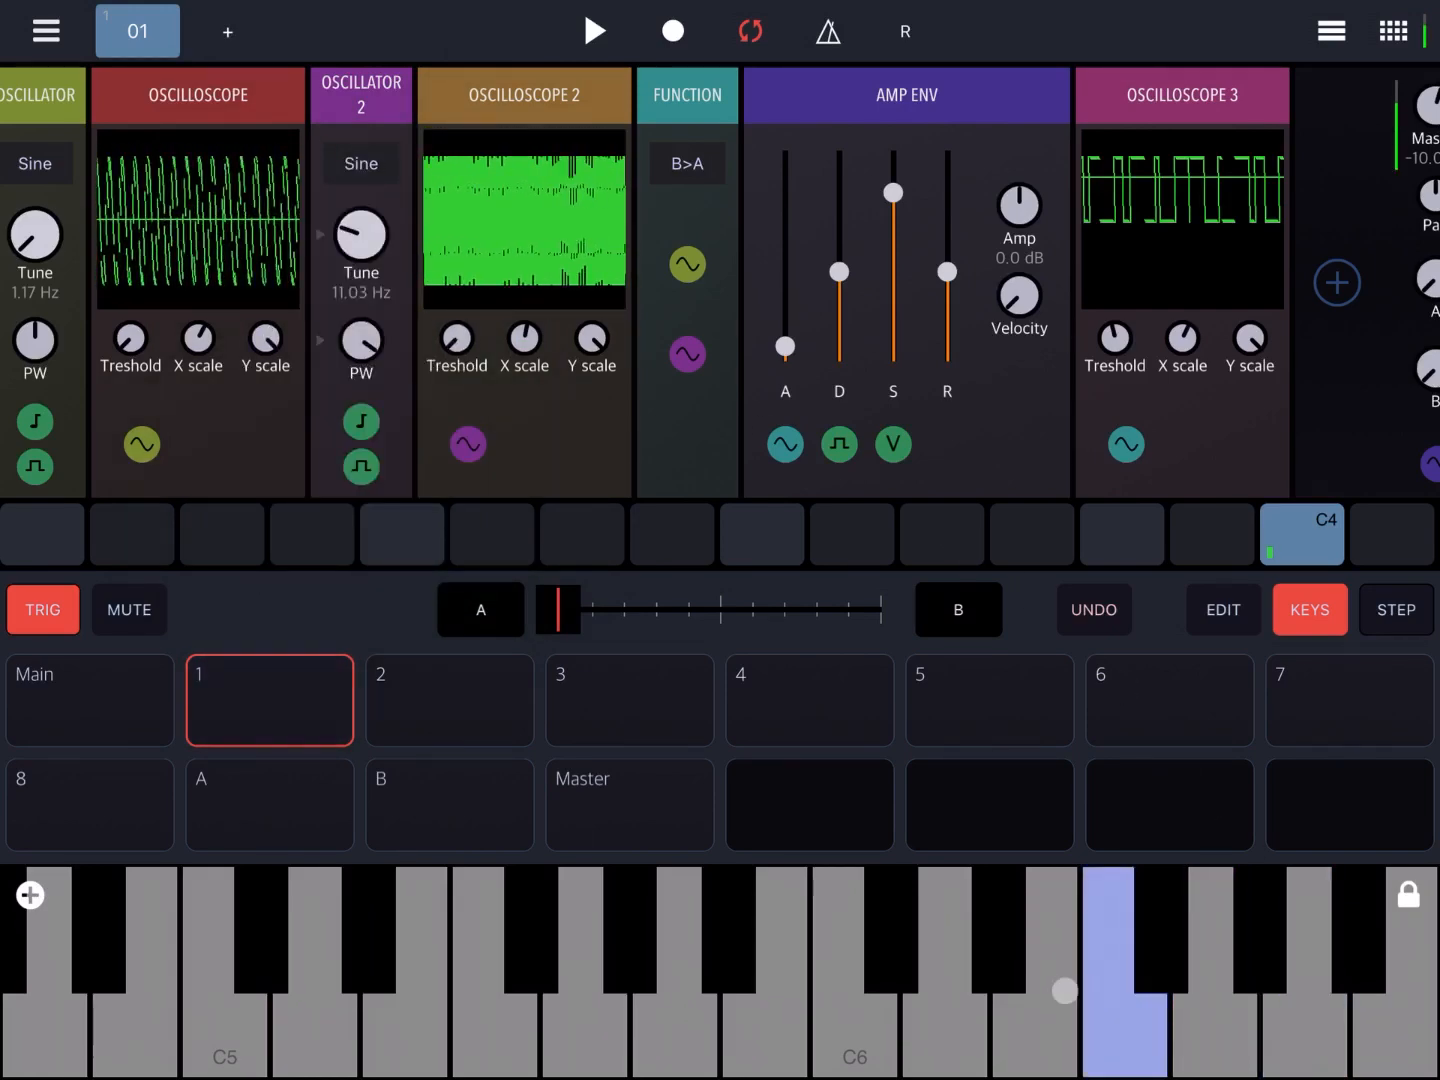
{"action": "left_click", "coordinate": [852, 990]}
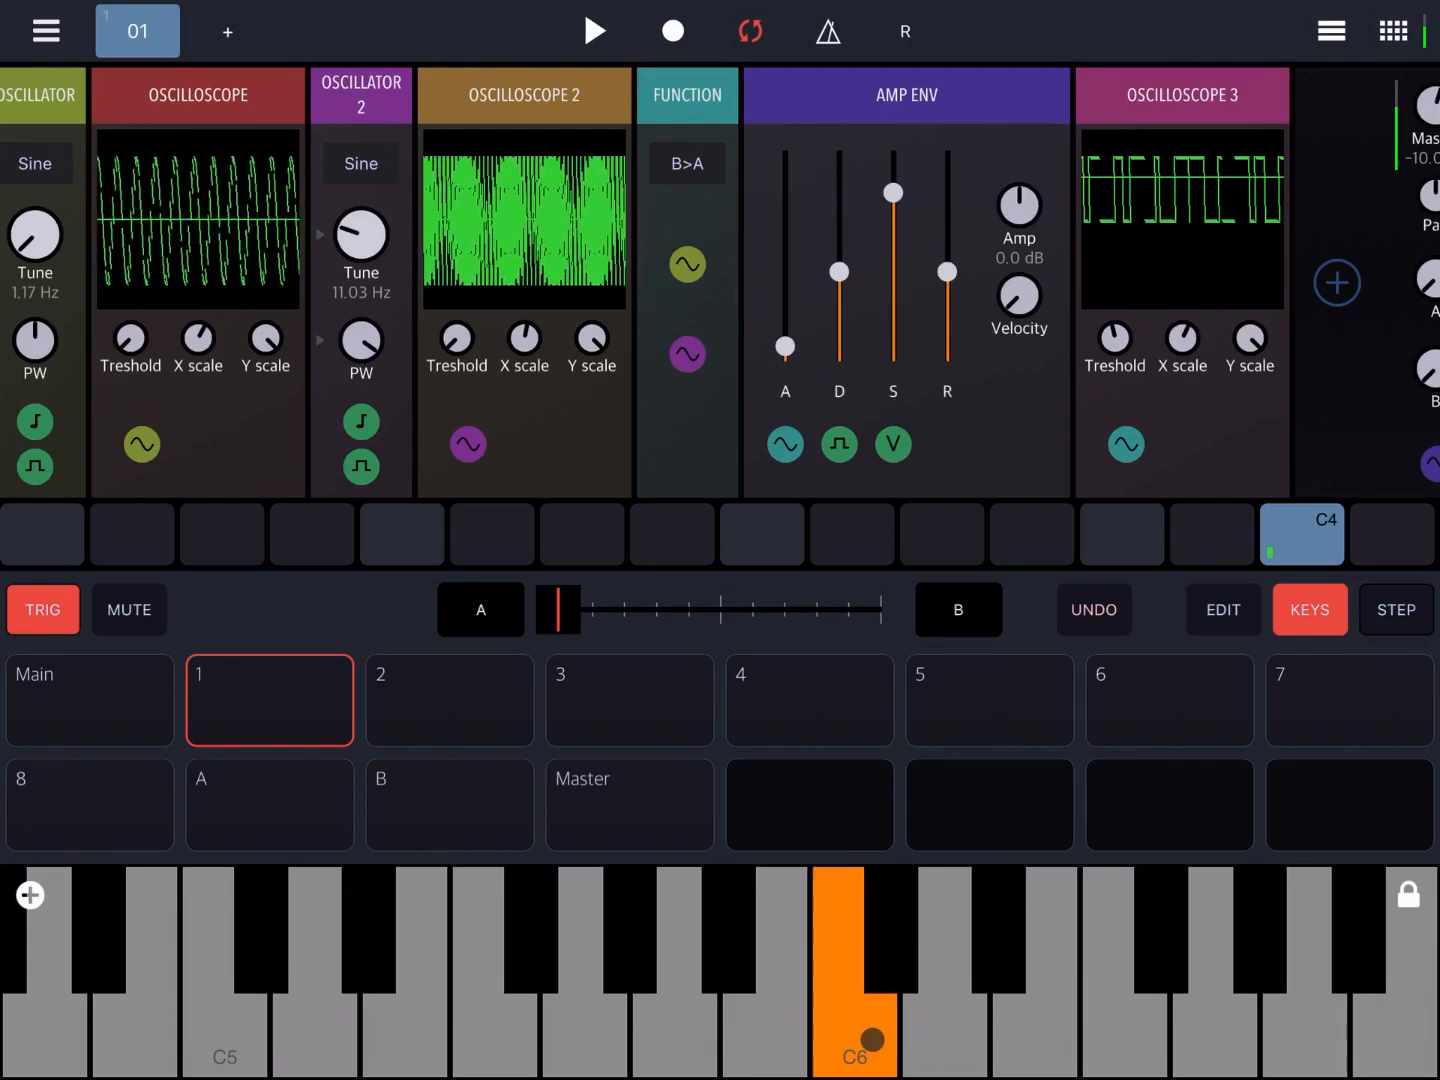
{"action": "left_click", "coordinate": [852, 970]}
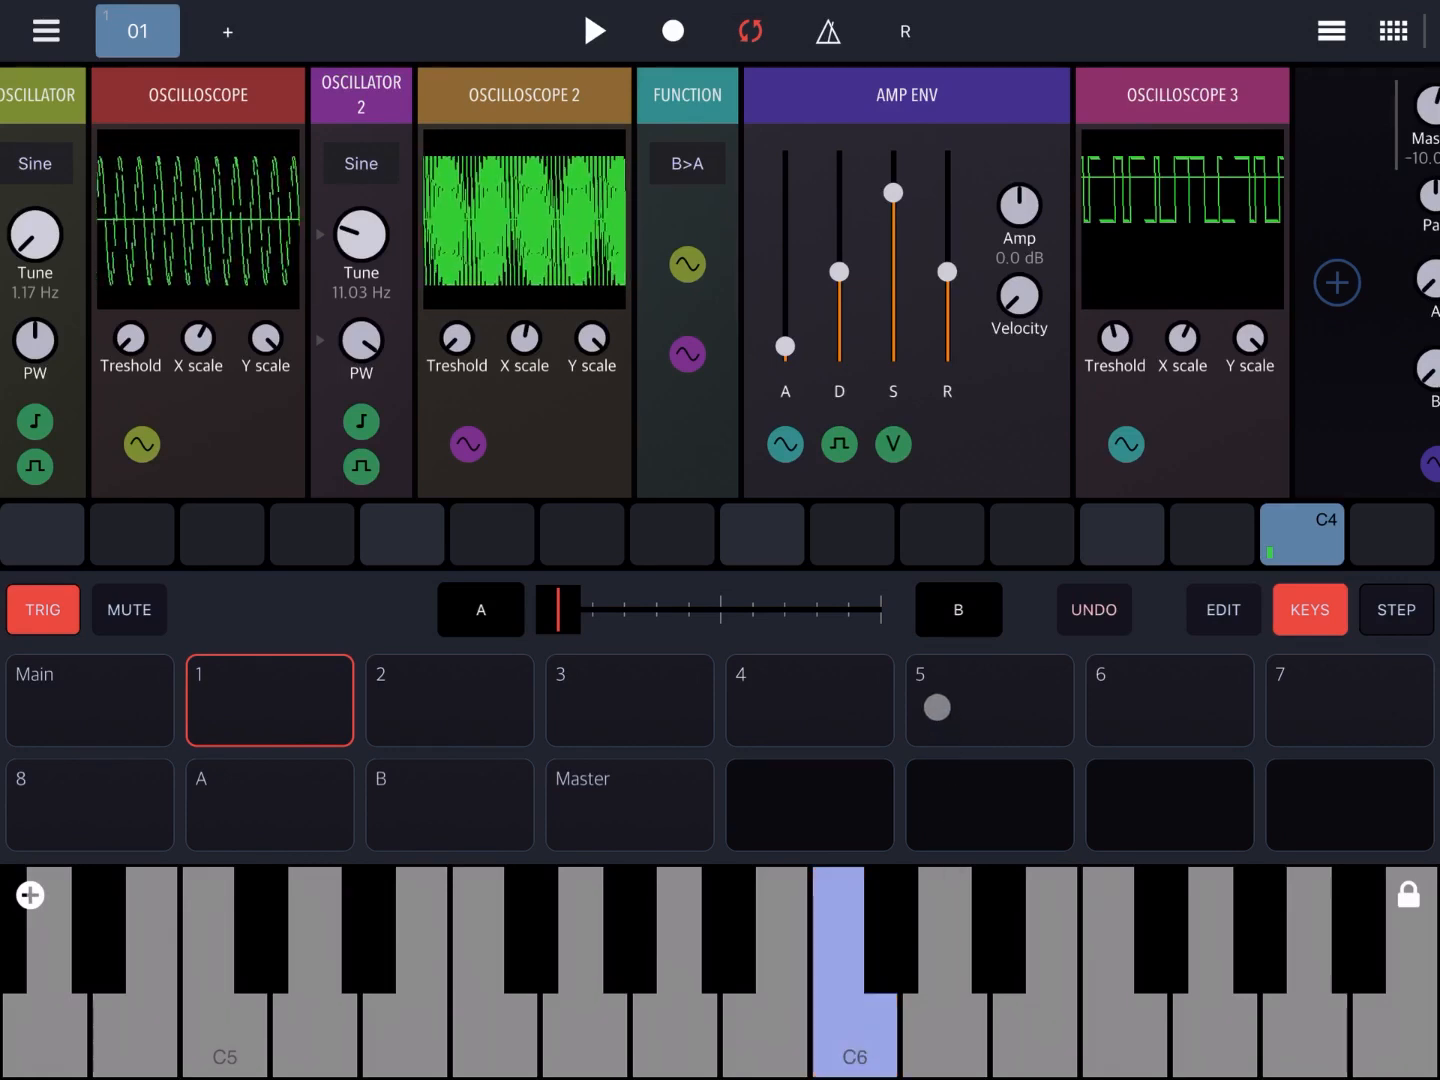